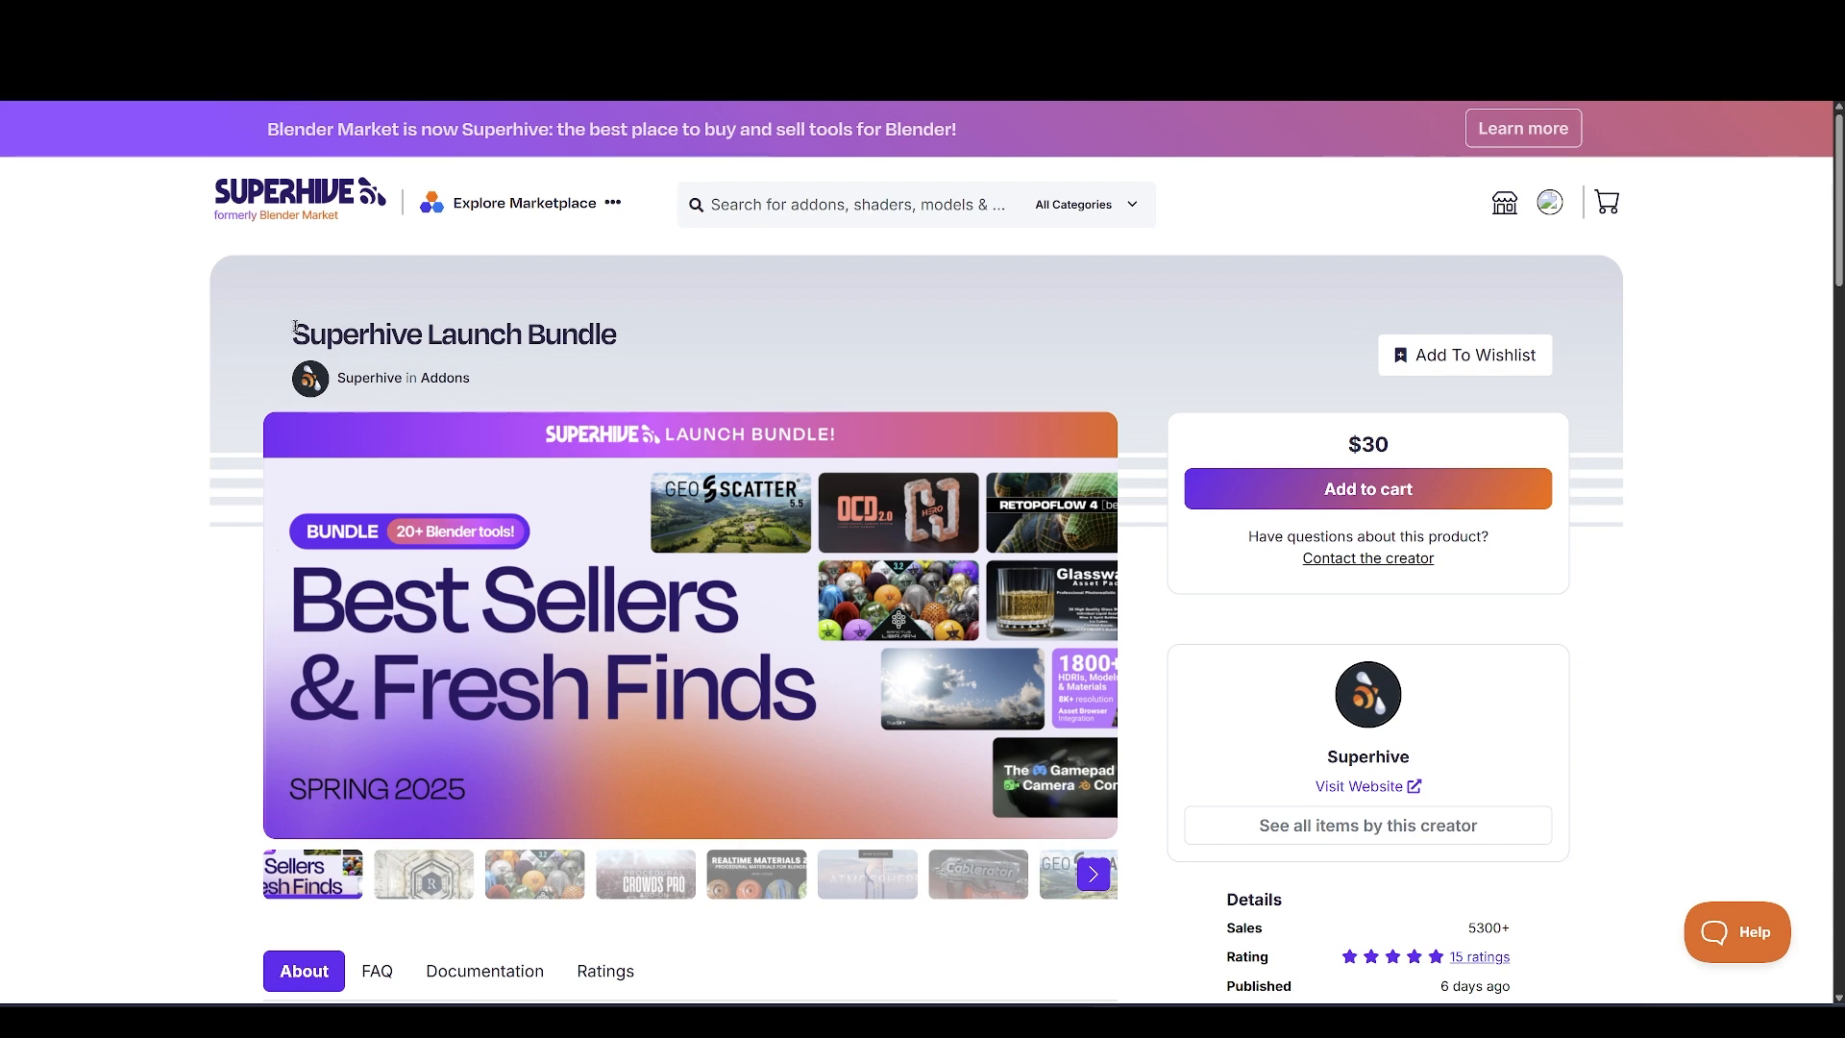
pyautogui.moveTo(659, 377)
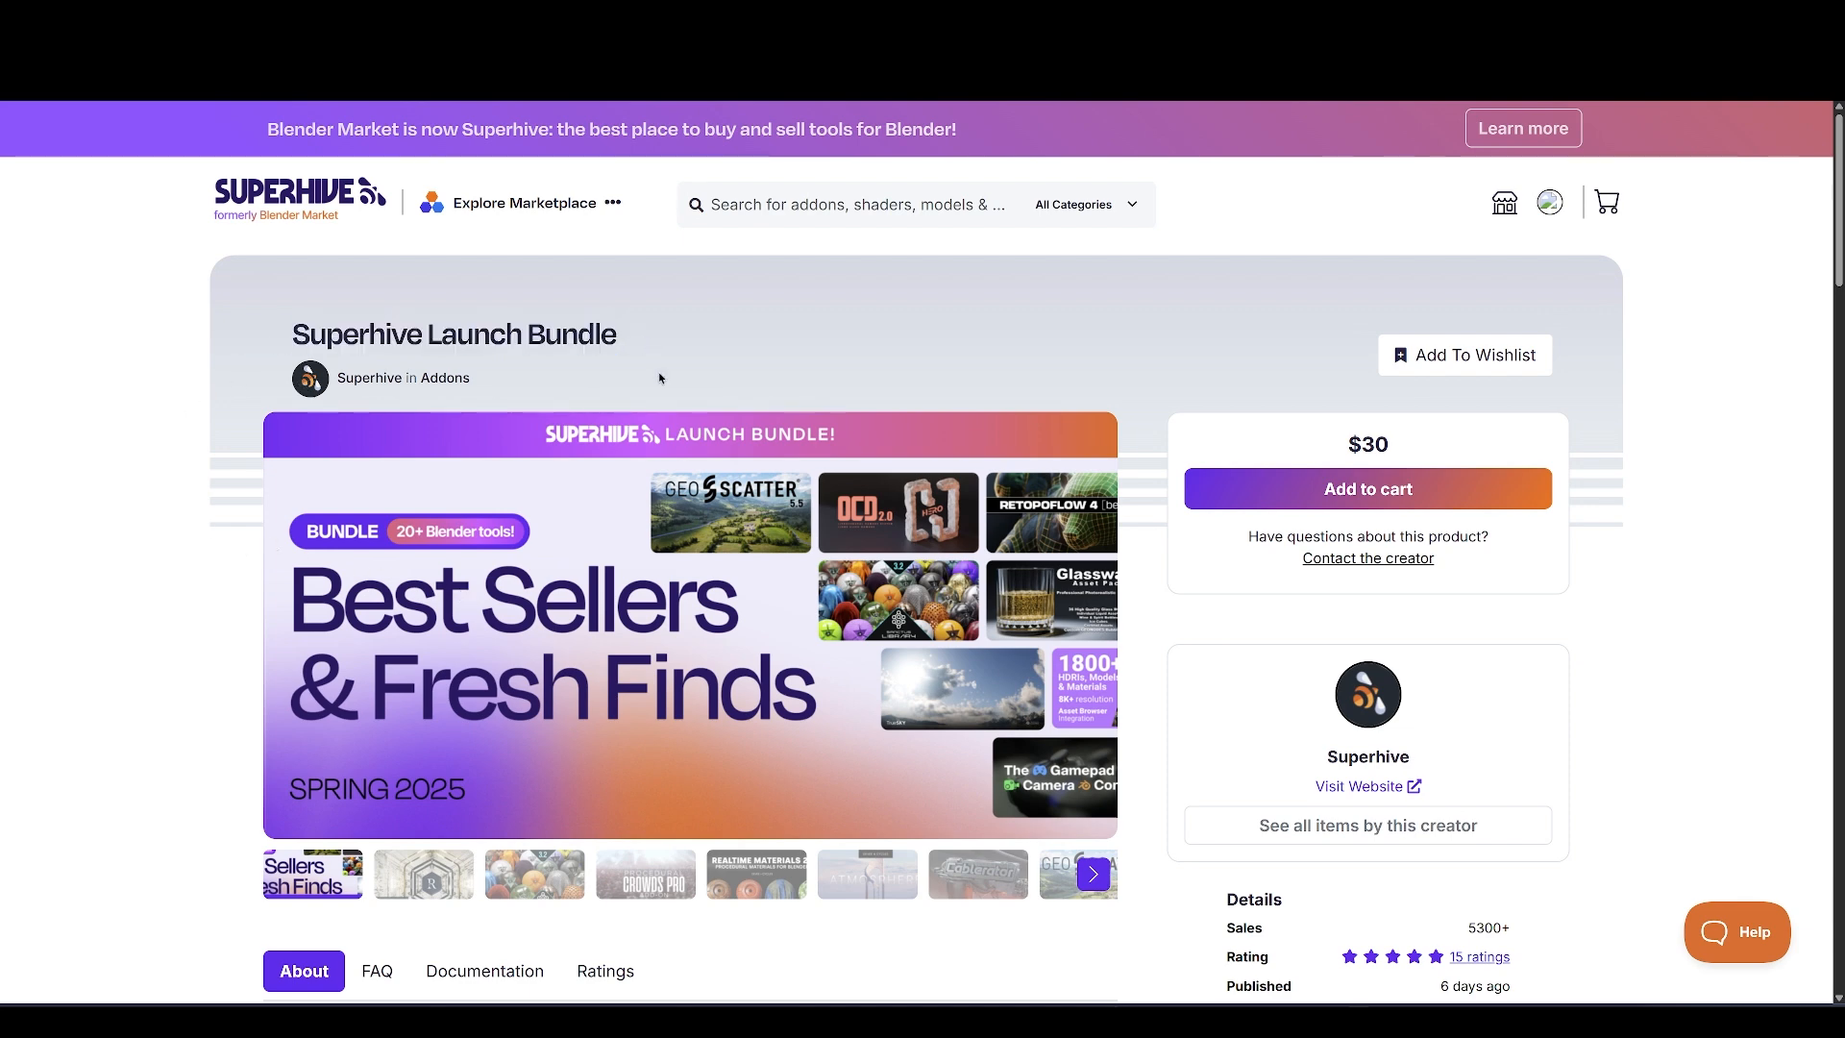
# Scroll down the iForge eye add-on page to its Blender demo
pyautogui.click(534, 874)
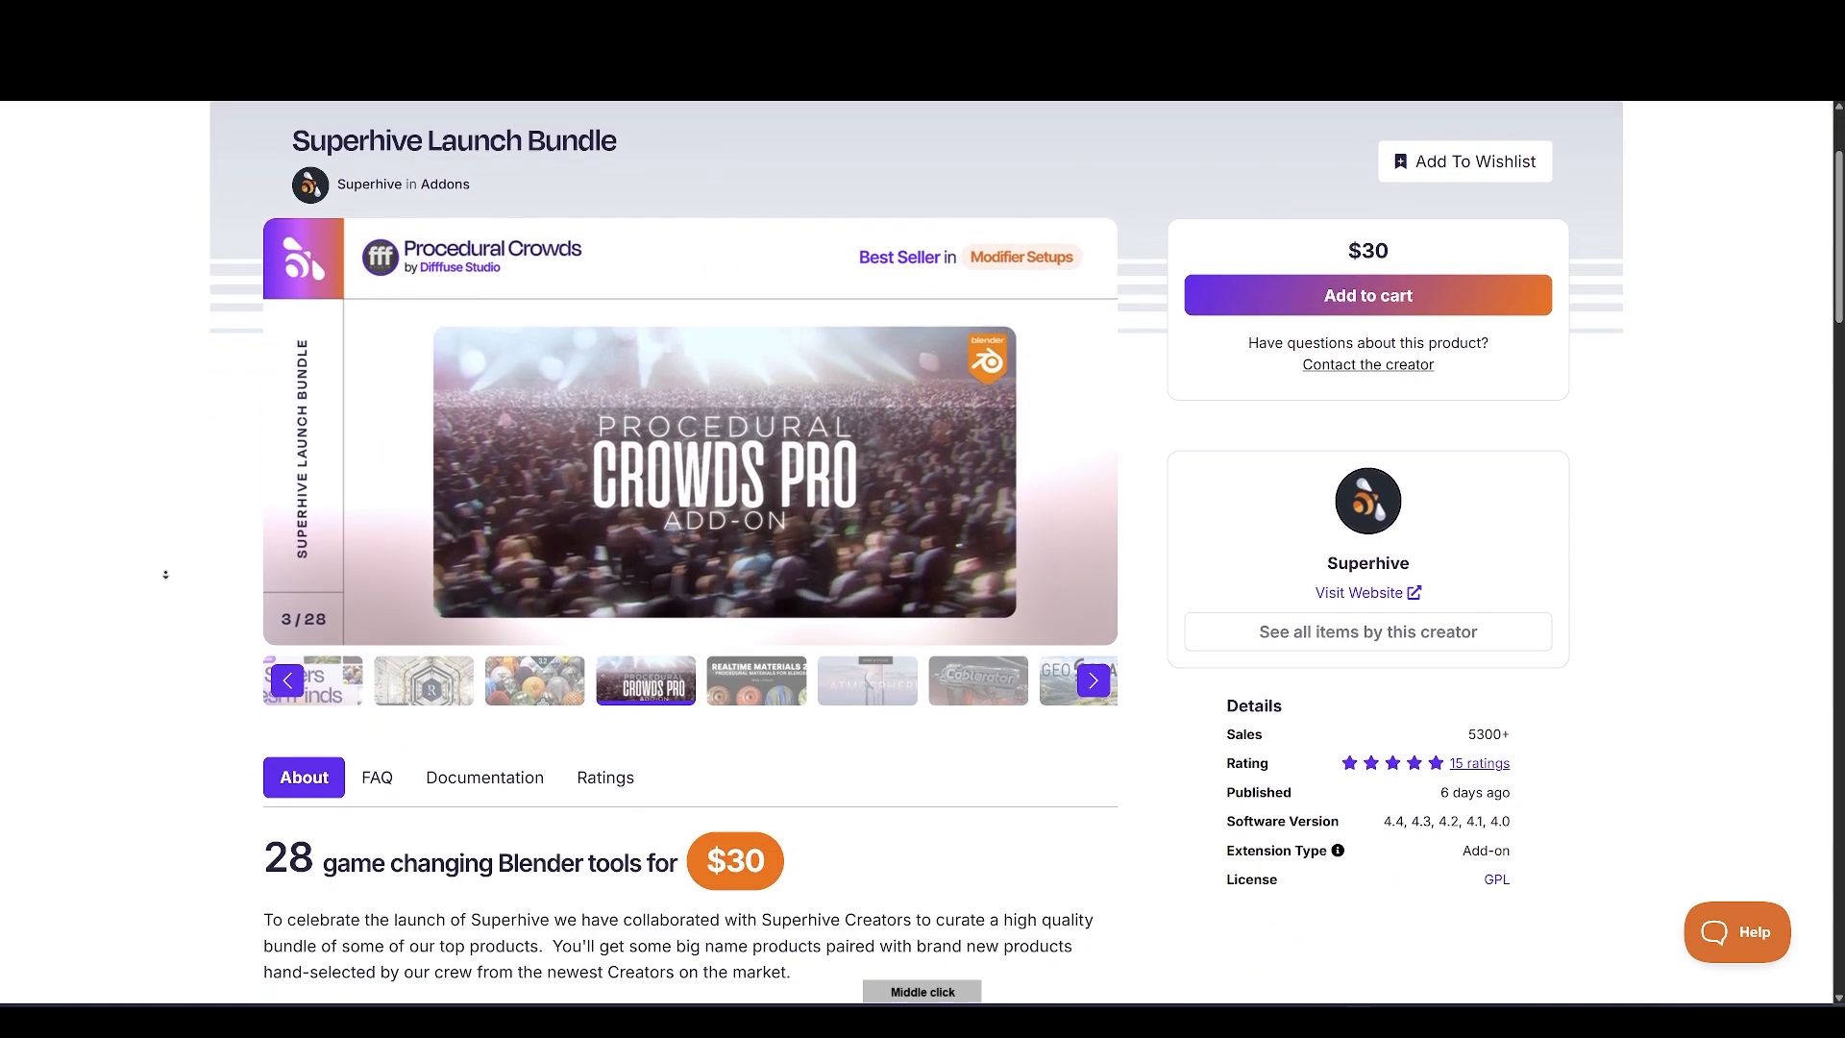
pyautogui.scroll(-3)
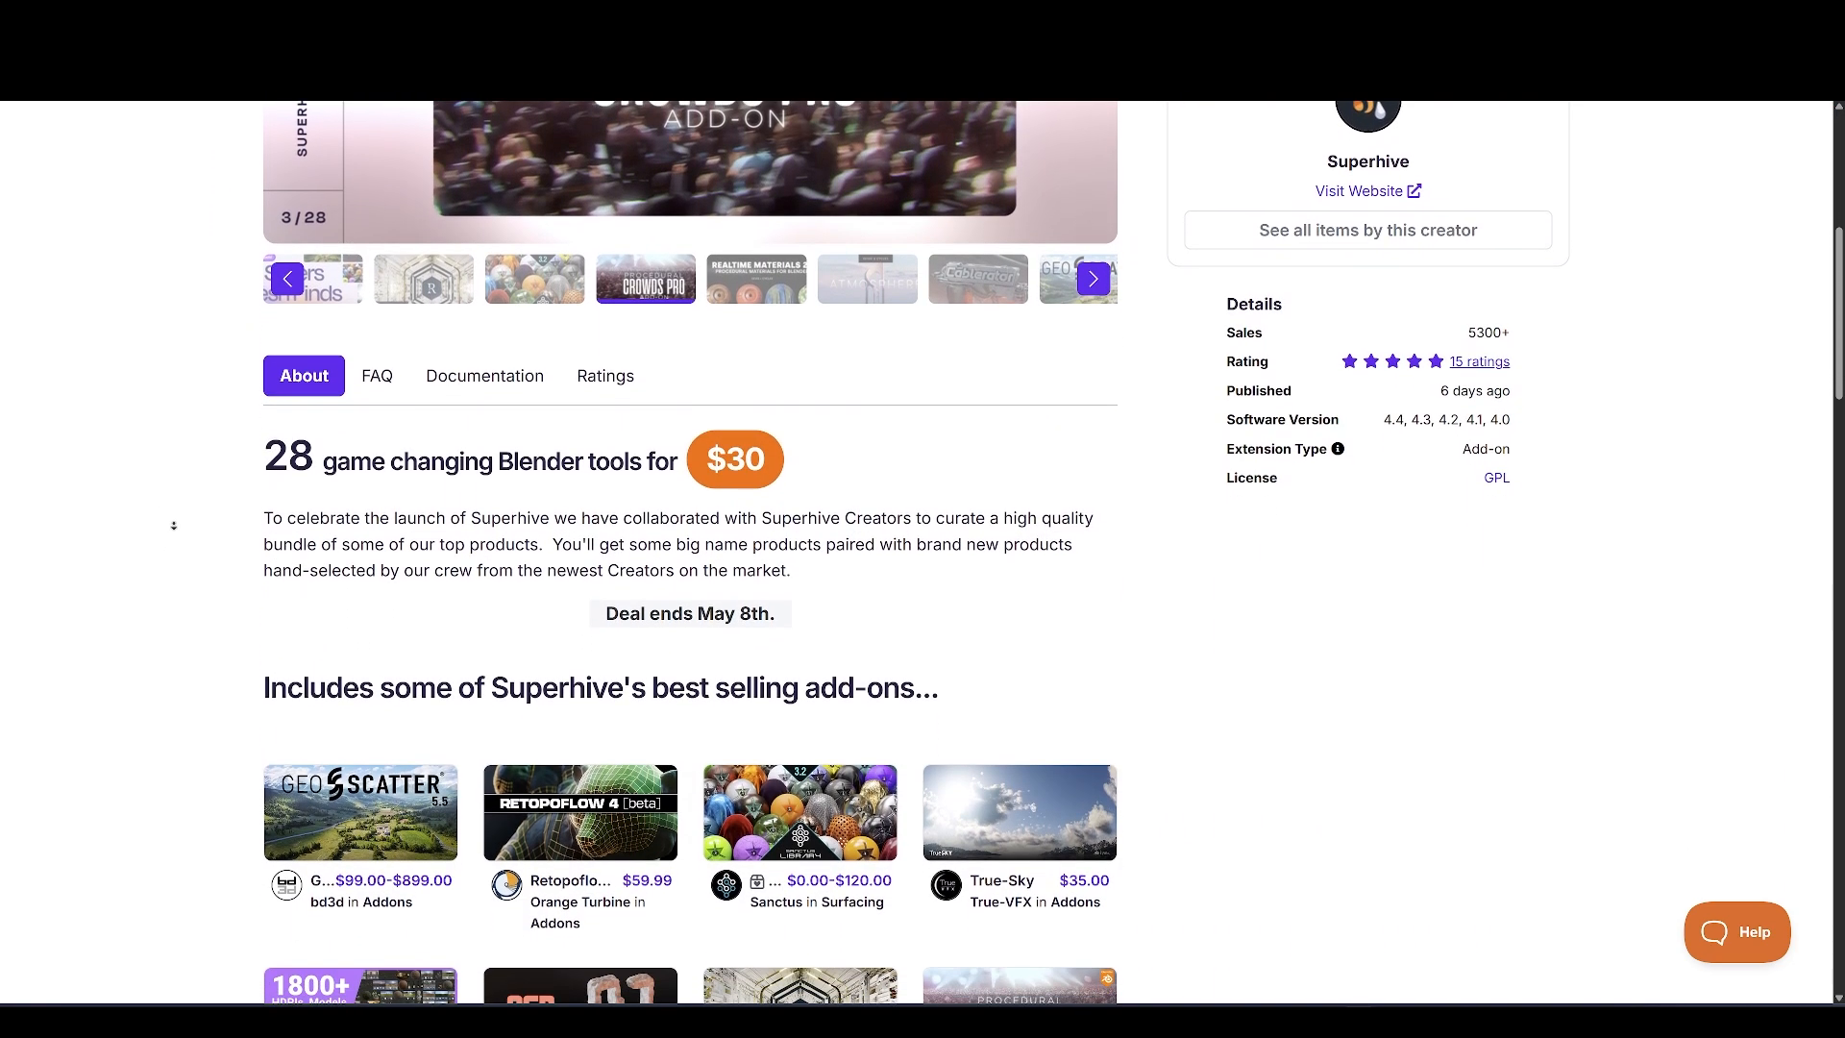
pyautogui.scroll(-3)
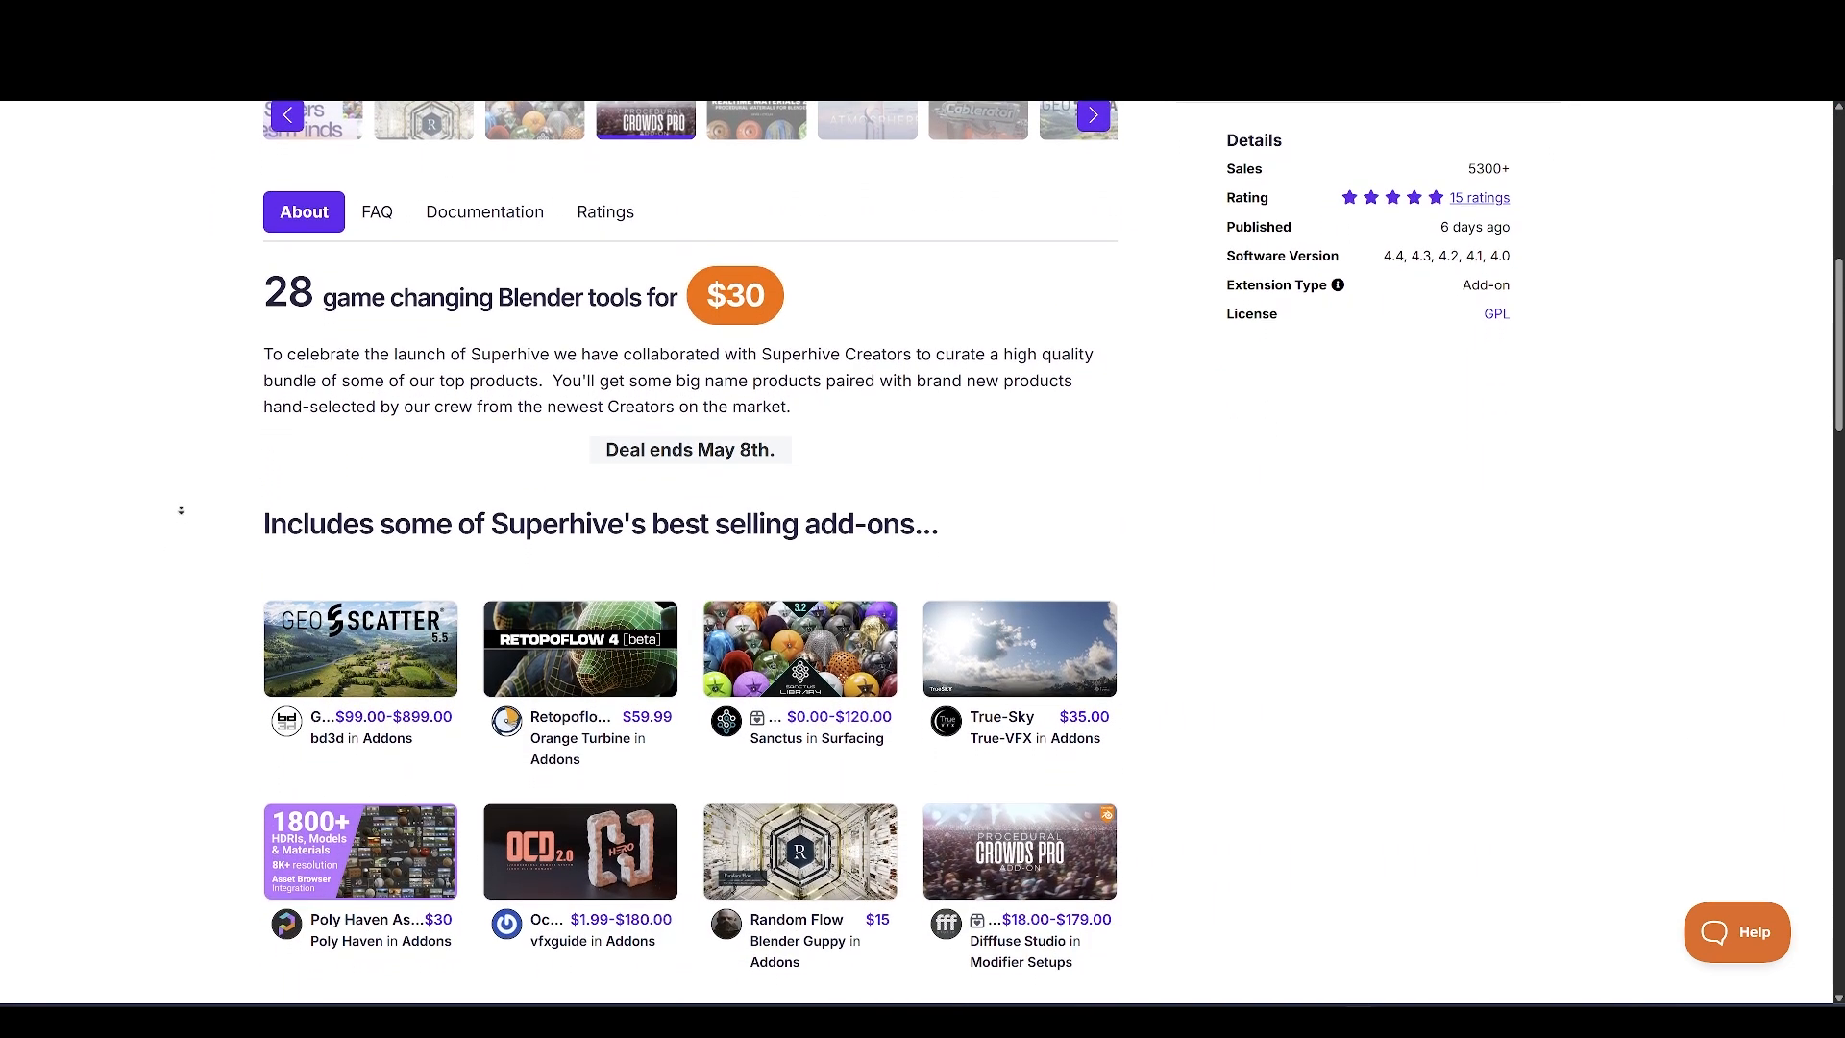
pyautogui.scroll(-3)
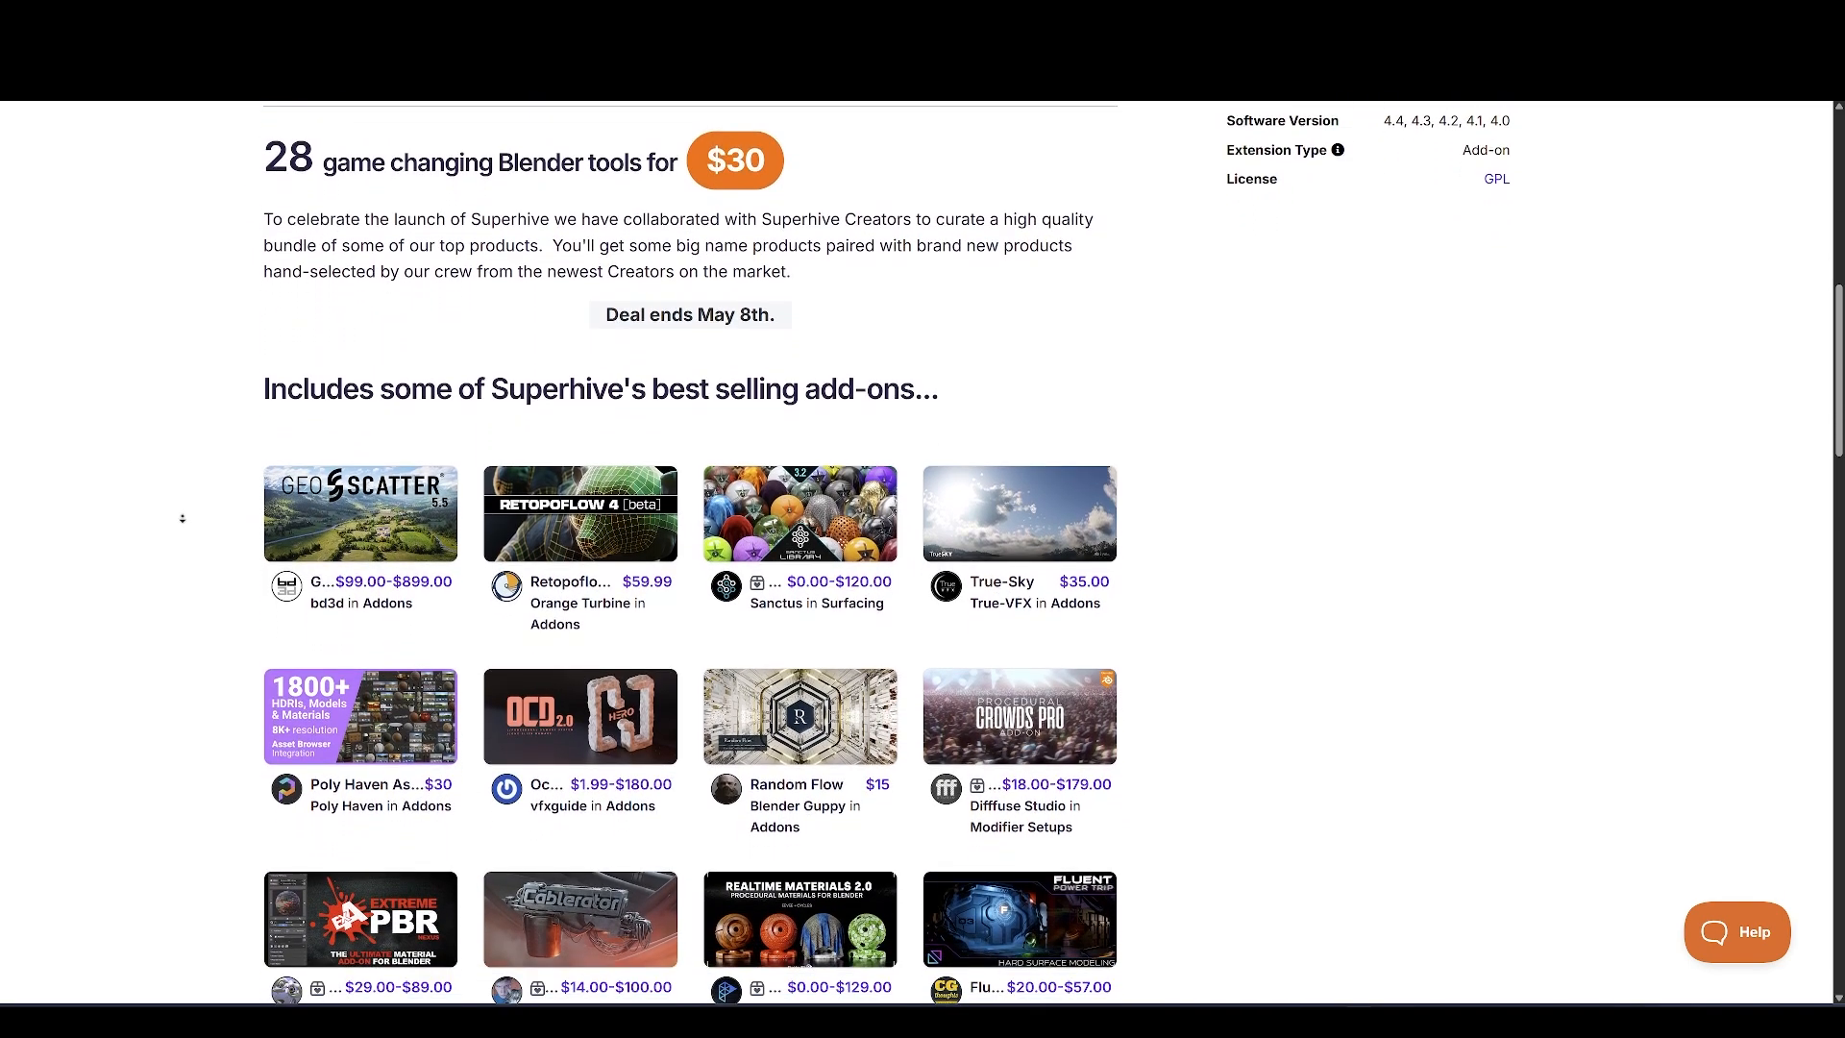
pyautogui.scroll(-3)
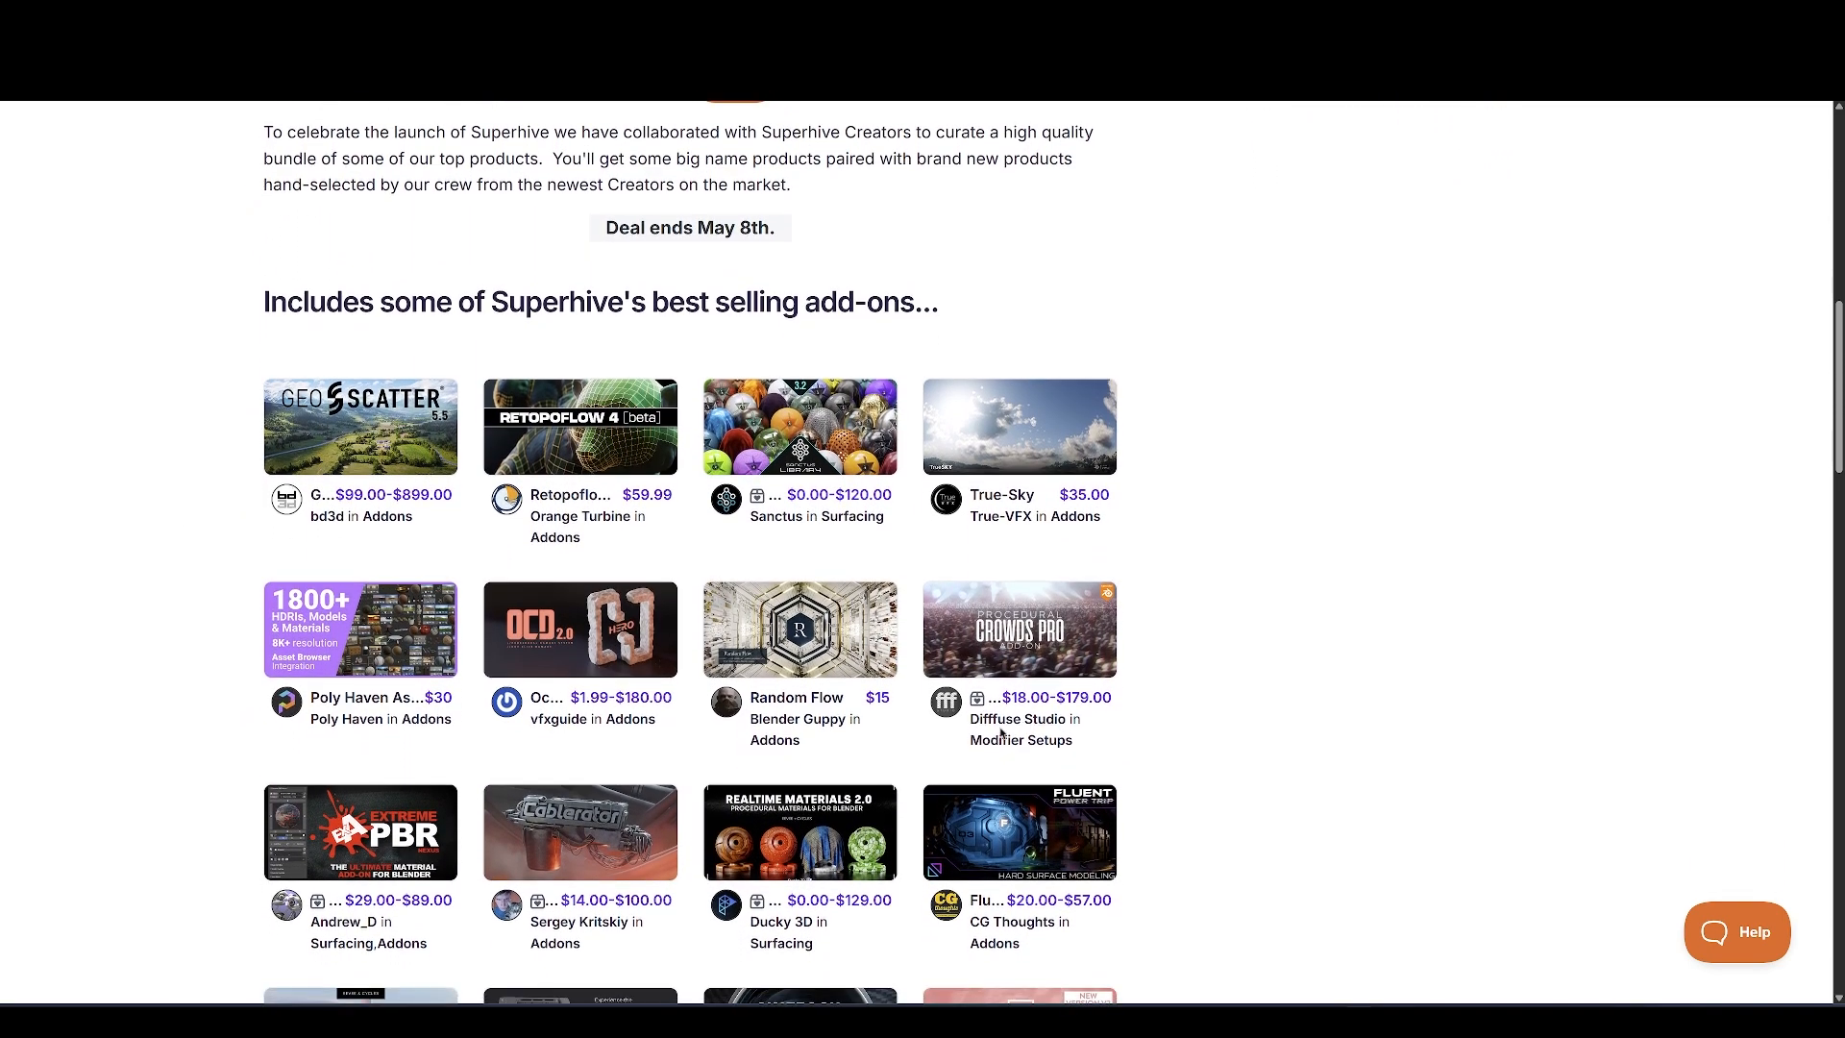
pyautogui.scroll(-3)
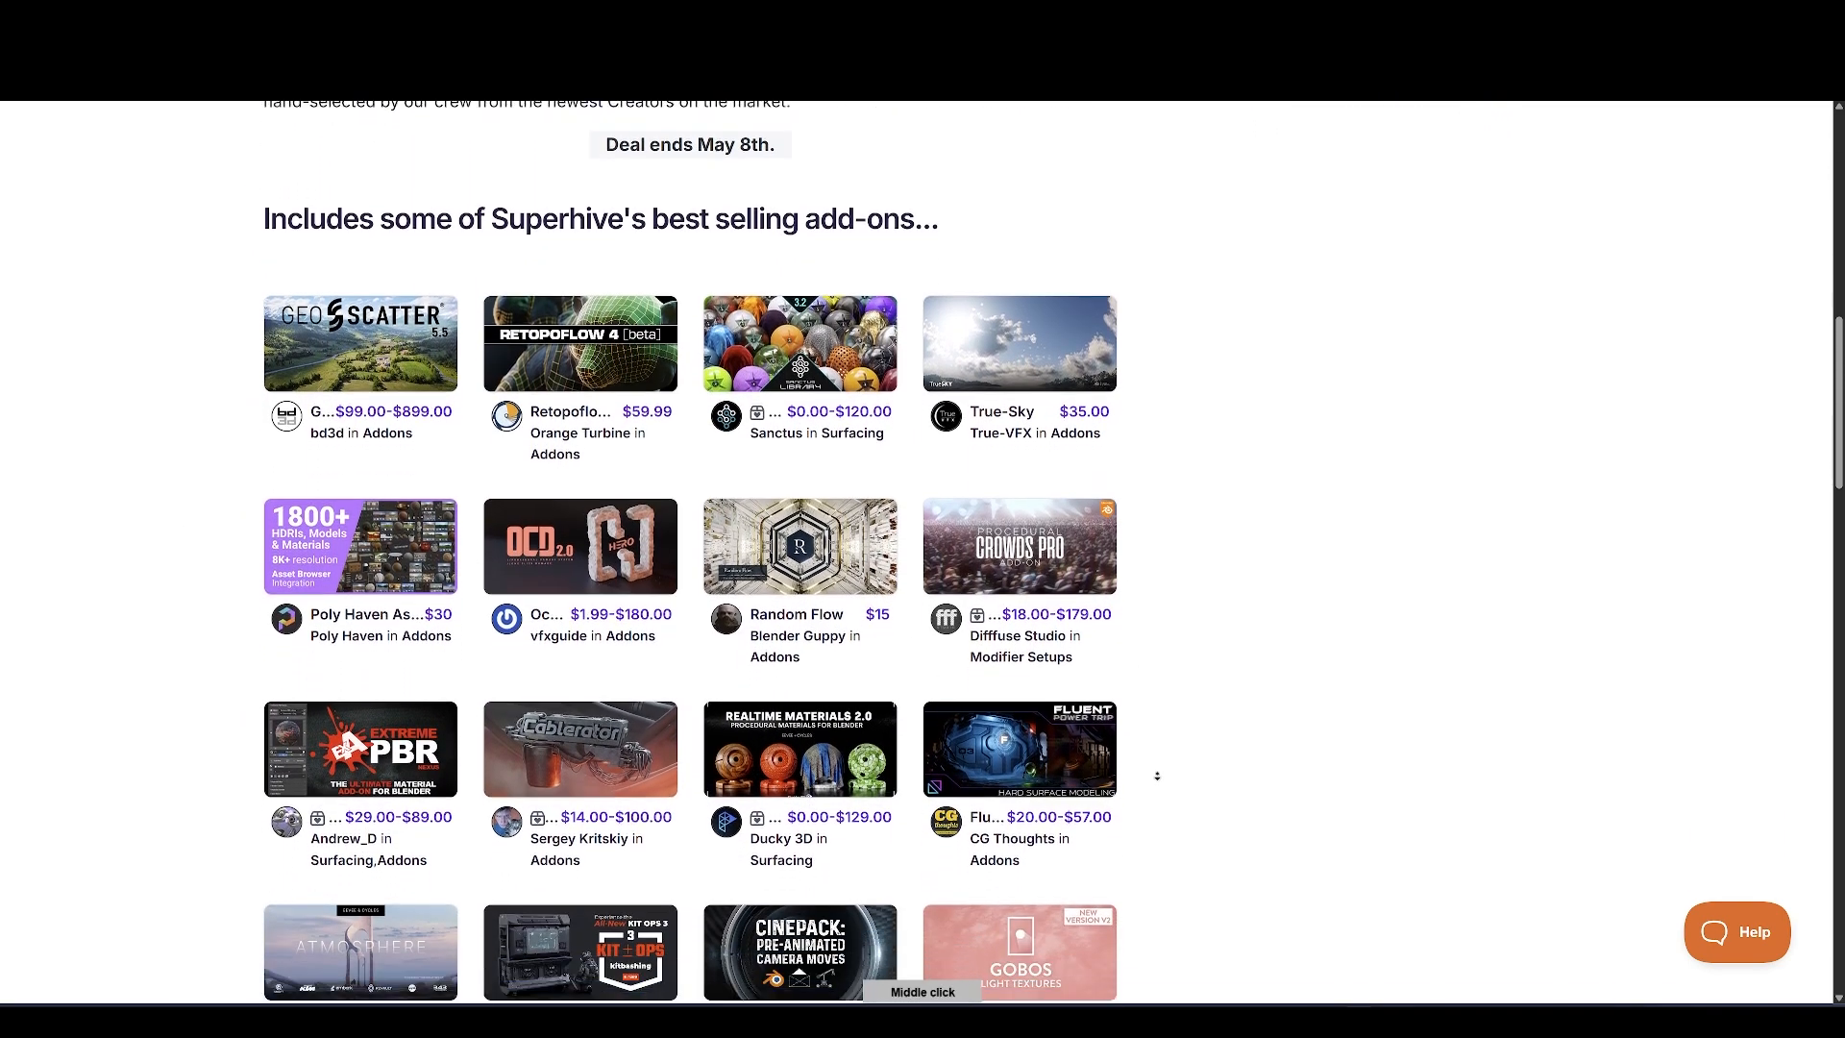
pyautogui.scroll(-3)
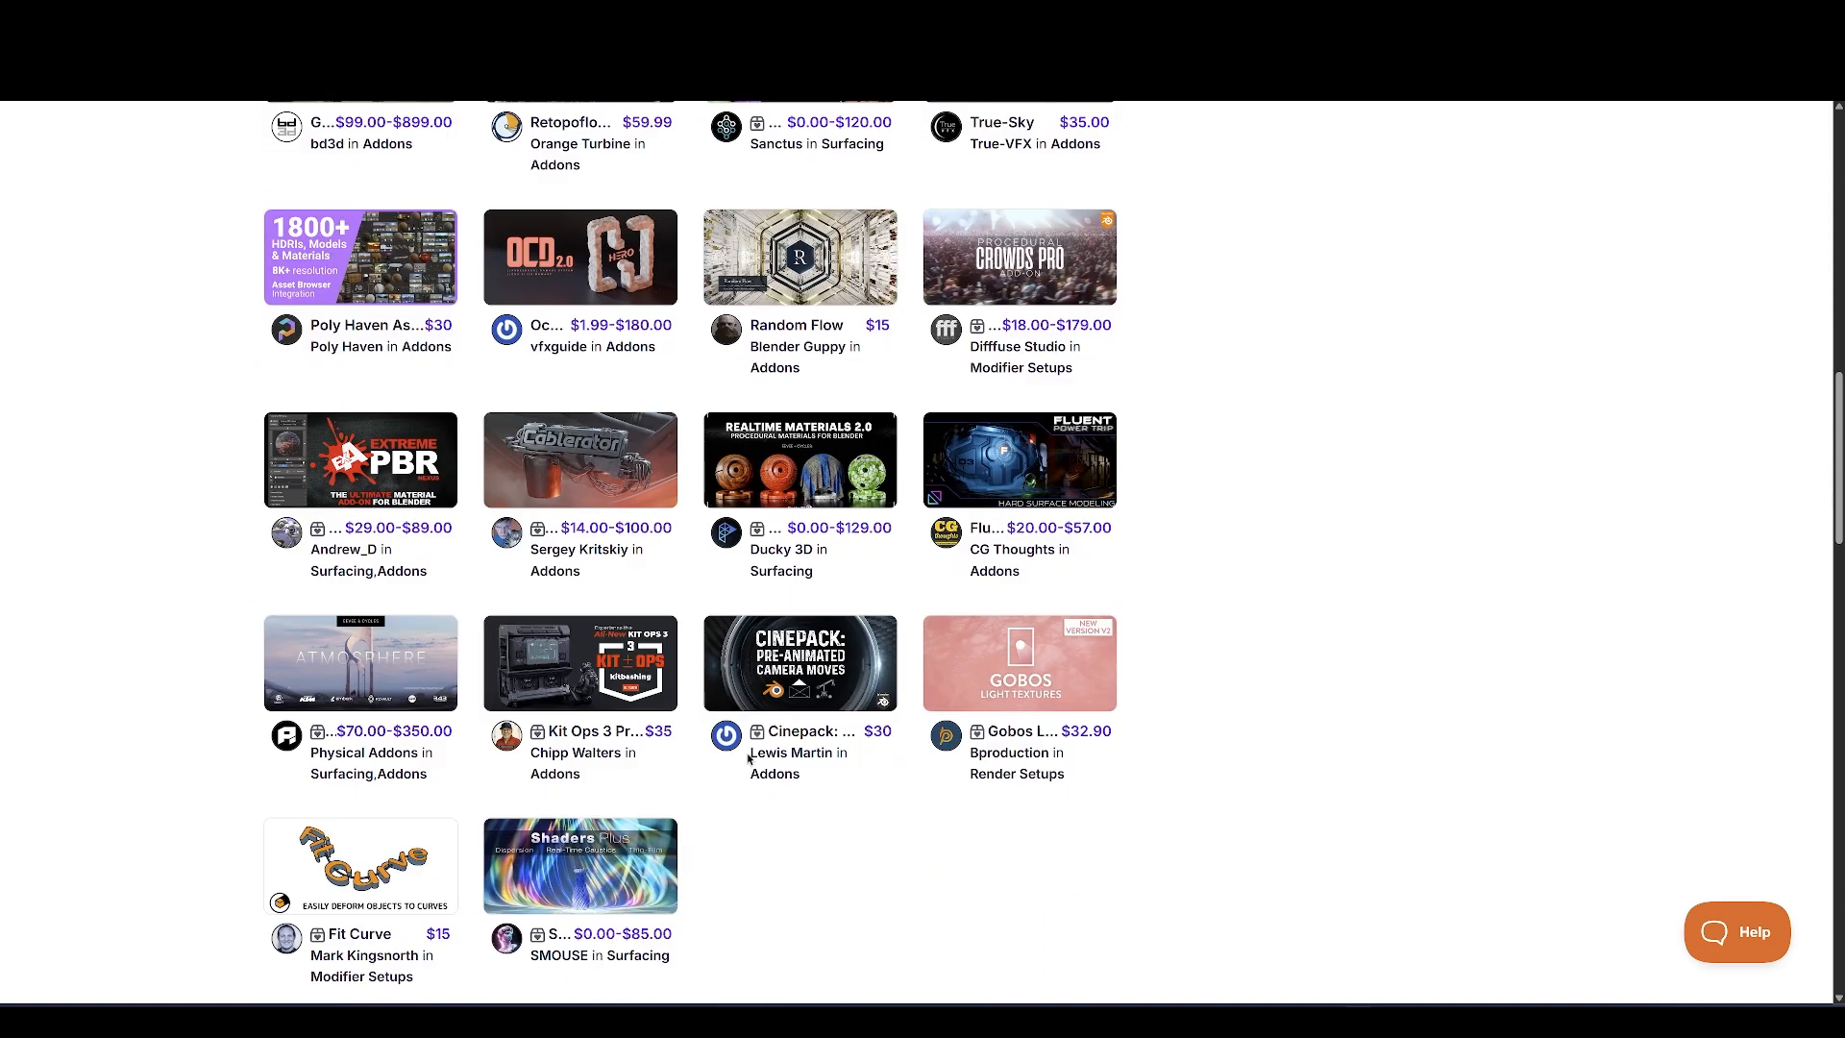
pyautogui.scroll(-3)
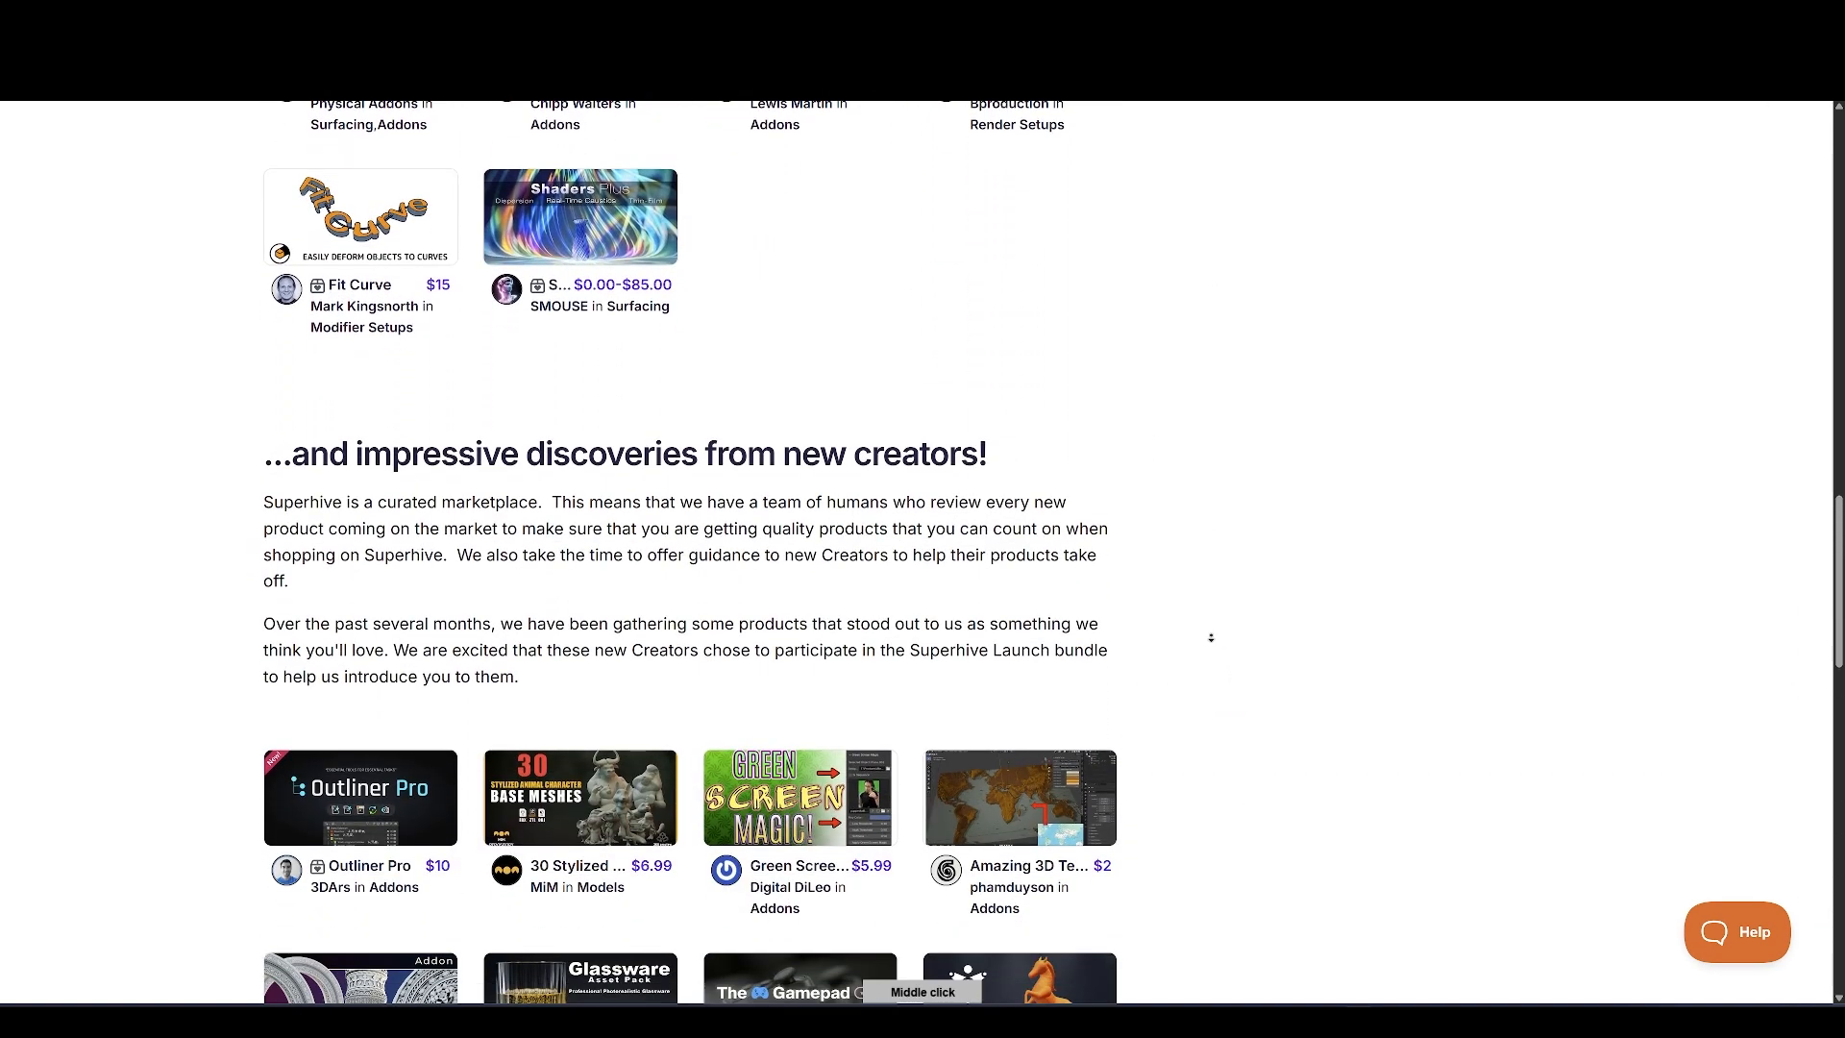
pyautogui.scroll(-3)
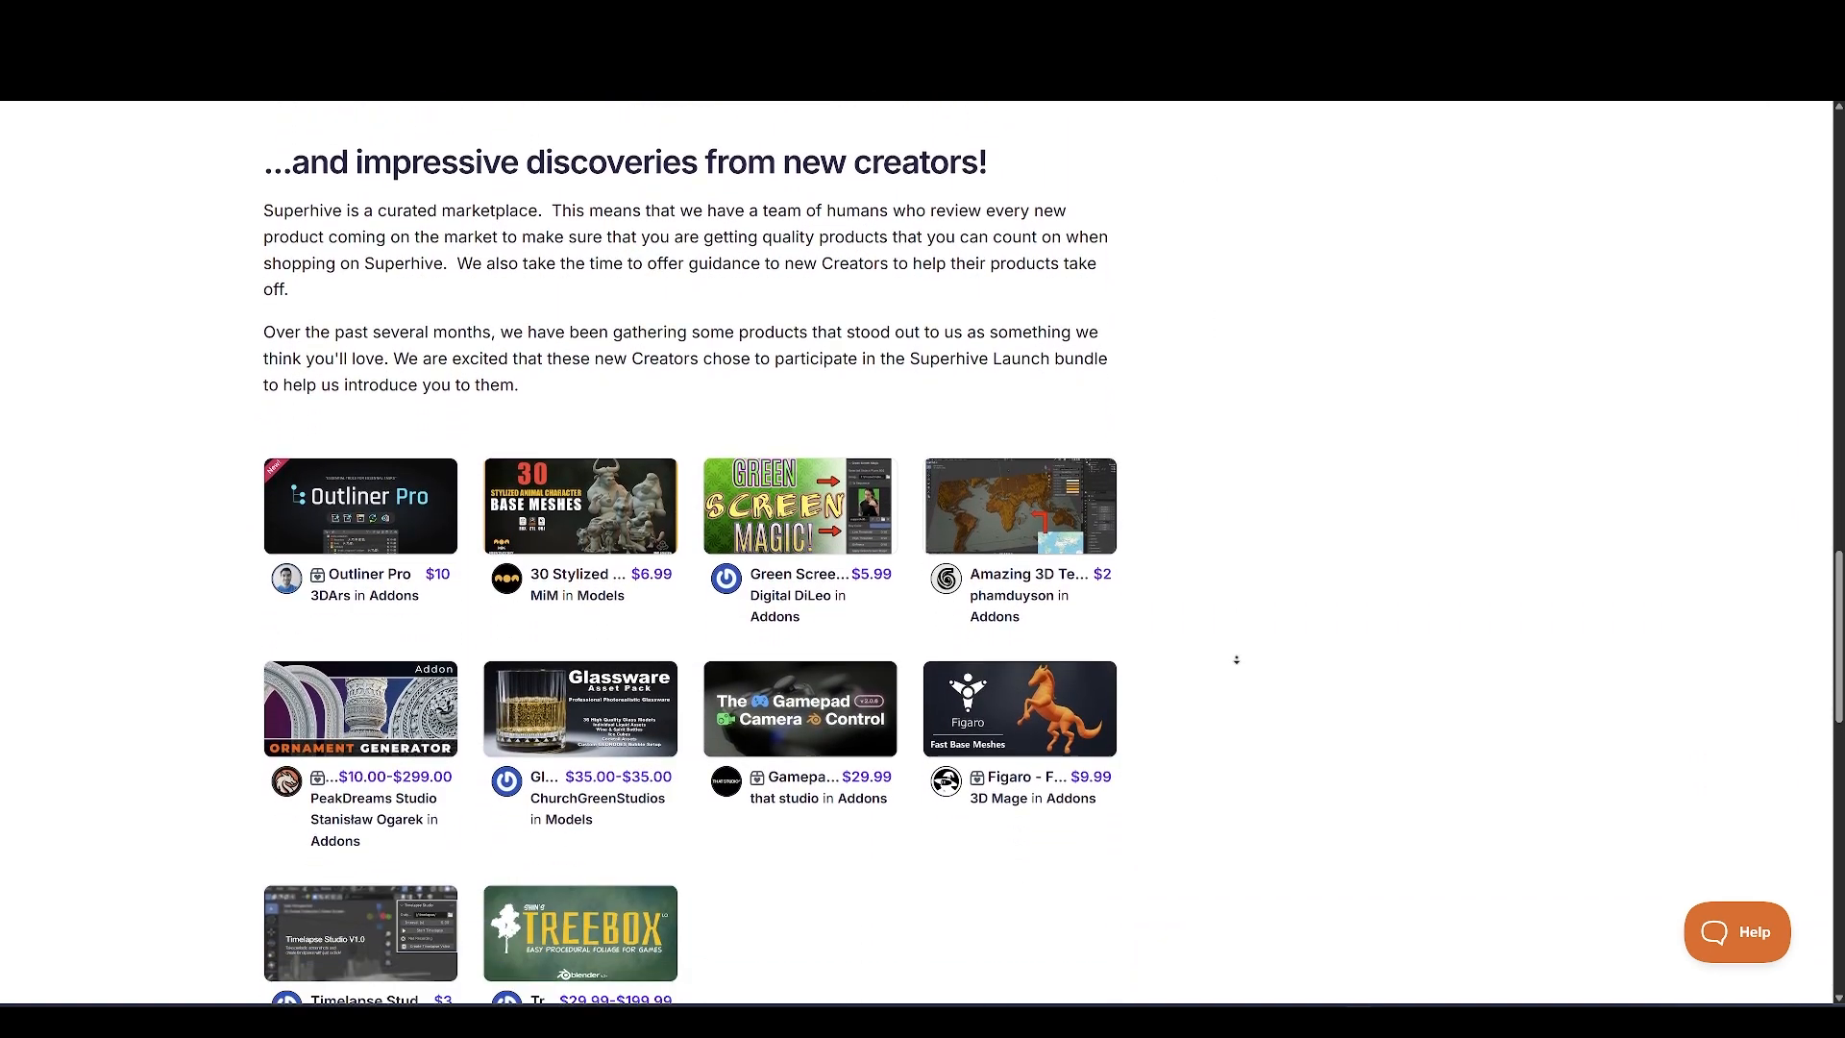
pyautogui.scroll(-3)
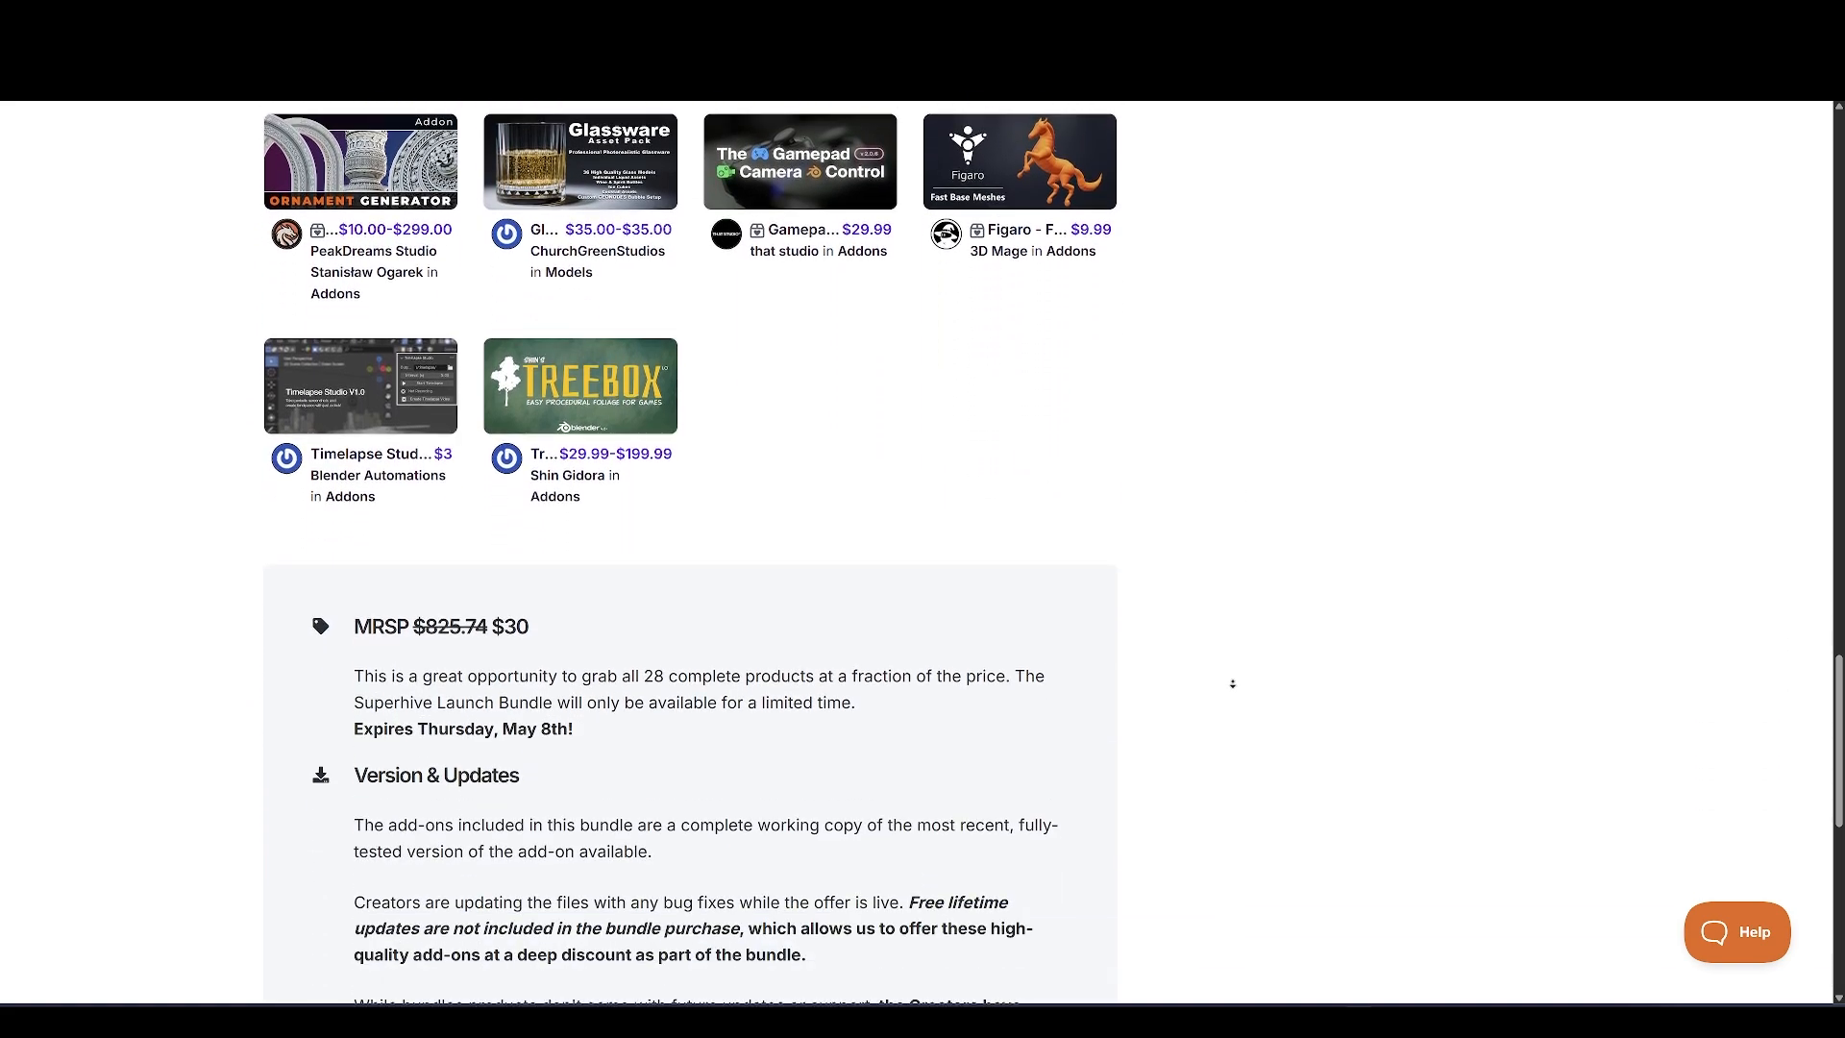
pyautogui.scroll(-3)
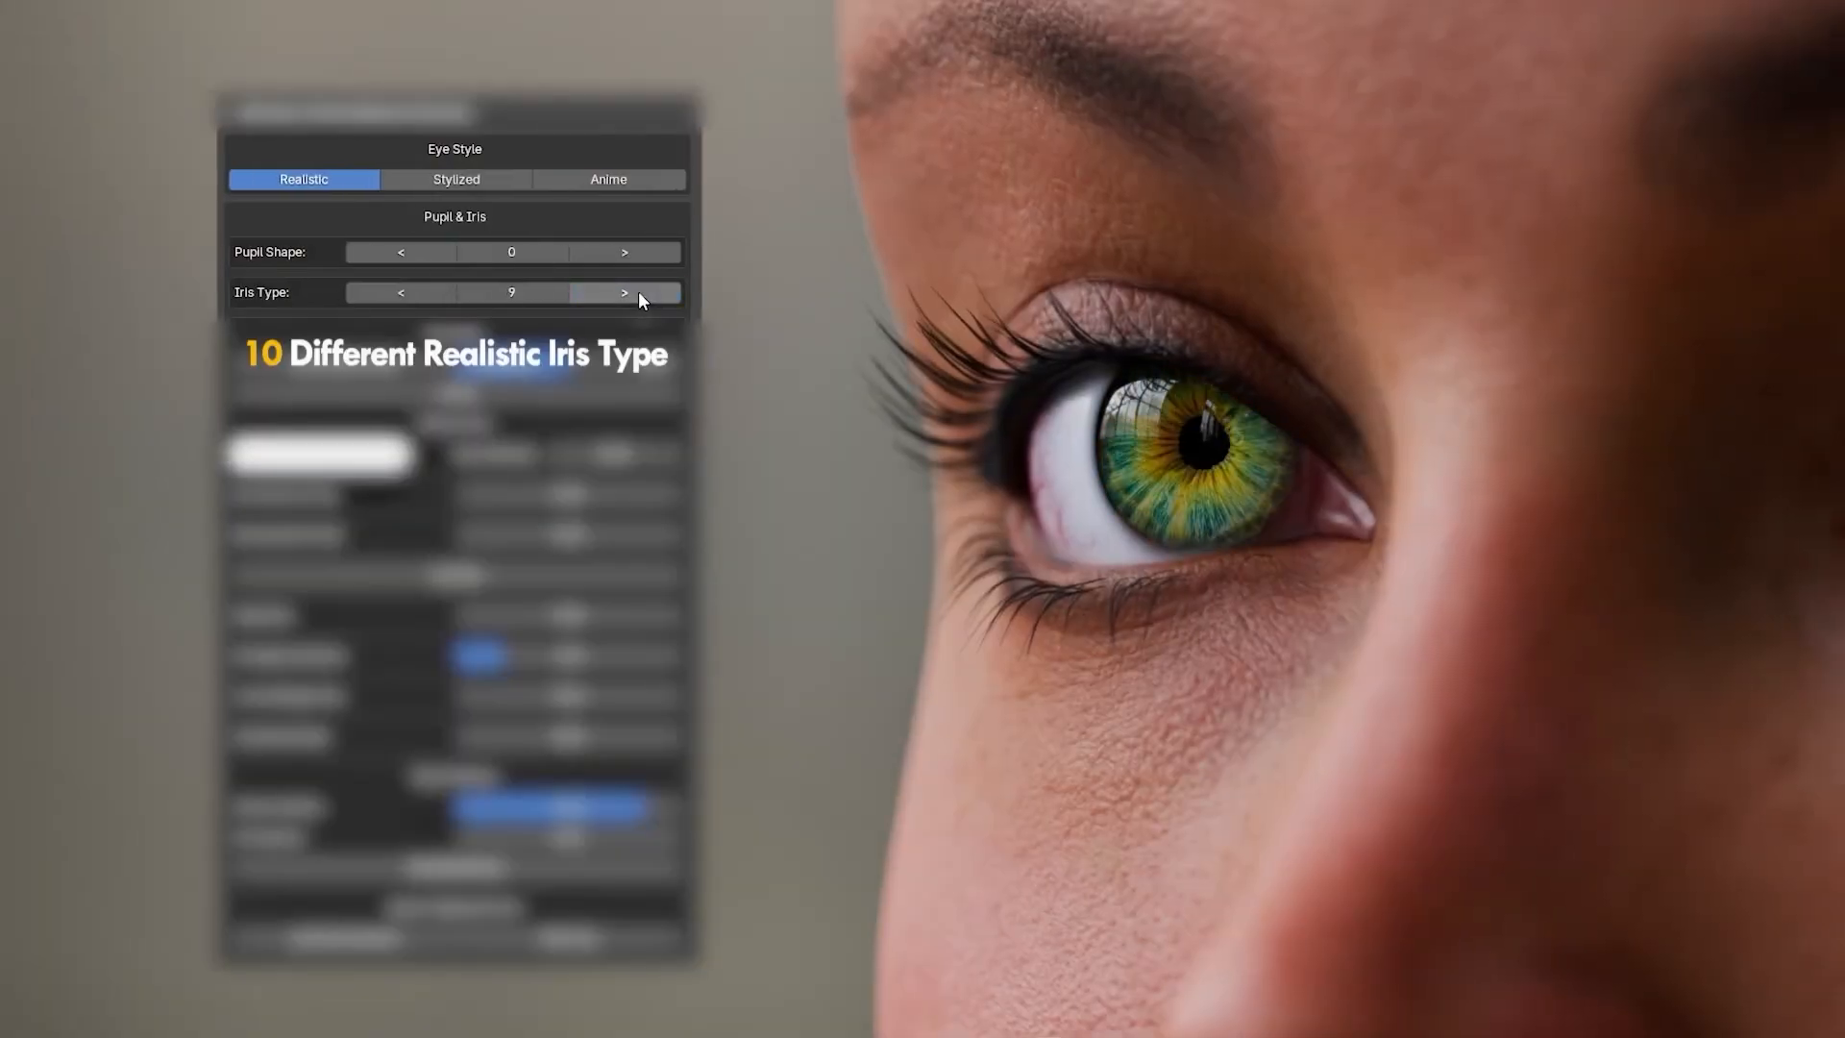
# Set Eye Style to Stylized with a custom blue-and-pink iris colour ramp
pyautogui.click(455, 179)
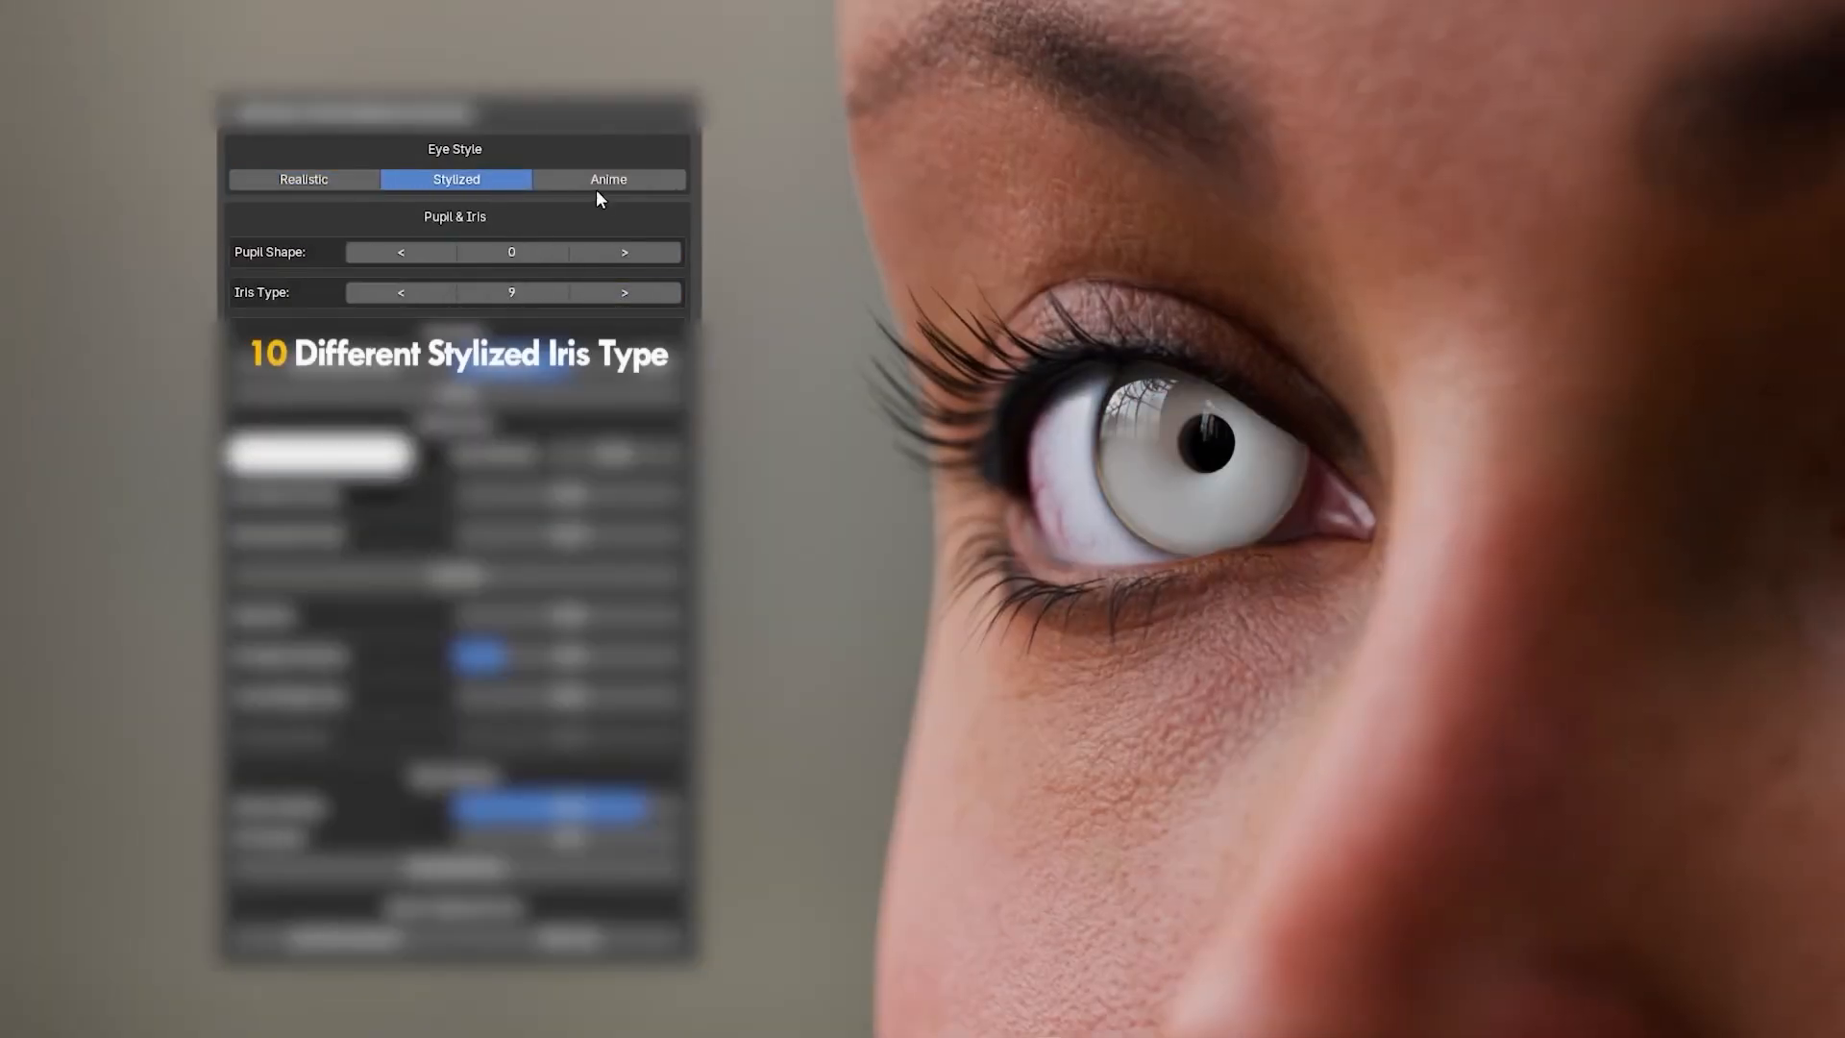
pyautogui.click(608, 179)
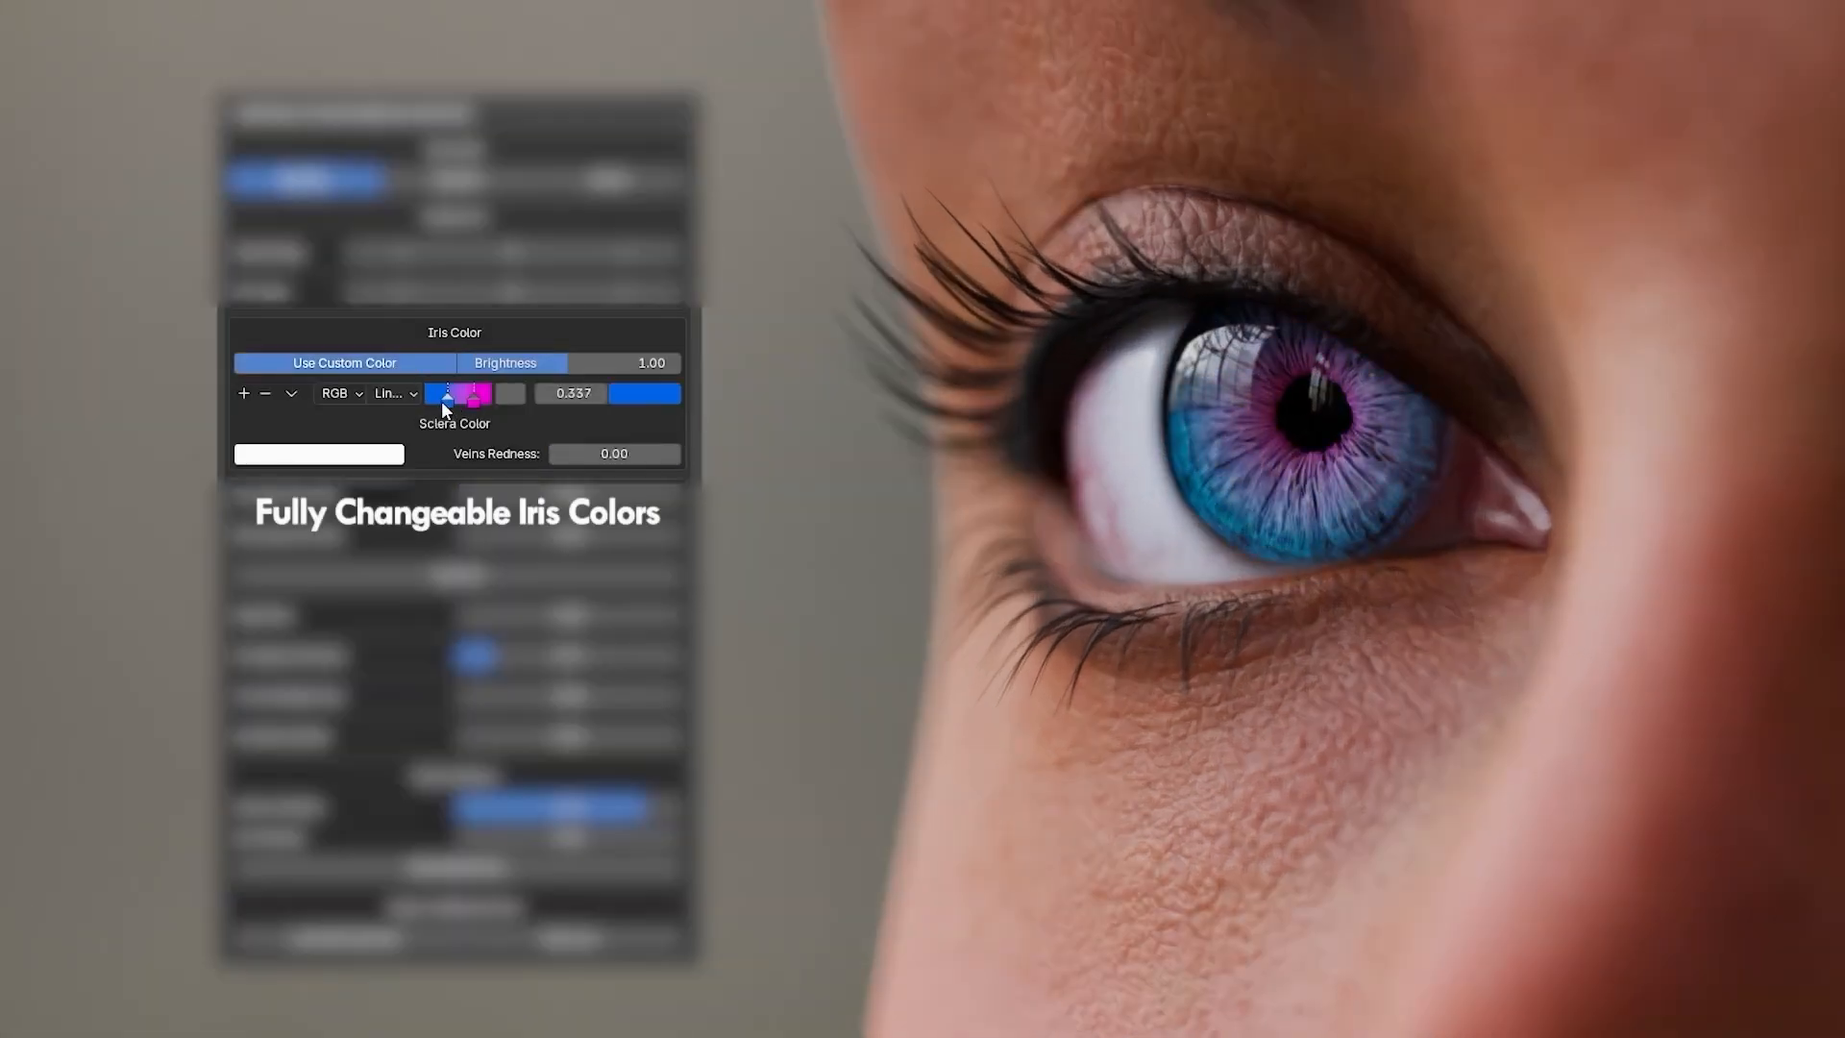
pyautogui.click(344, 362)
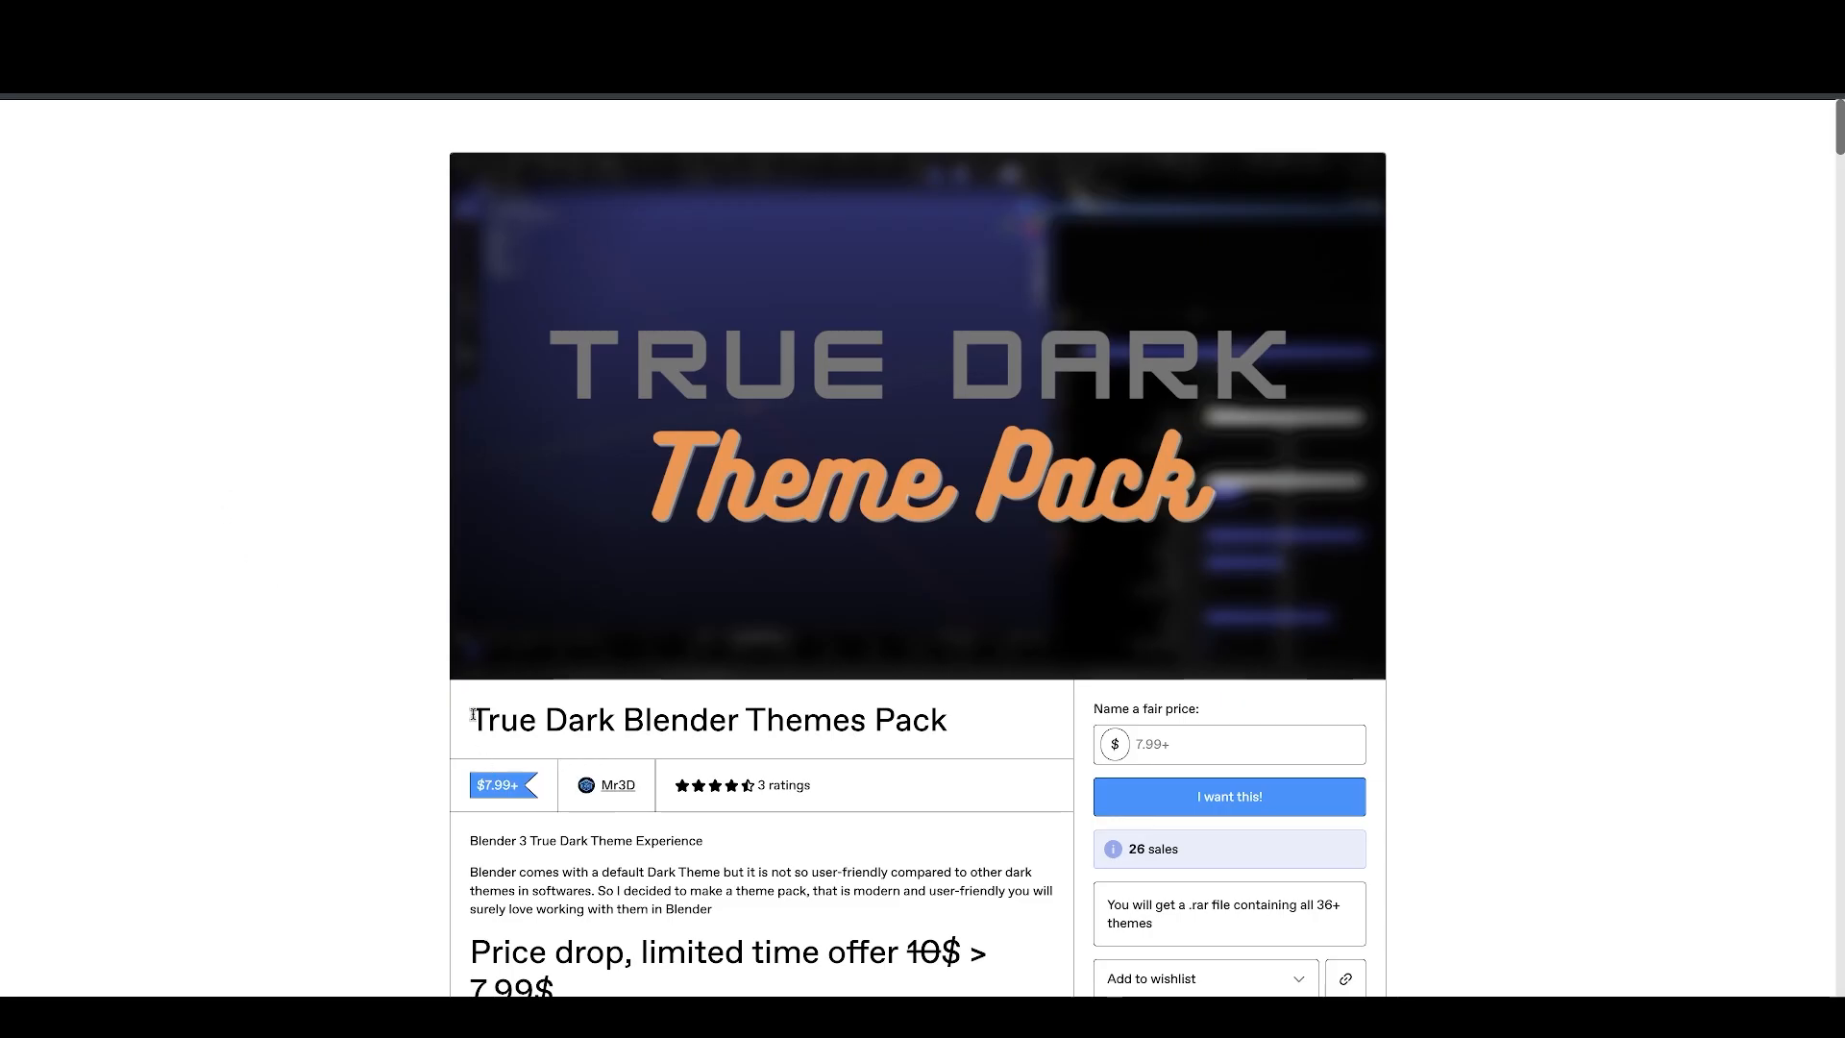
# Scroll the True Dark Blender Themes Pack page down to its Showcase screenshots
pyautogui.scroll(-3)
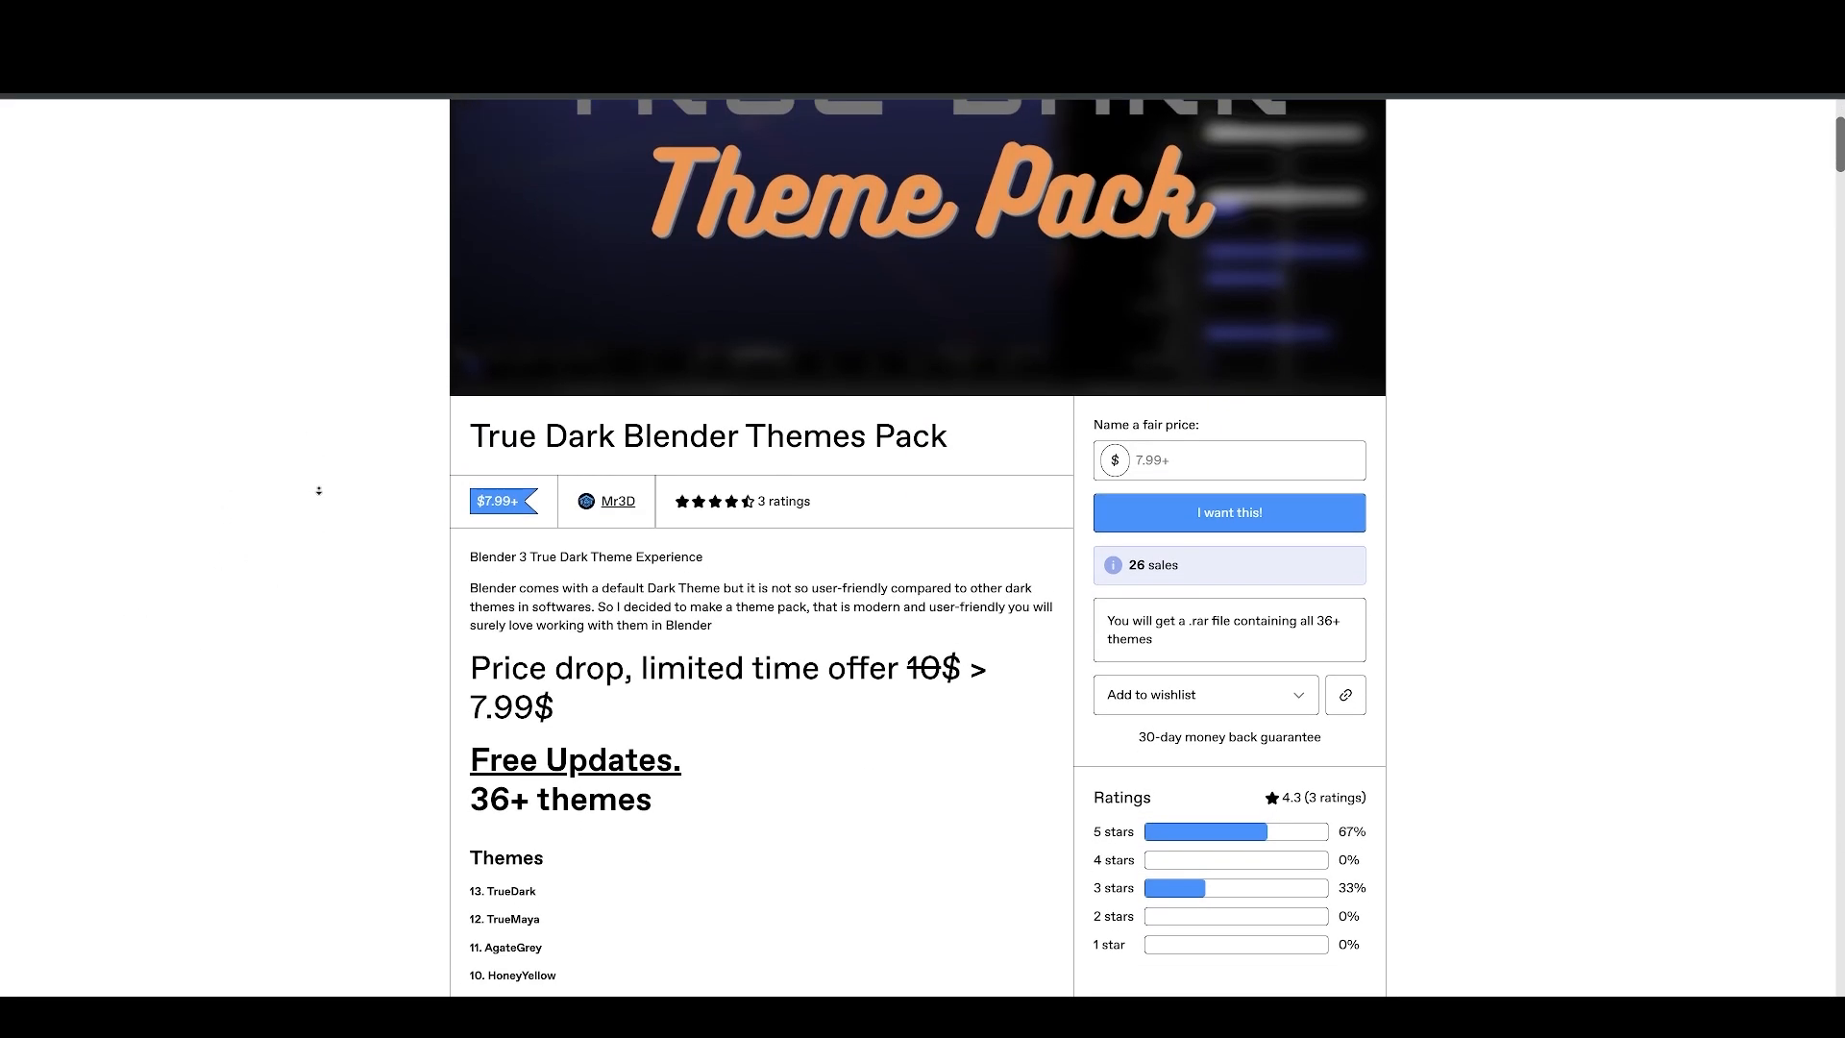
pyautogui.scroll(-3)
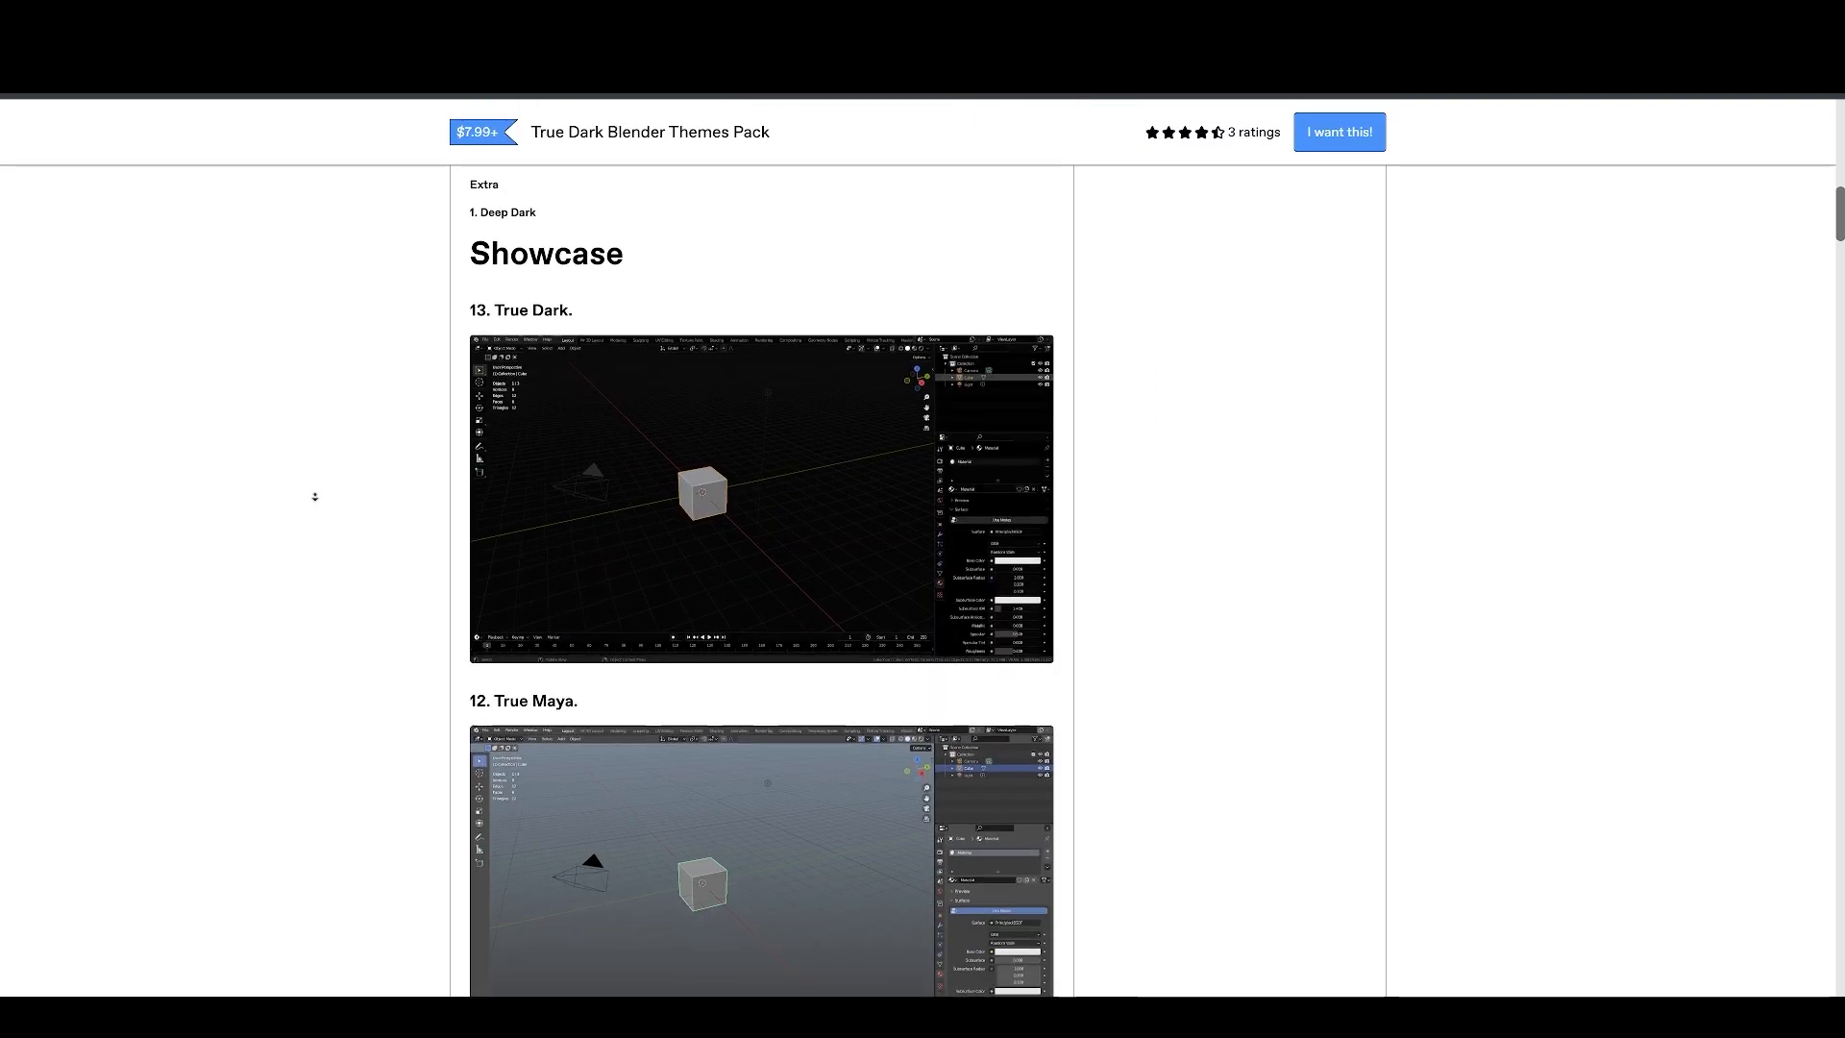
pyautogui.scroll(-3)
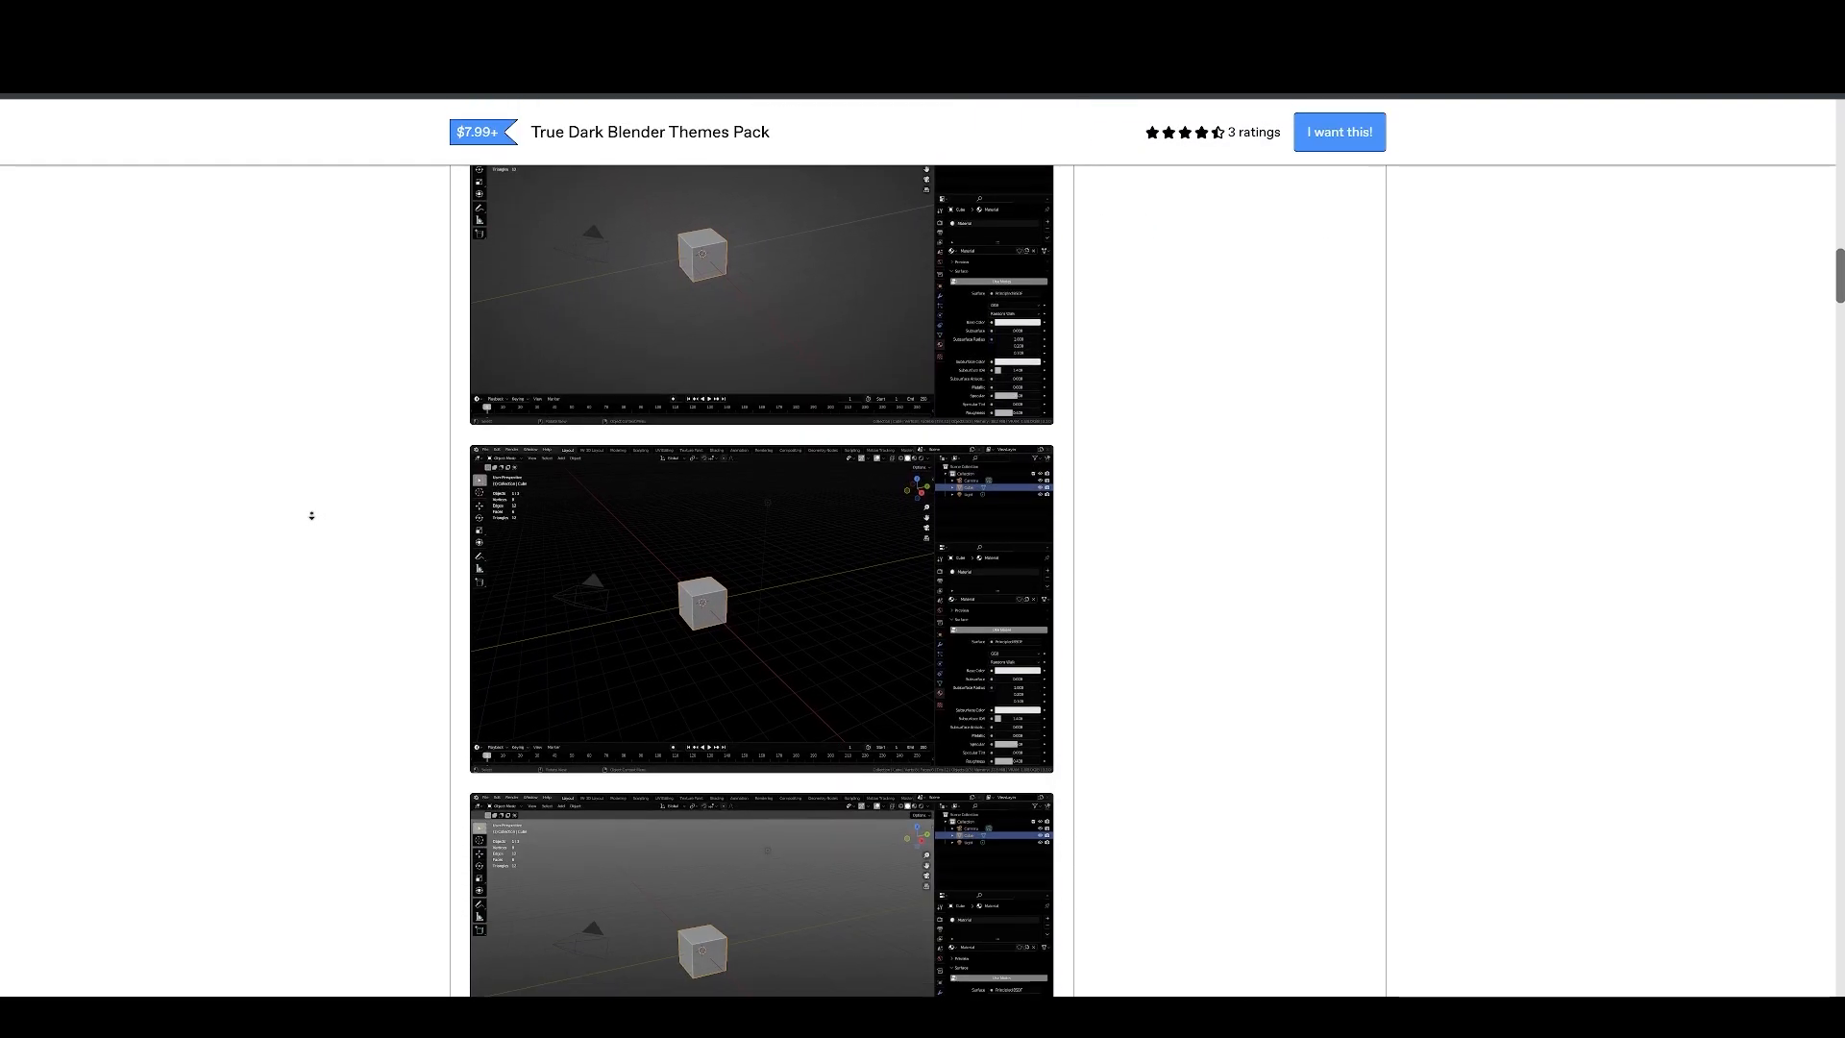
pyautogui.scroll(-3)
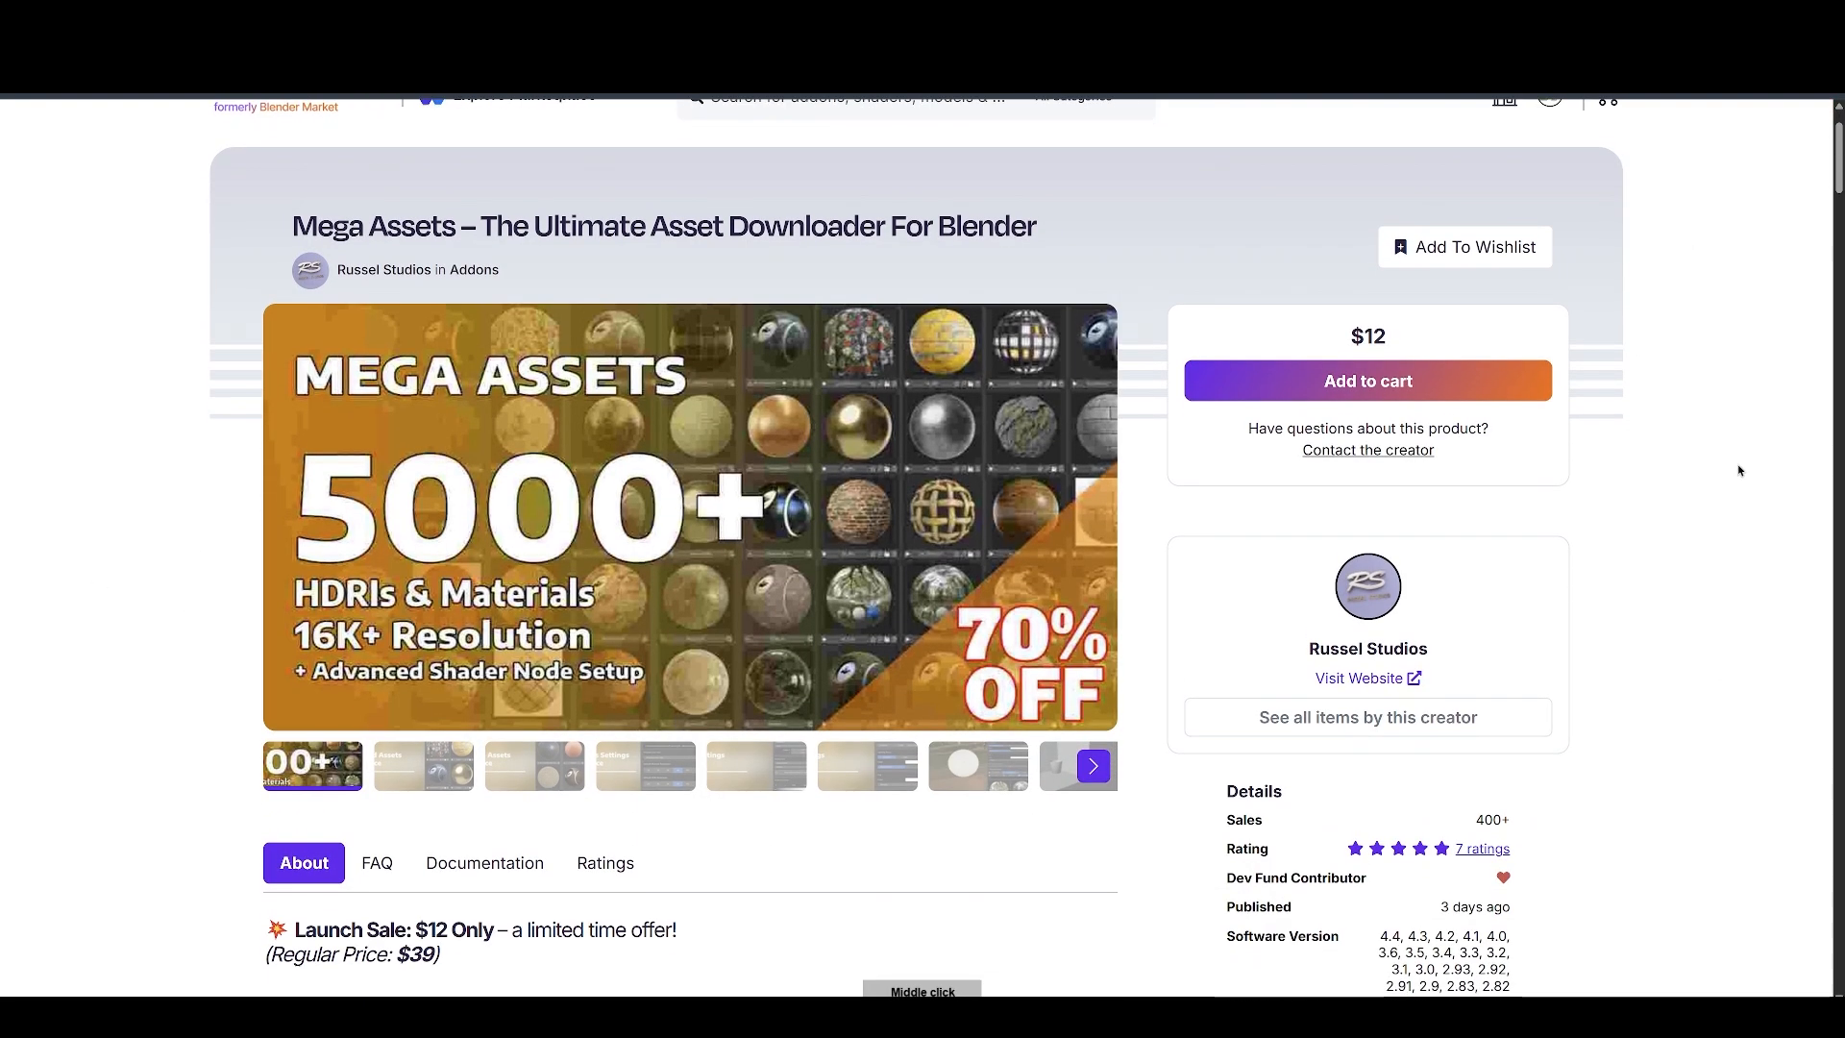
# Scroll through Mega Assets features and licensing to 'Other Gems You May Have Missed'
pyautogui.scroll(-3)
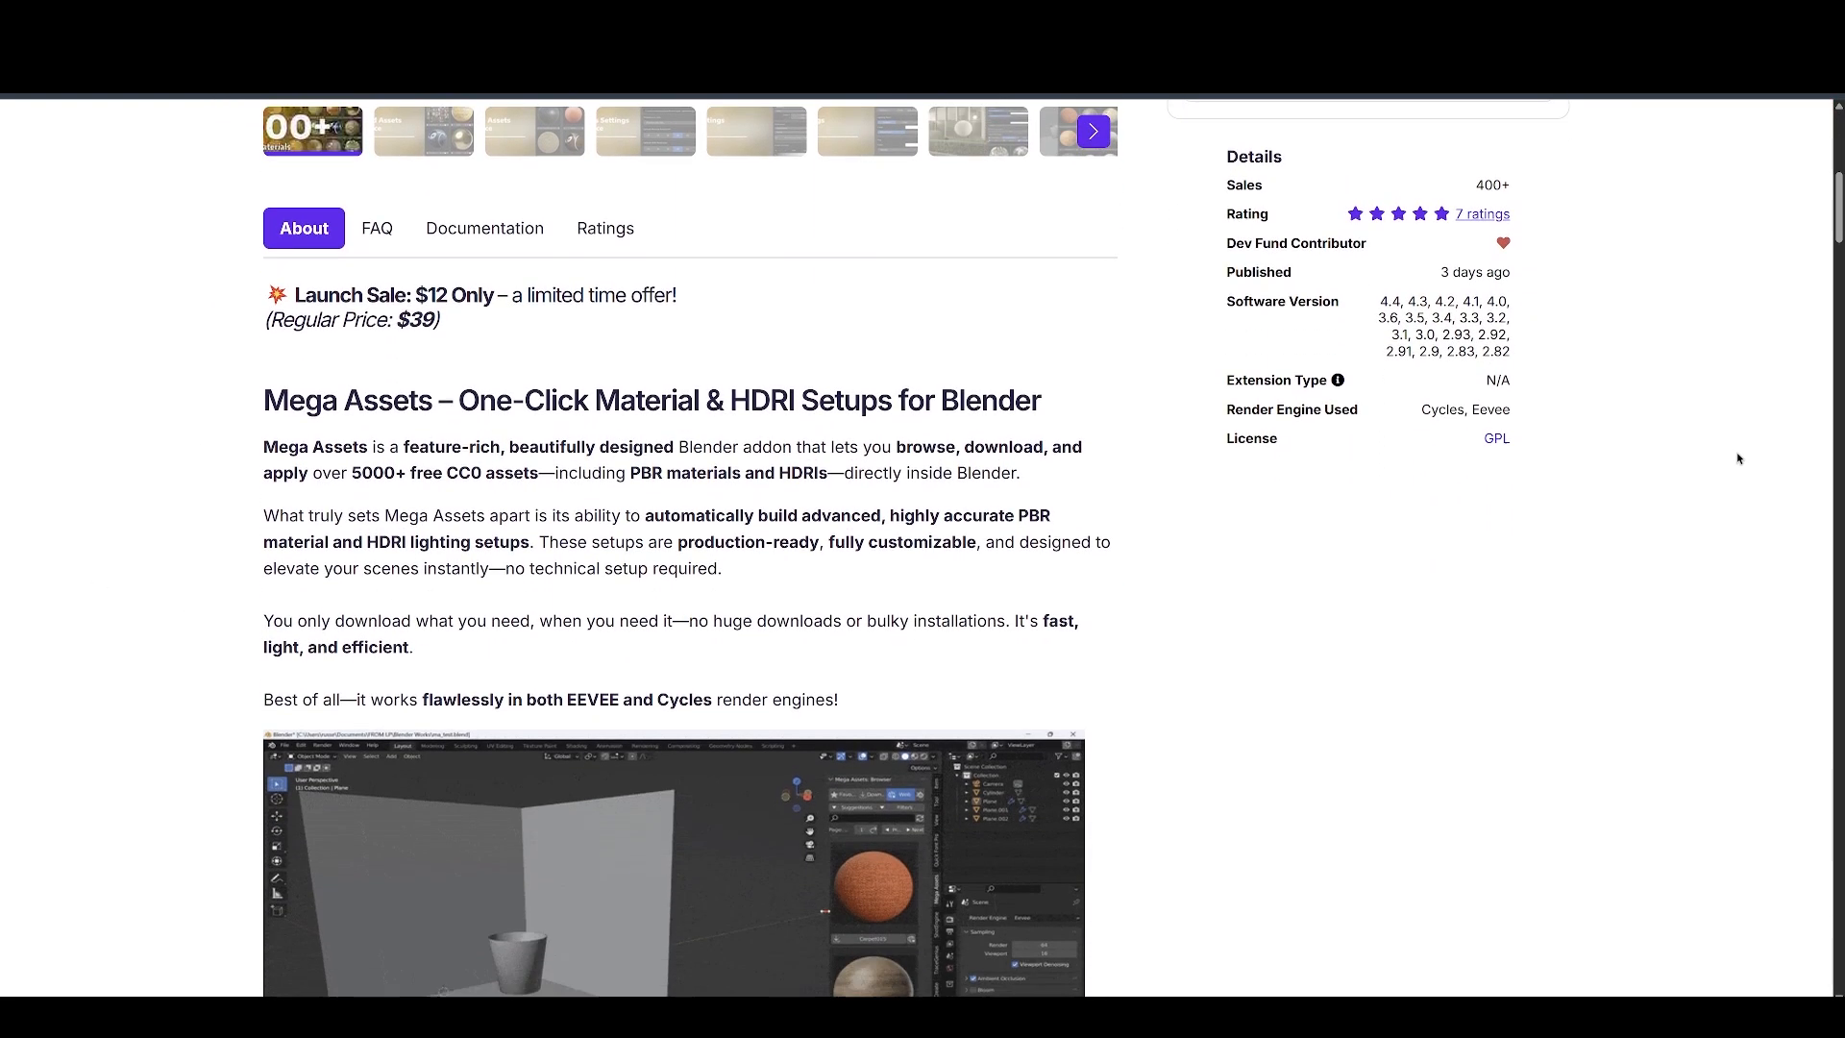
pyautogui.scroll(-3)
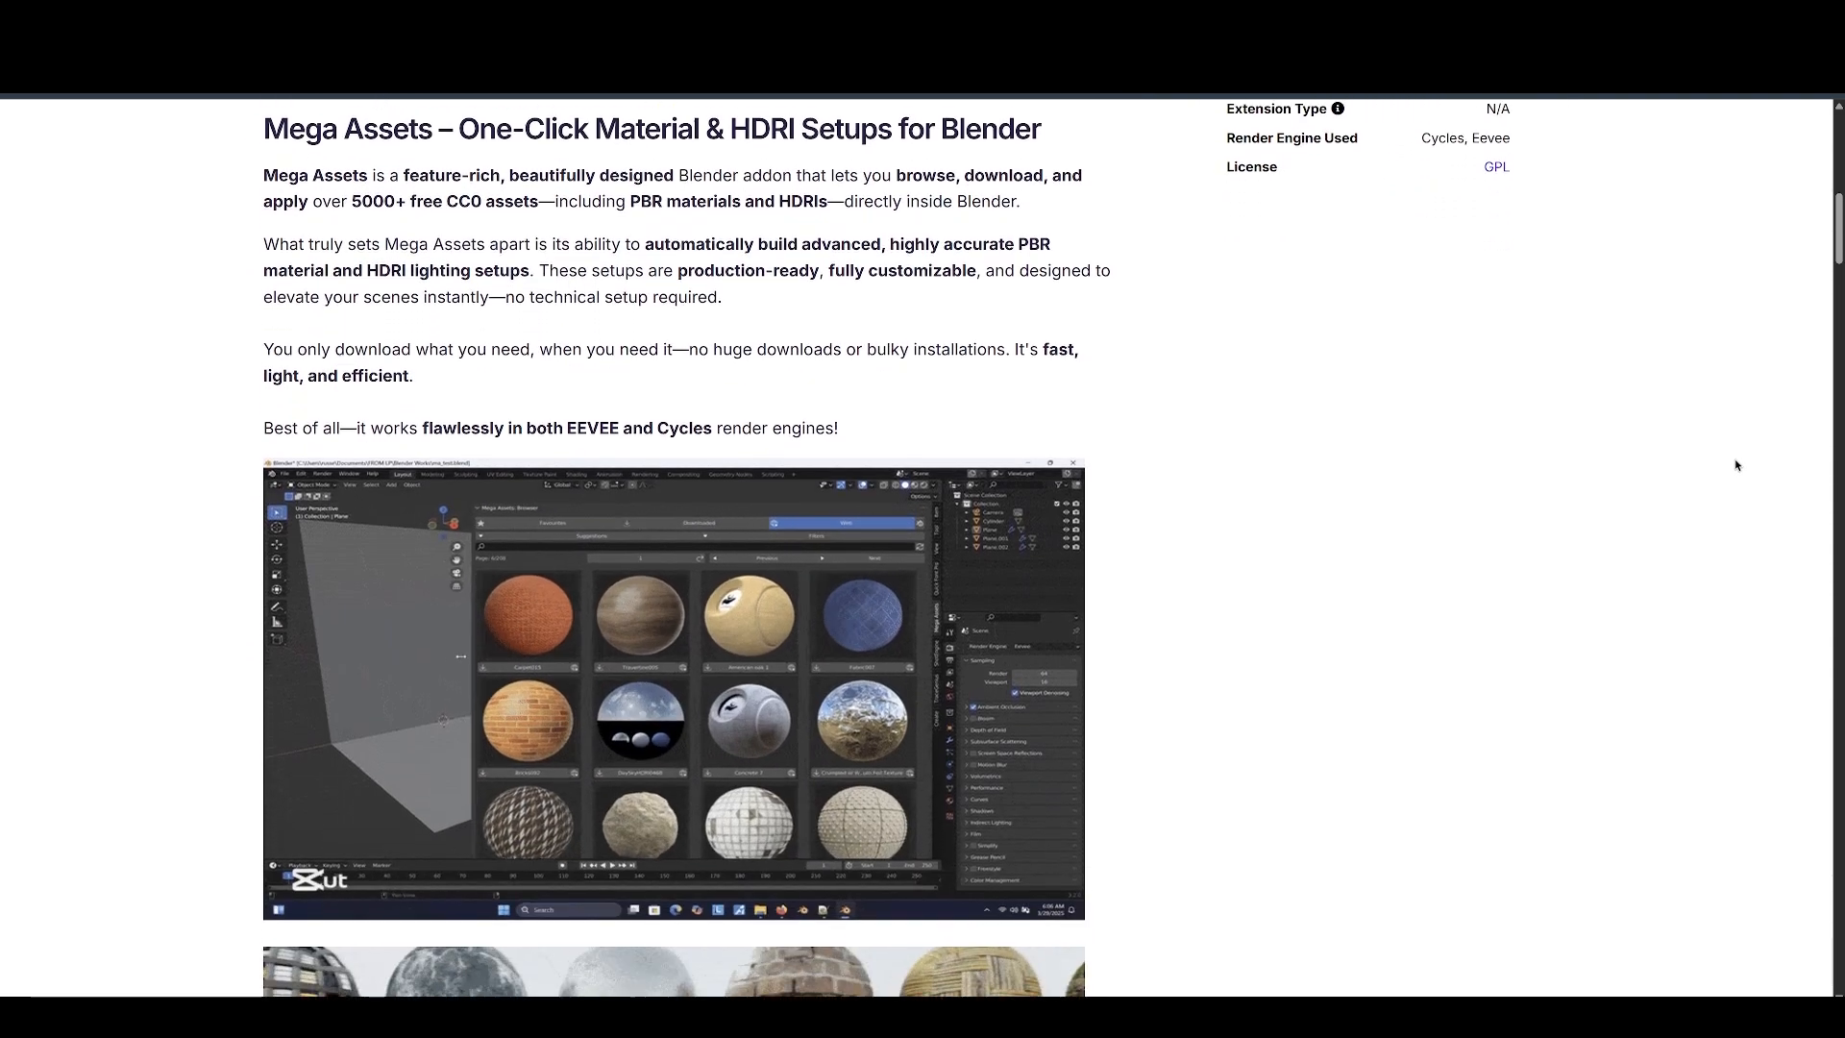
pyautogui.scroll(-3)
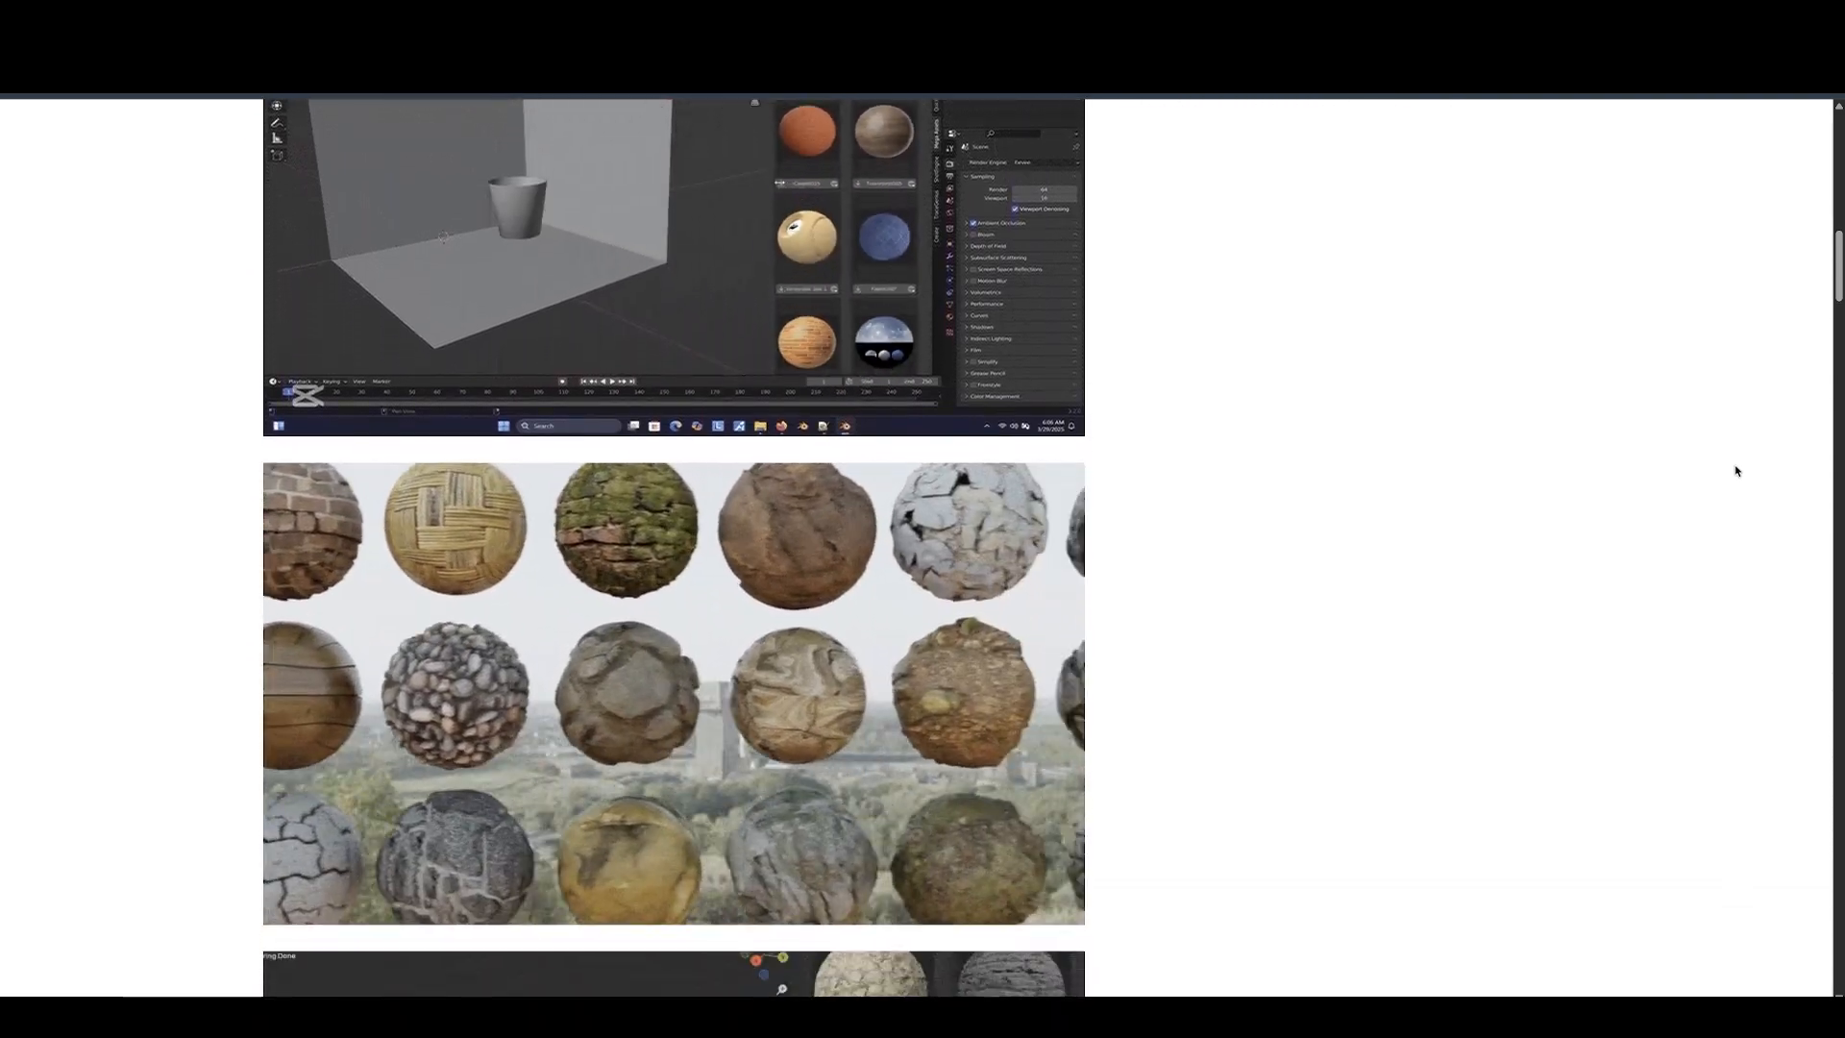
pyautogui.scroll(-3)
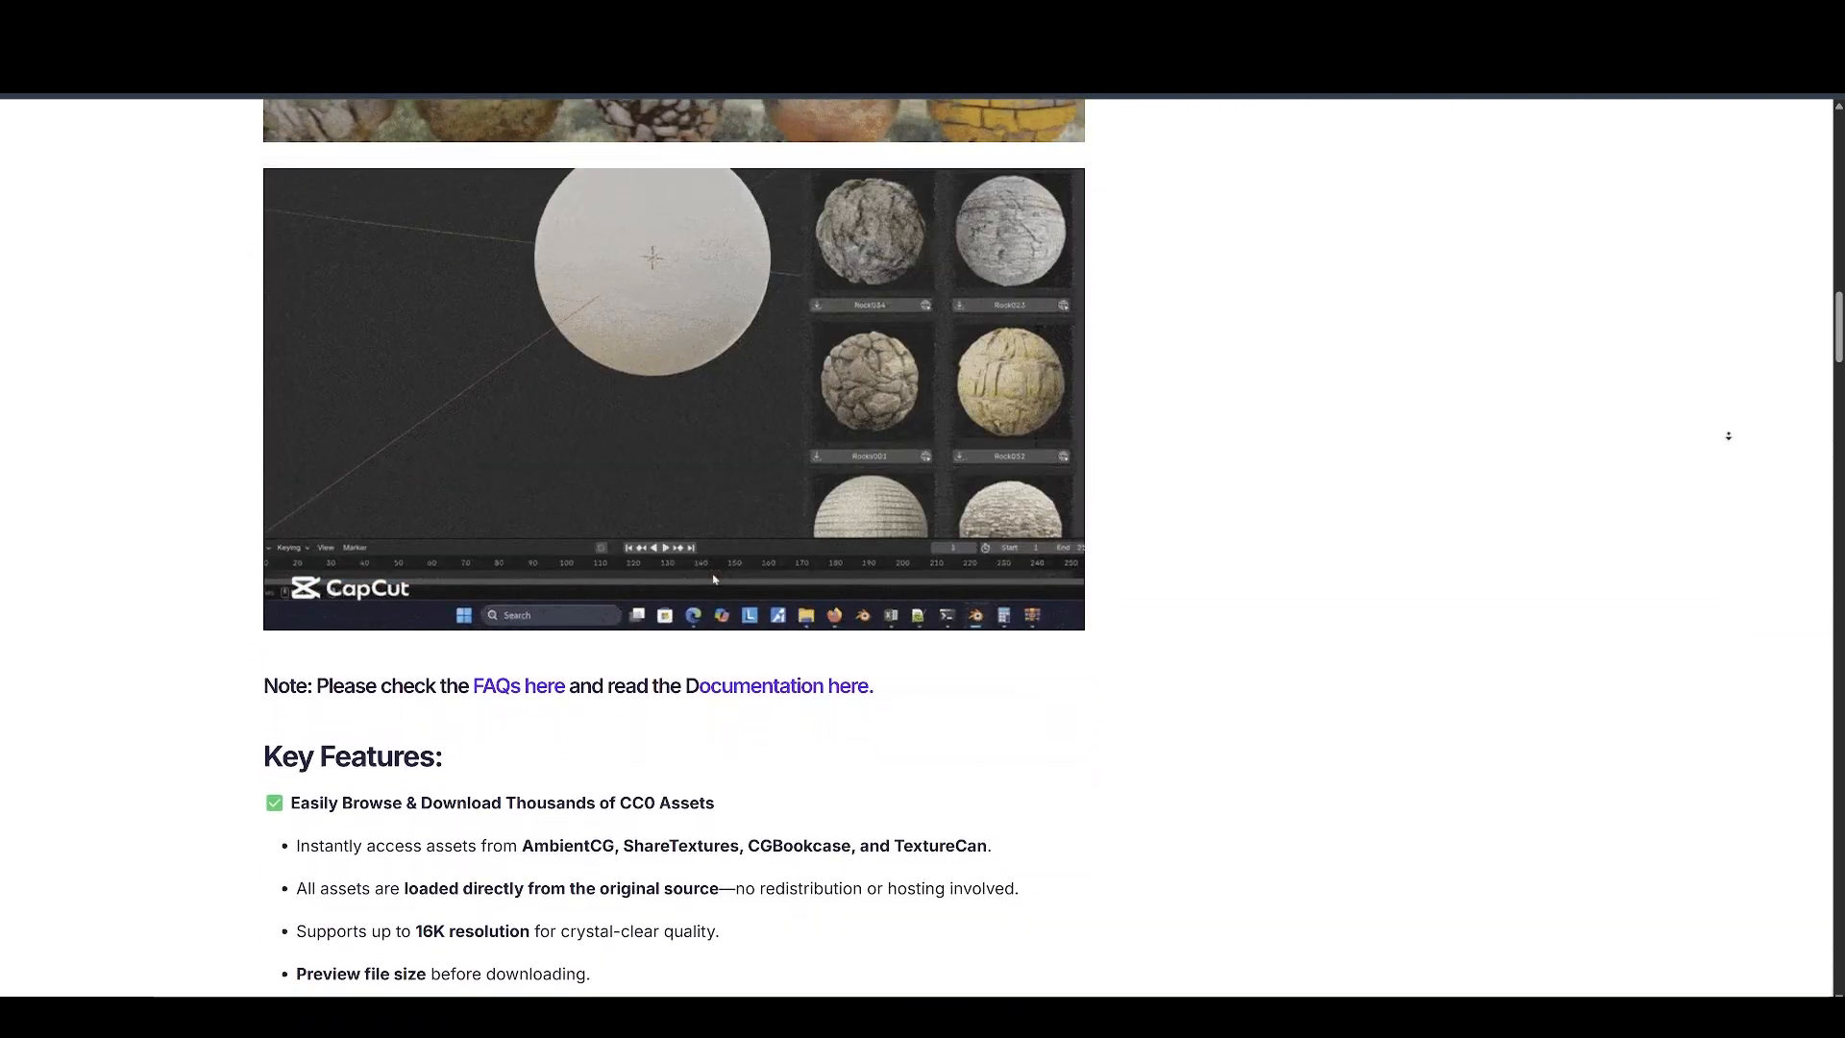
pyautogui.scroll(-3)
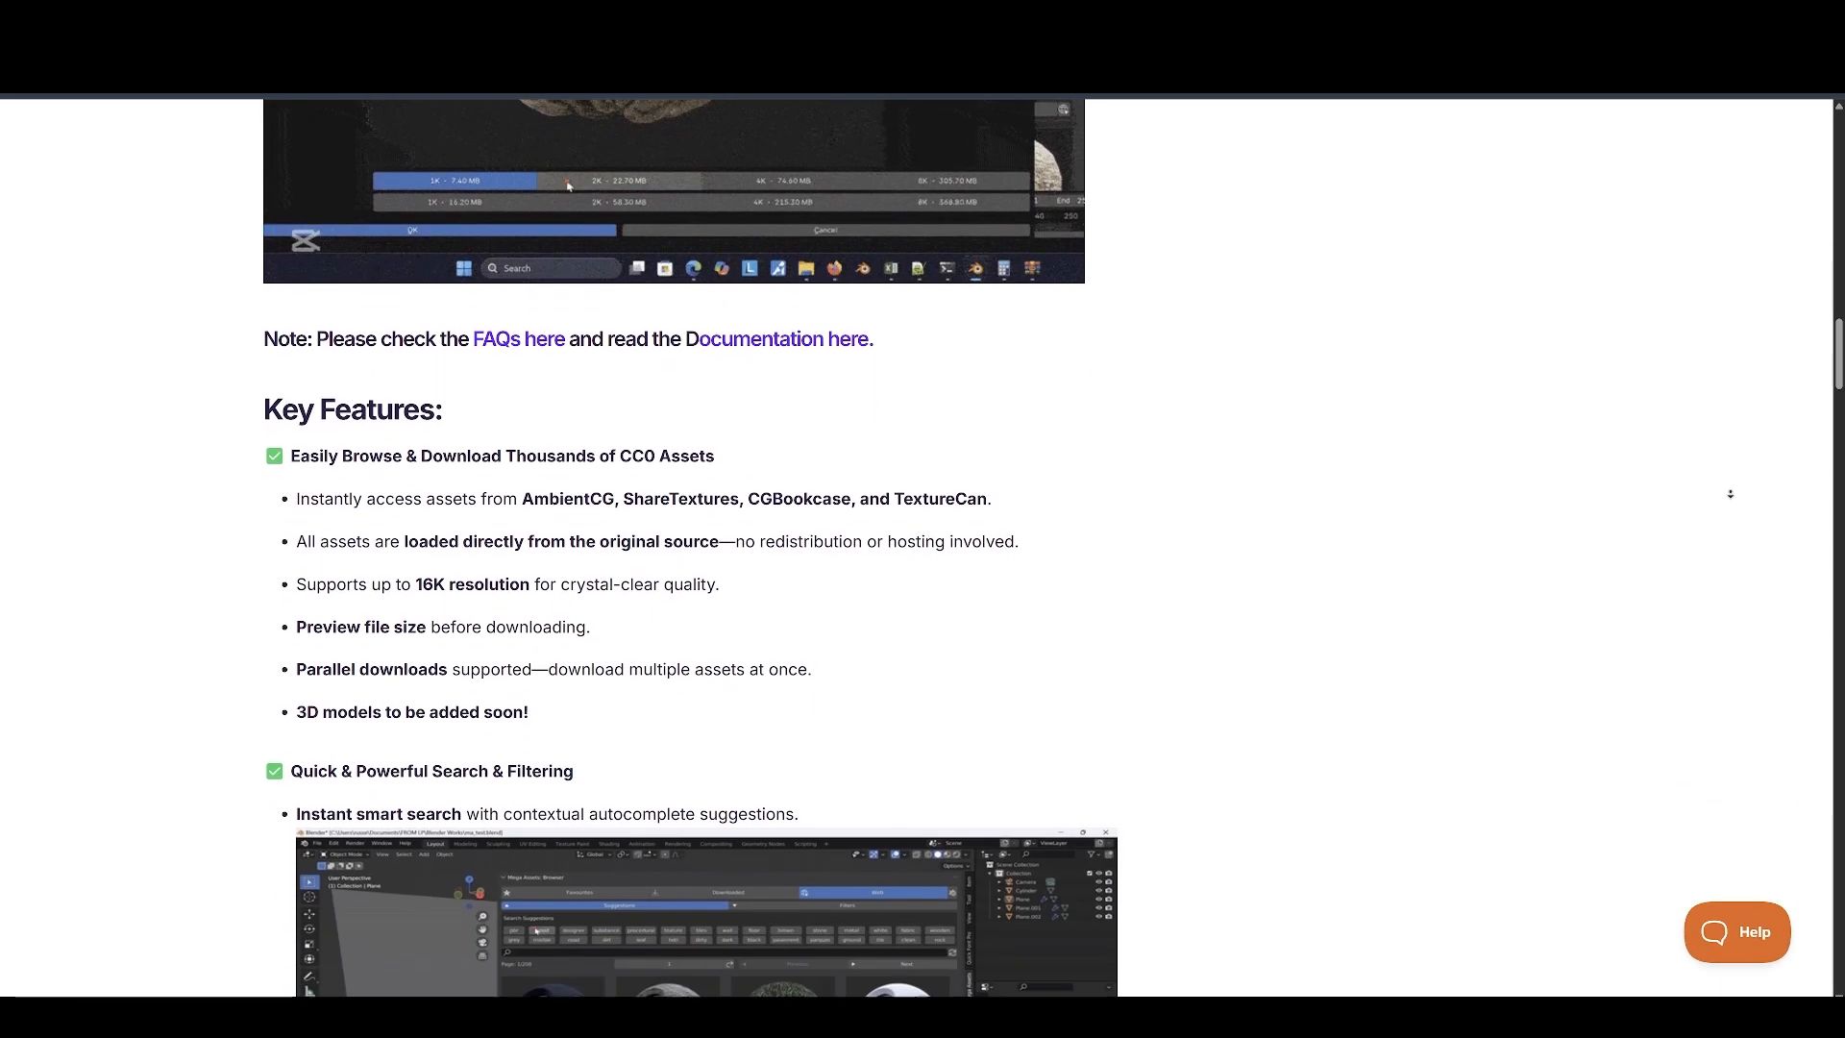
pyautogui.scroll(-3)
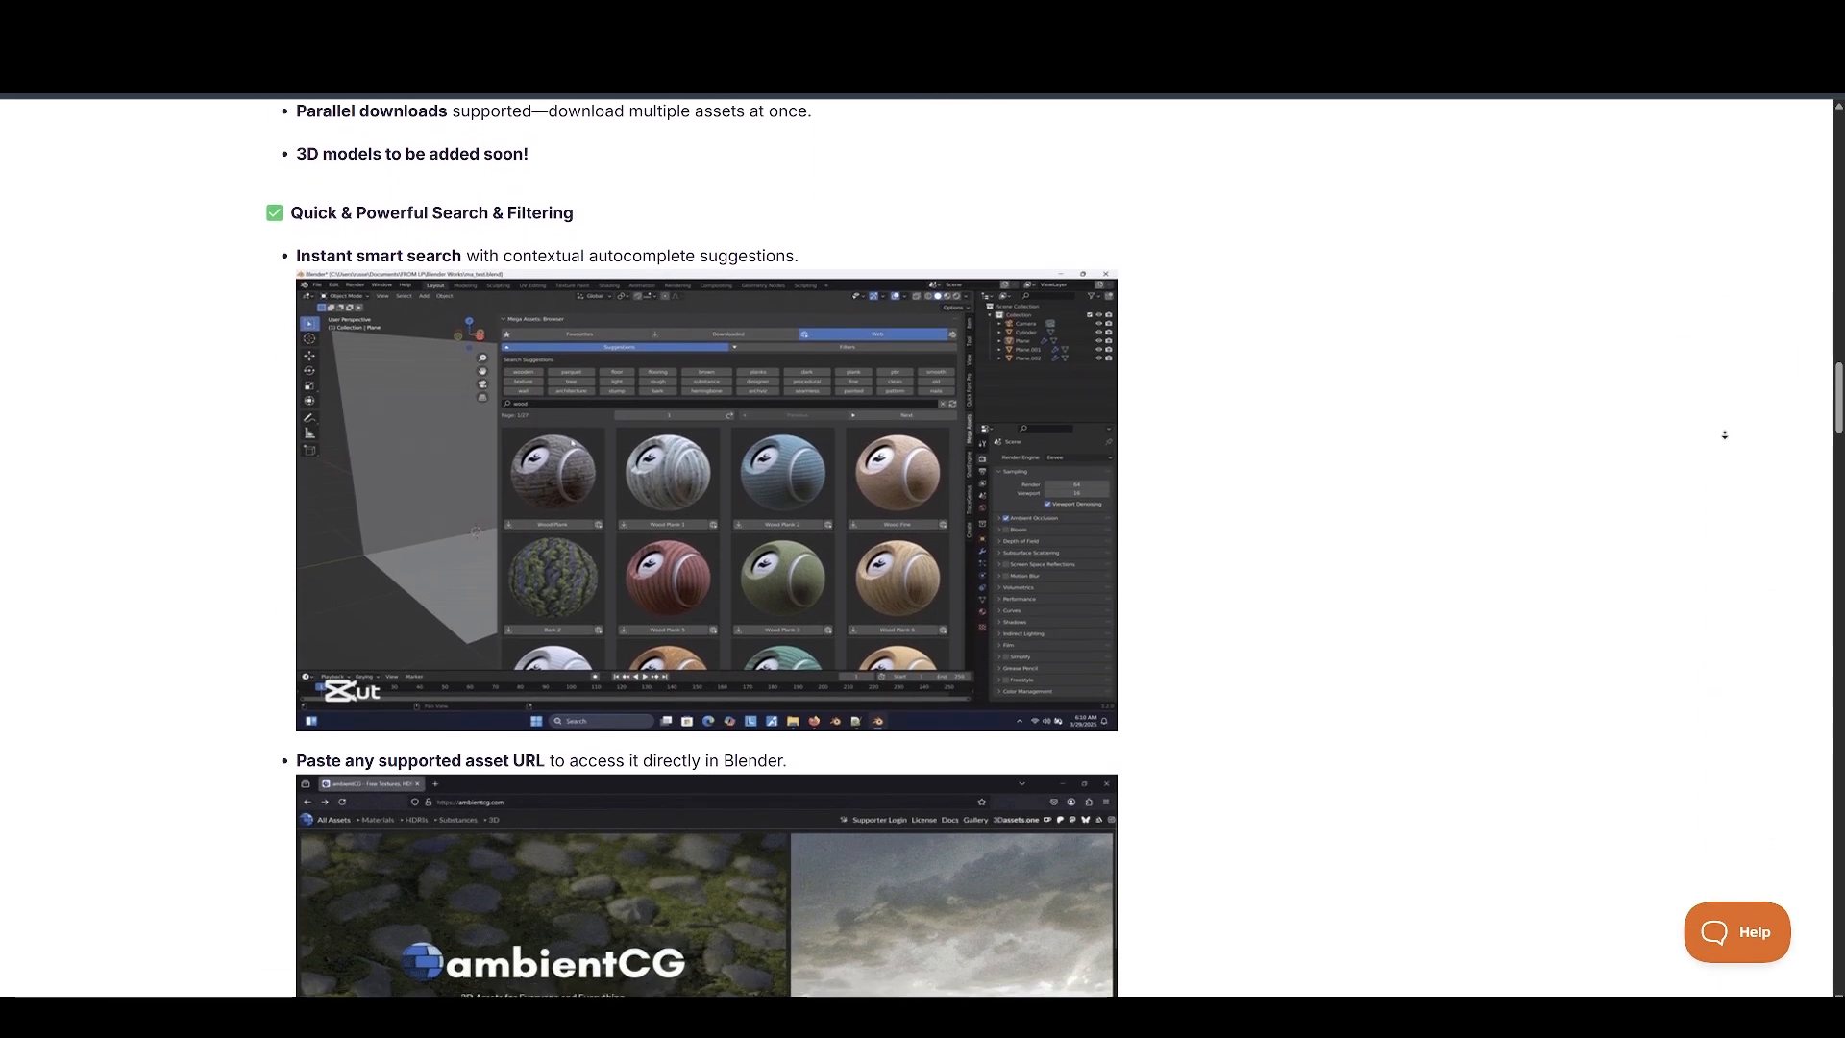
pyautogui.scroll(-3)
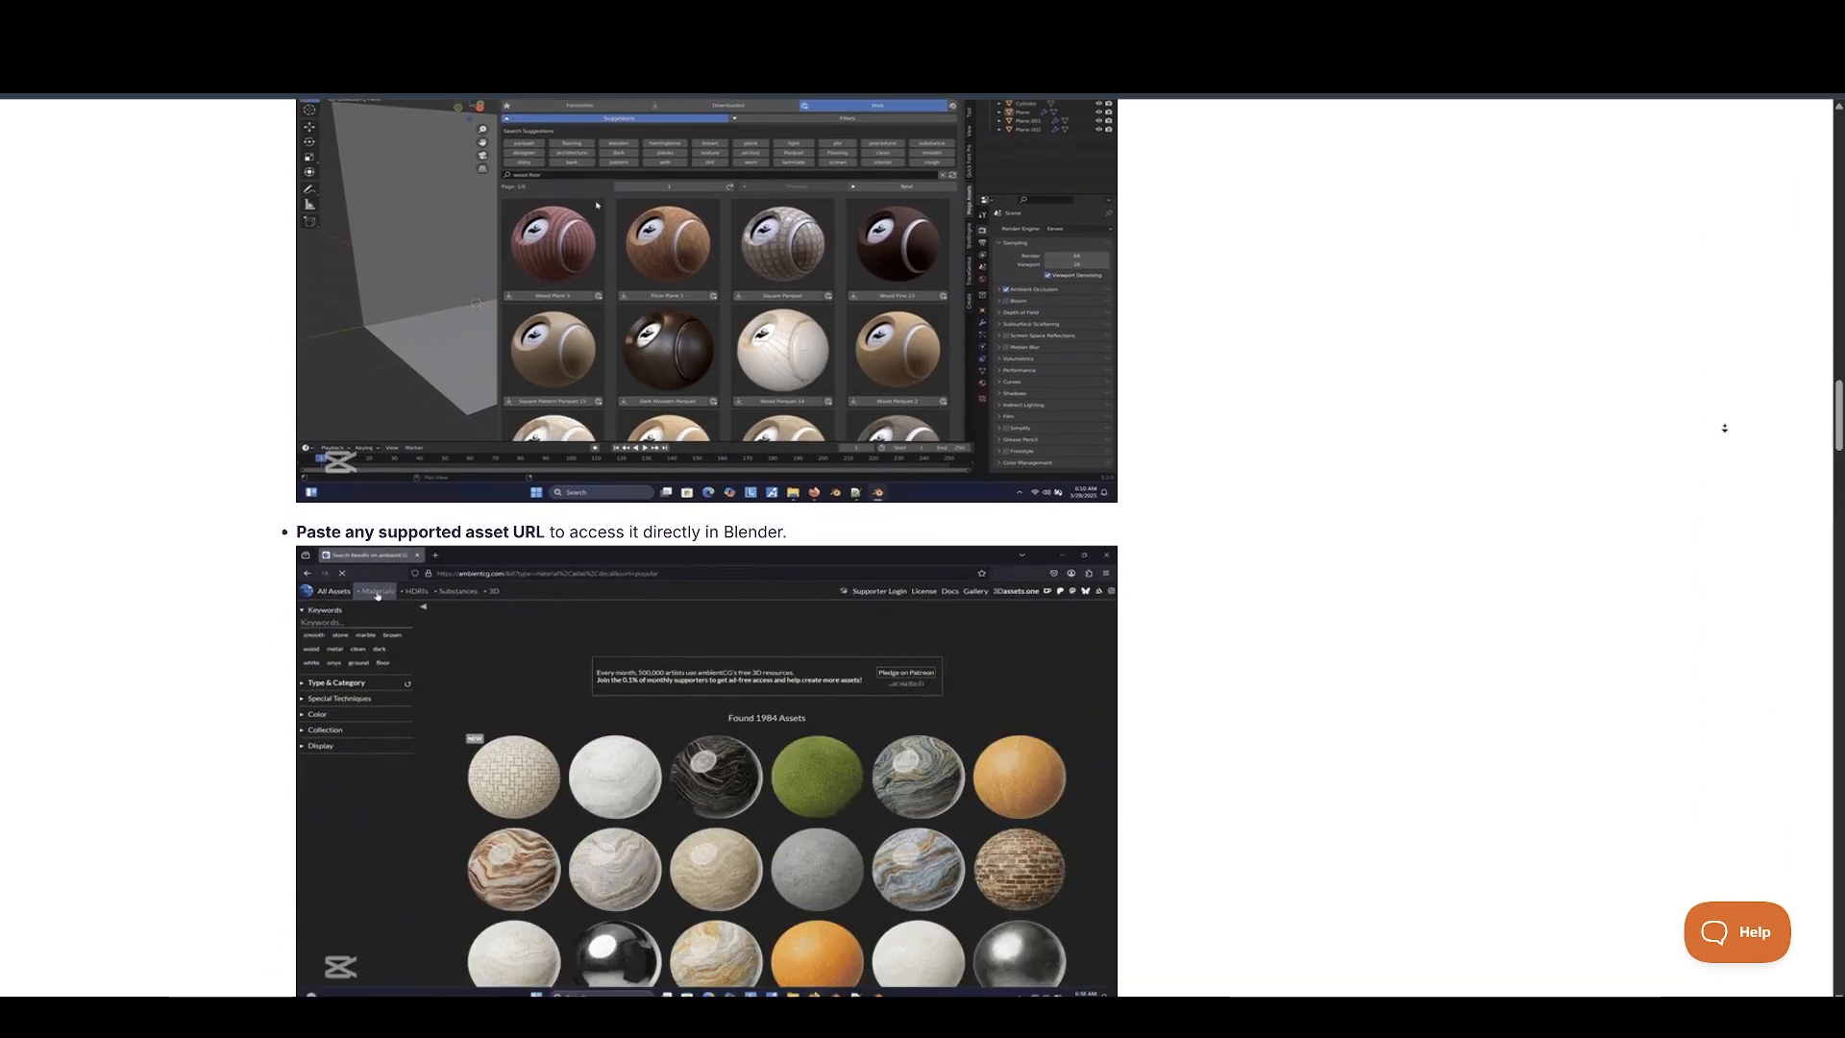
pyautogui.scroll(-3)
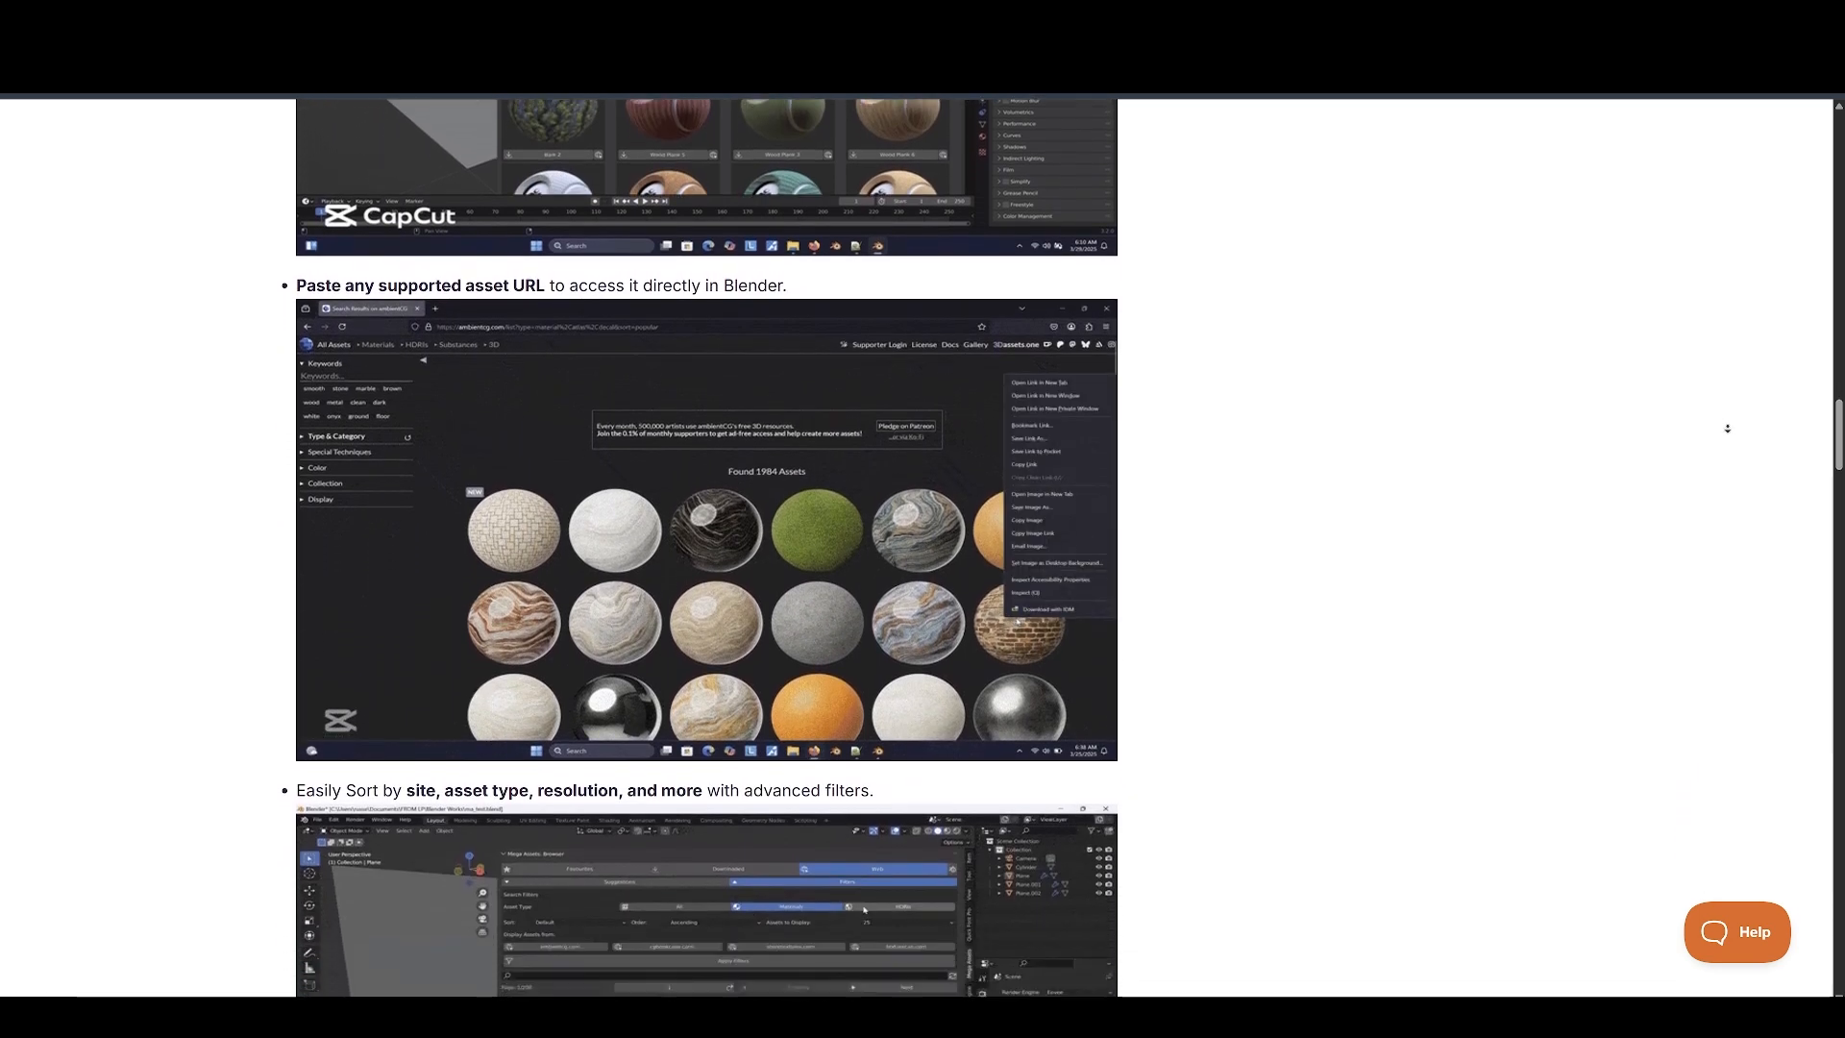
pyautogui.scroll(-3)
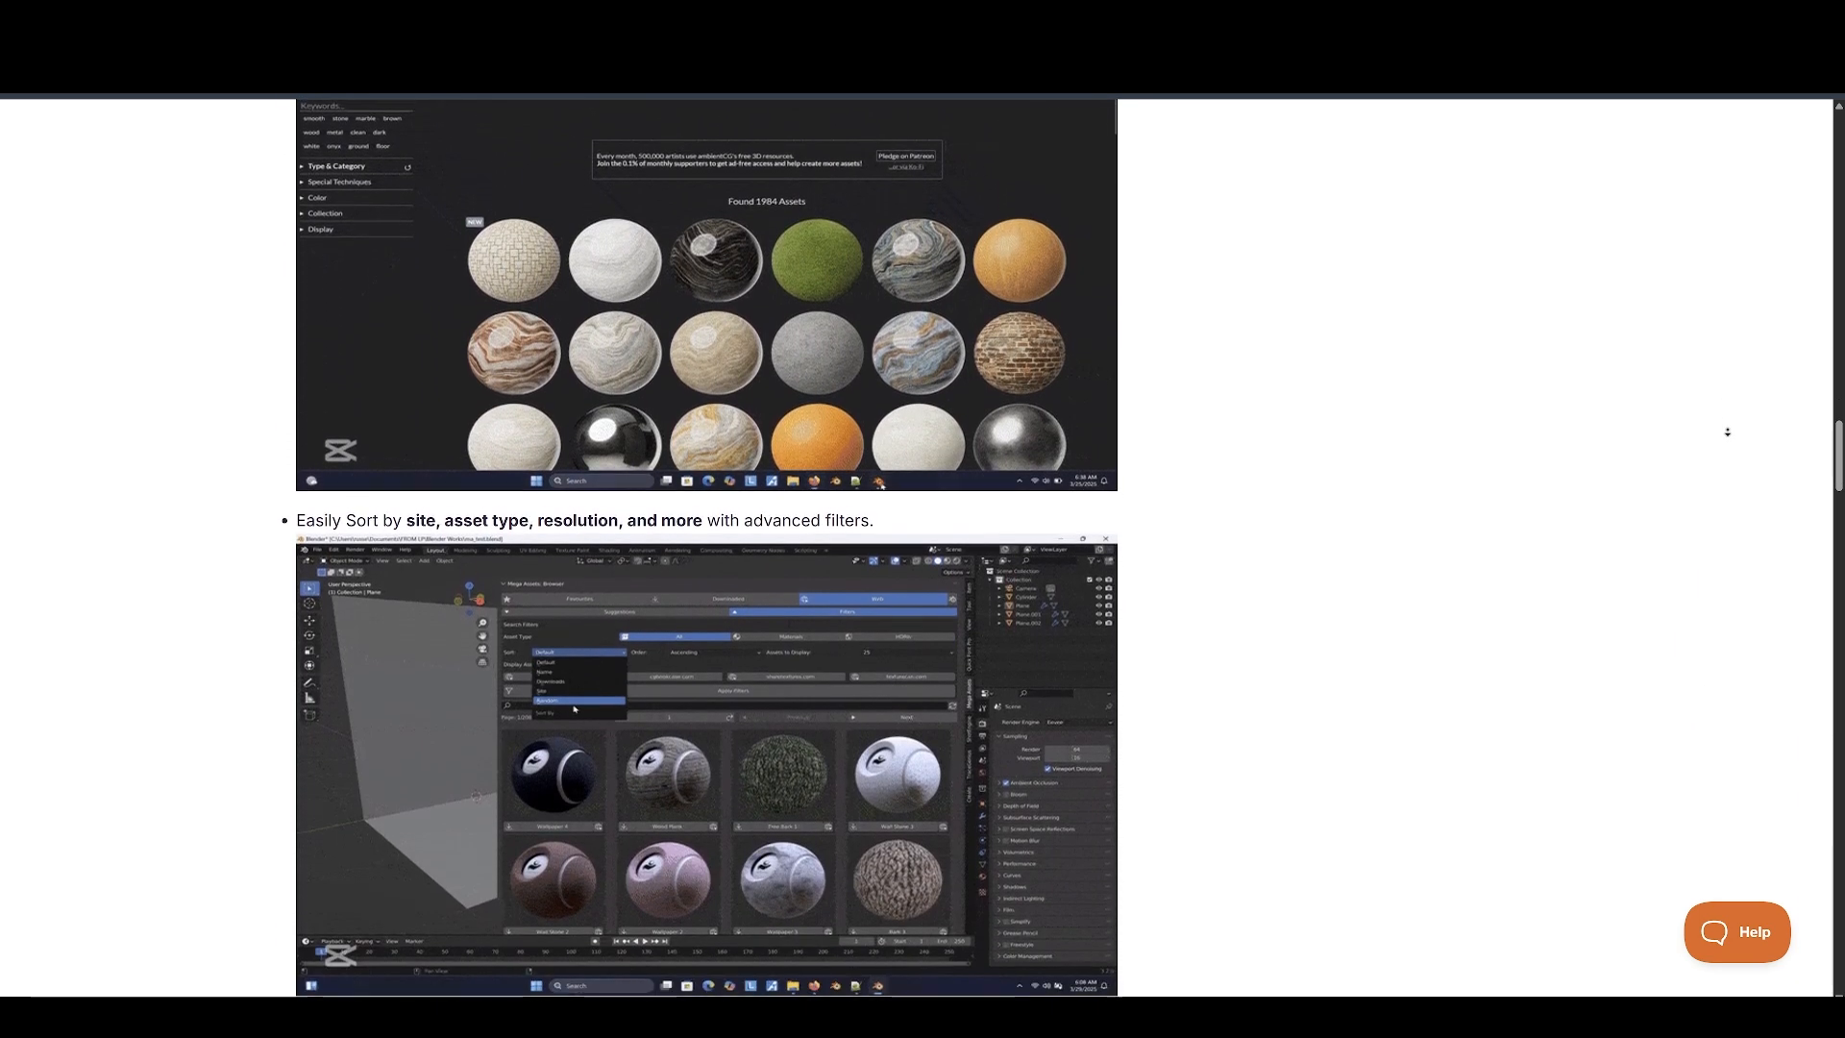
pyautogui.scroll(-3)
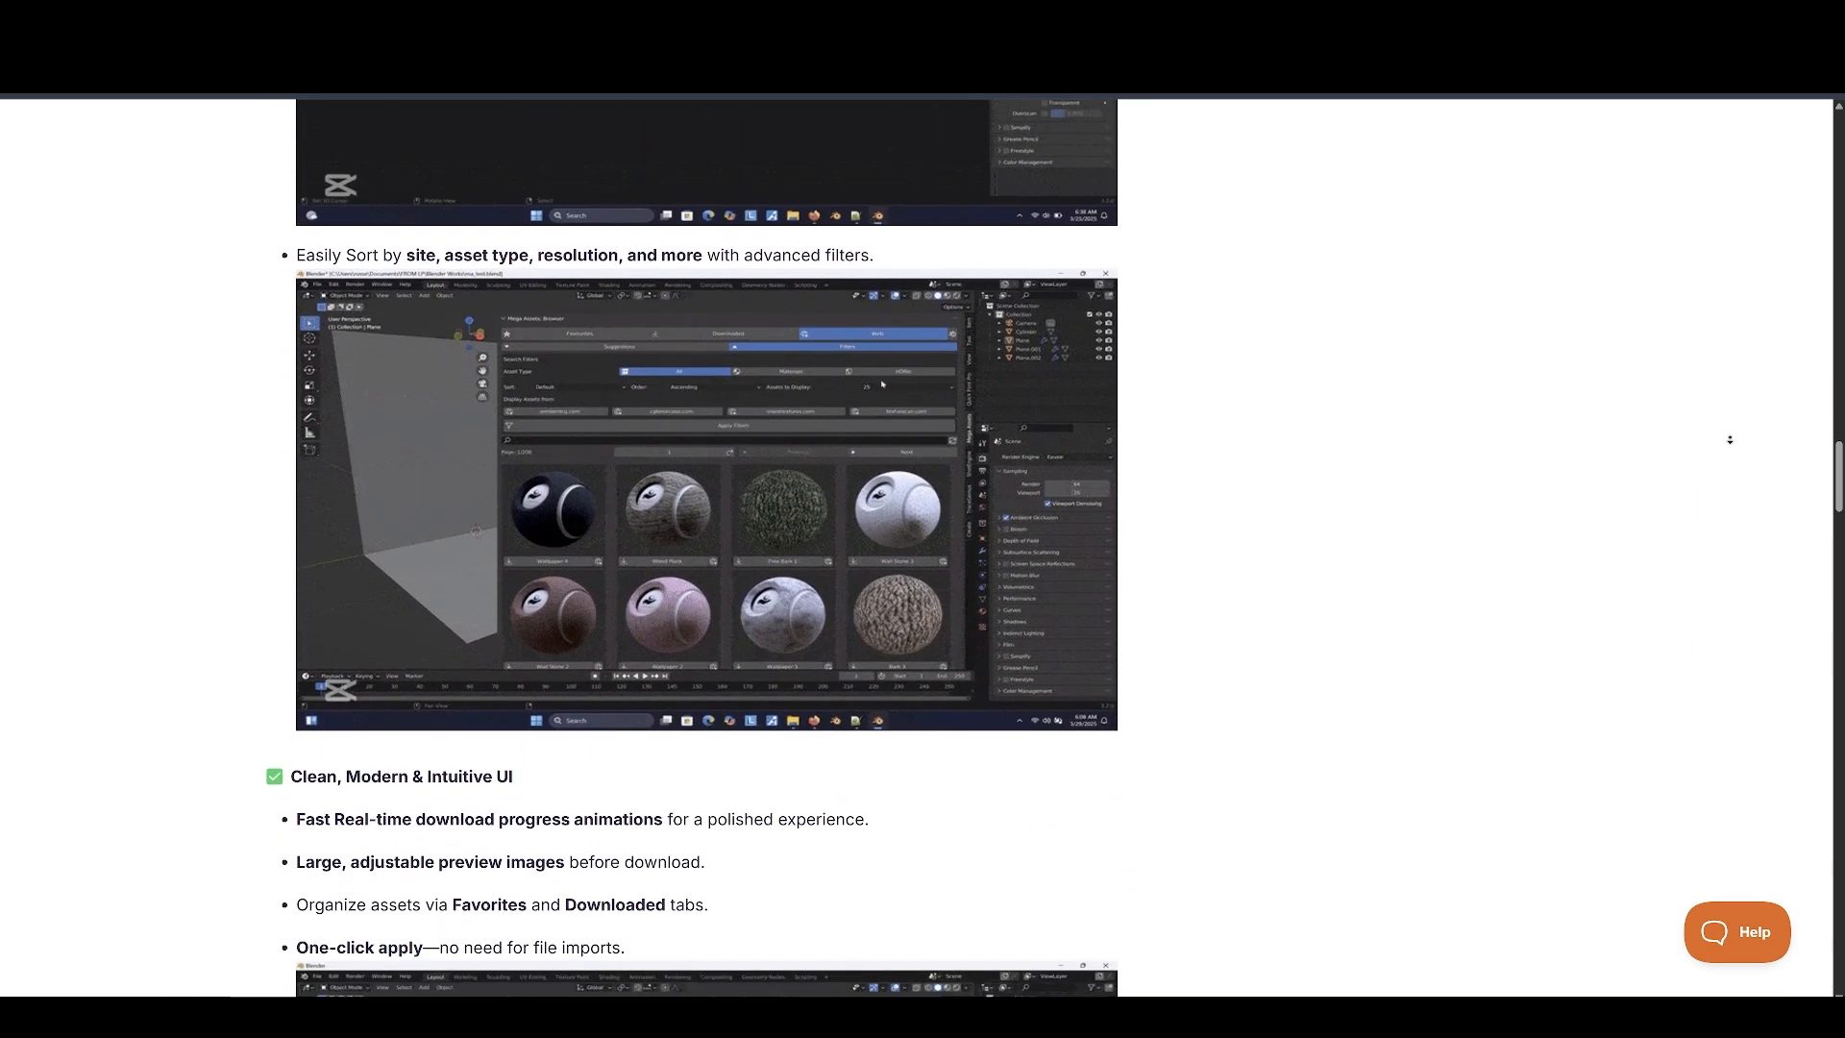
pyautogui.scroll(-3)
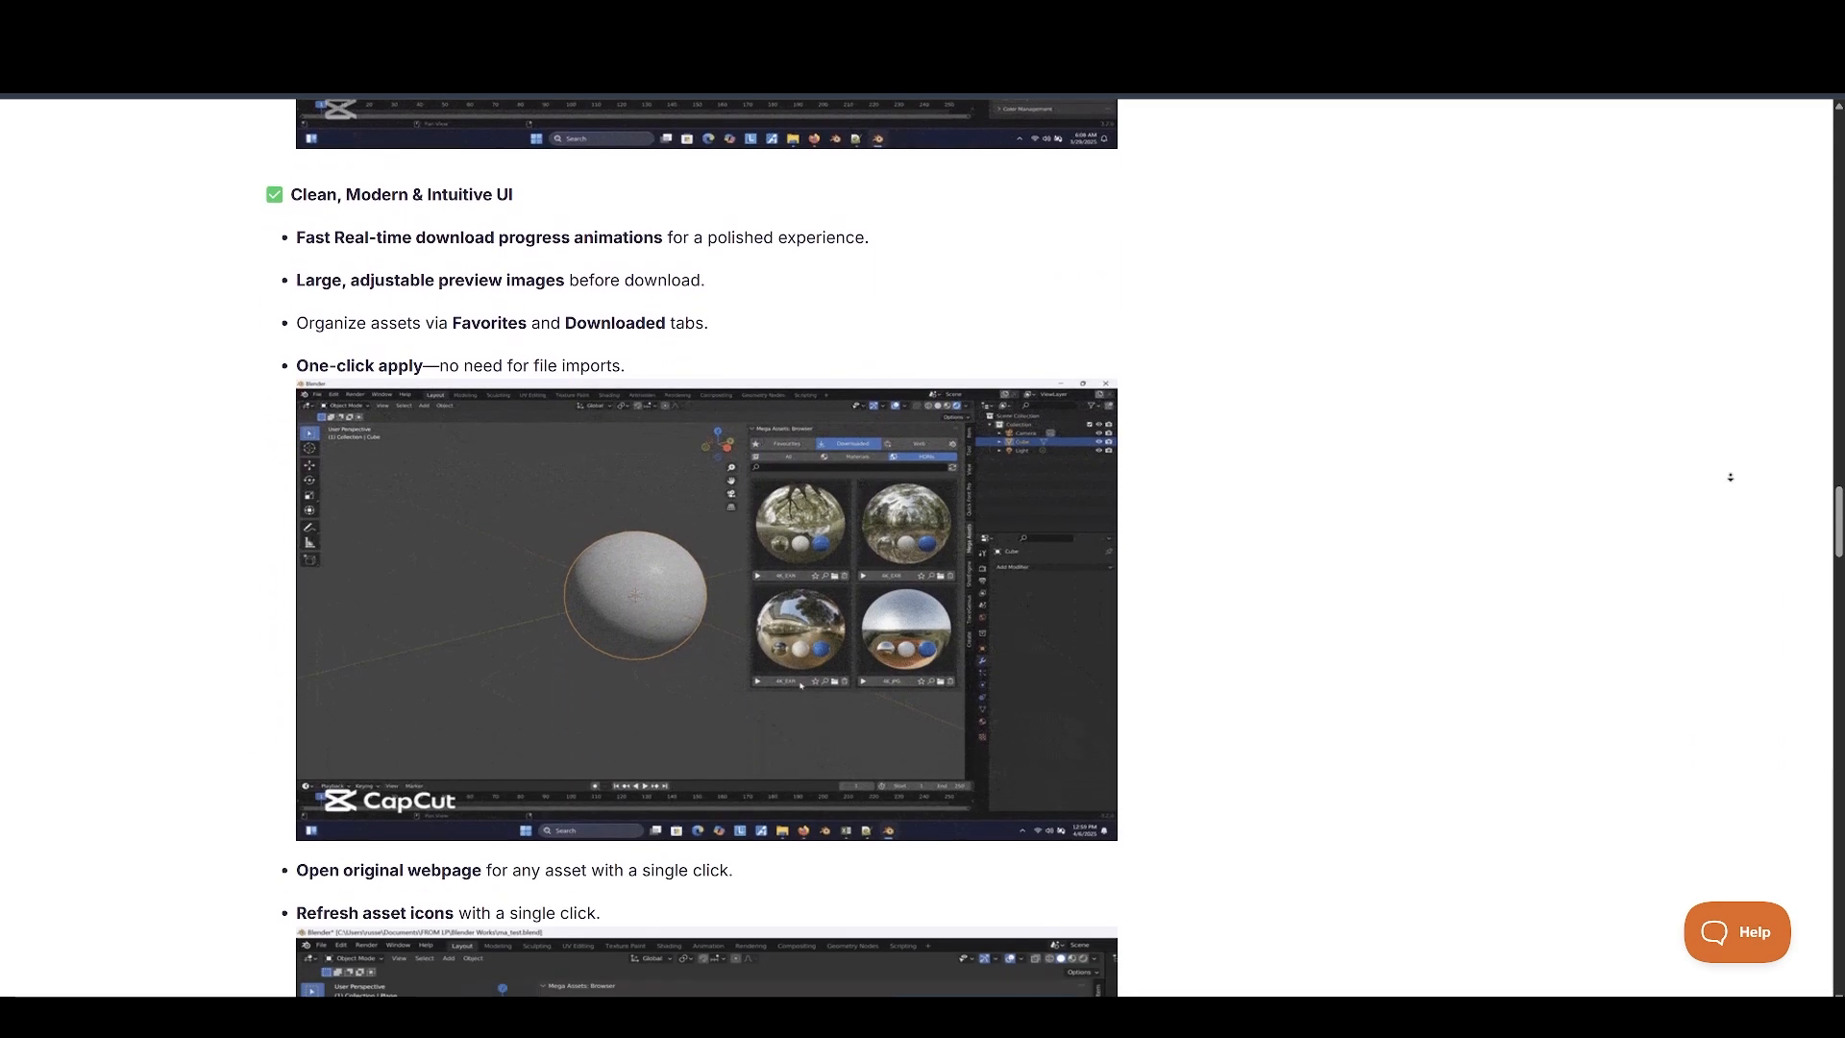
pyautogui.scroll(-3)
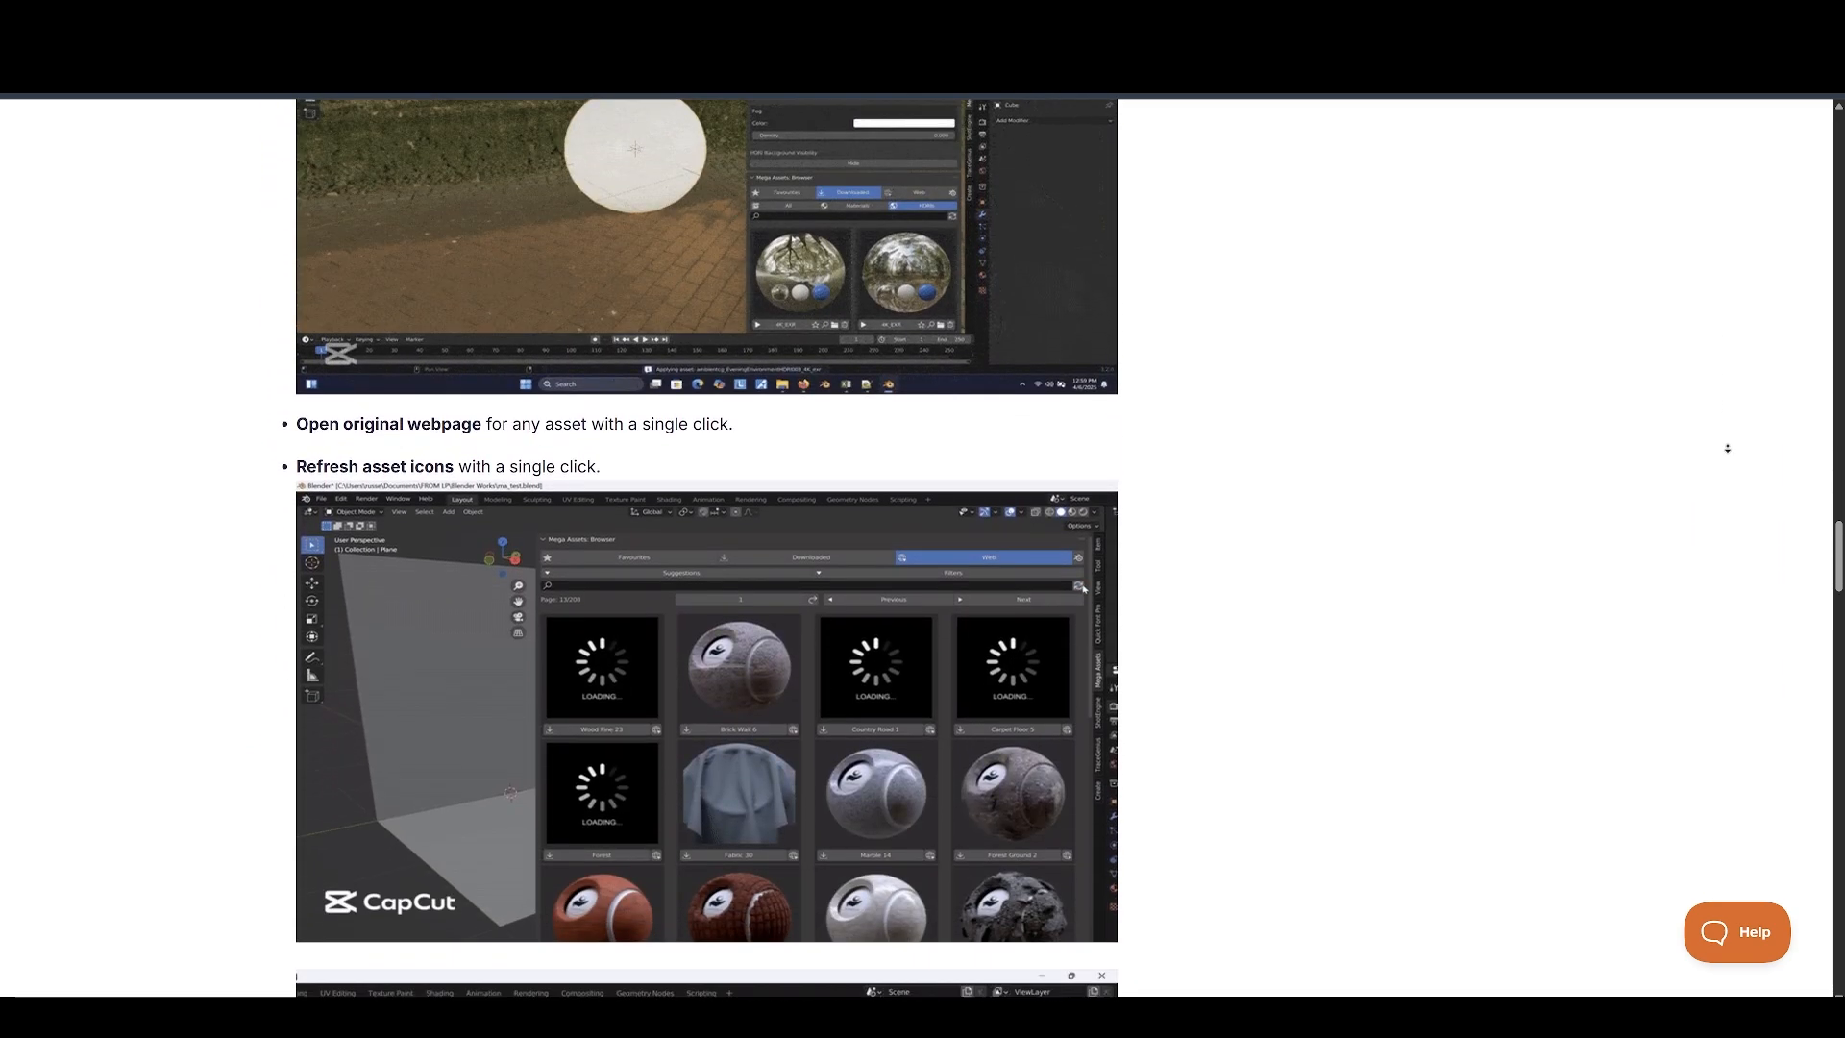
pyautogui.scroll(-3)
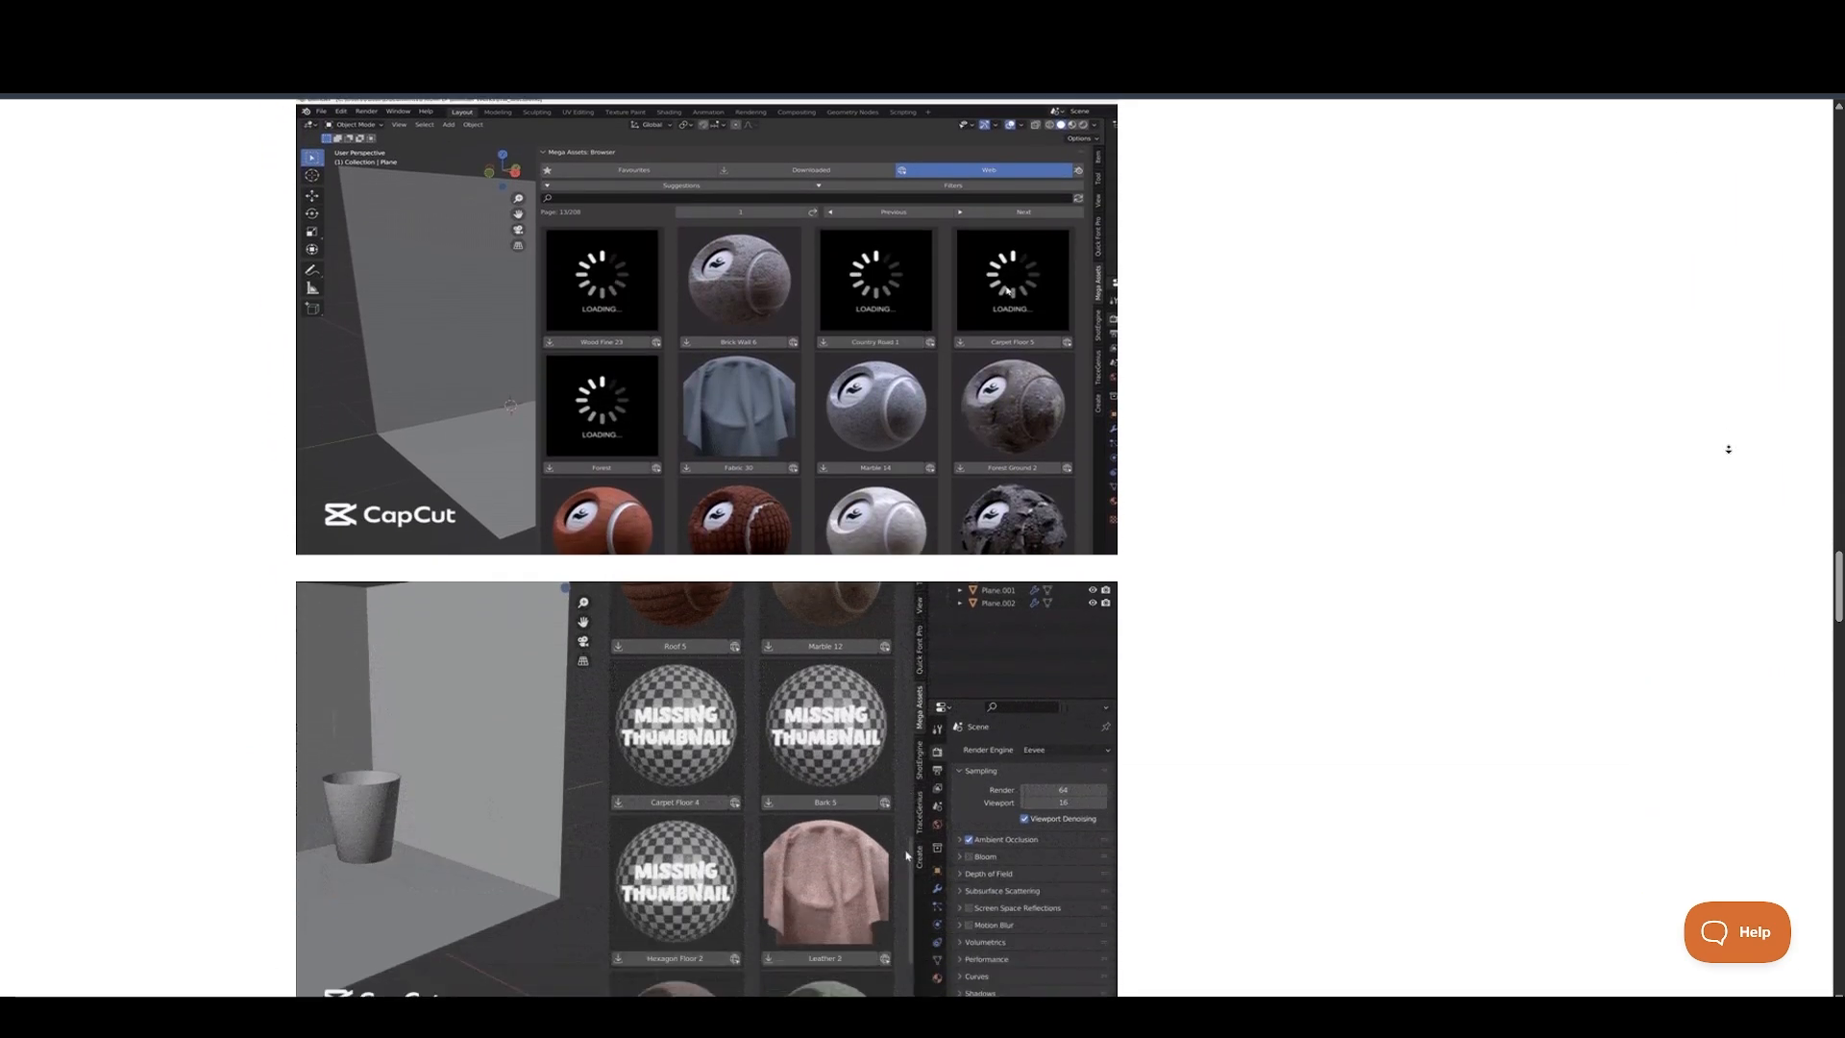
pyautogui.scroll(-3)
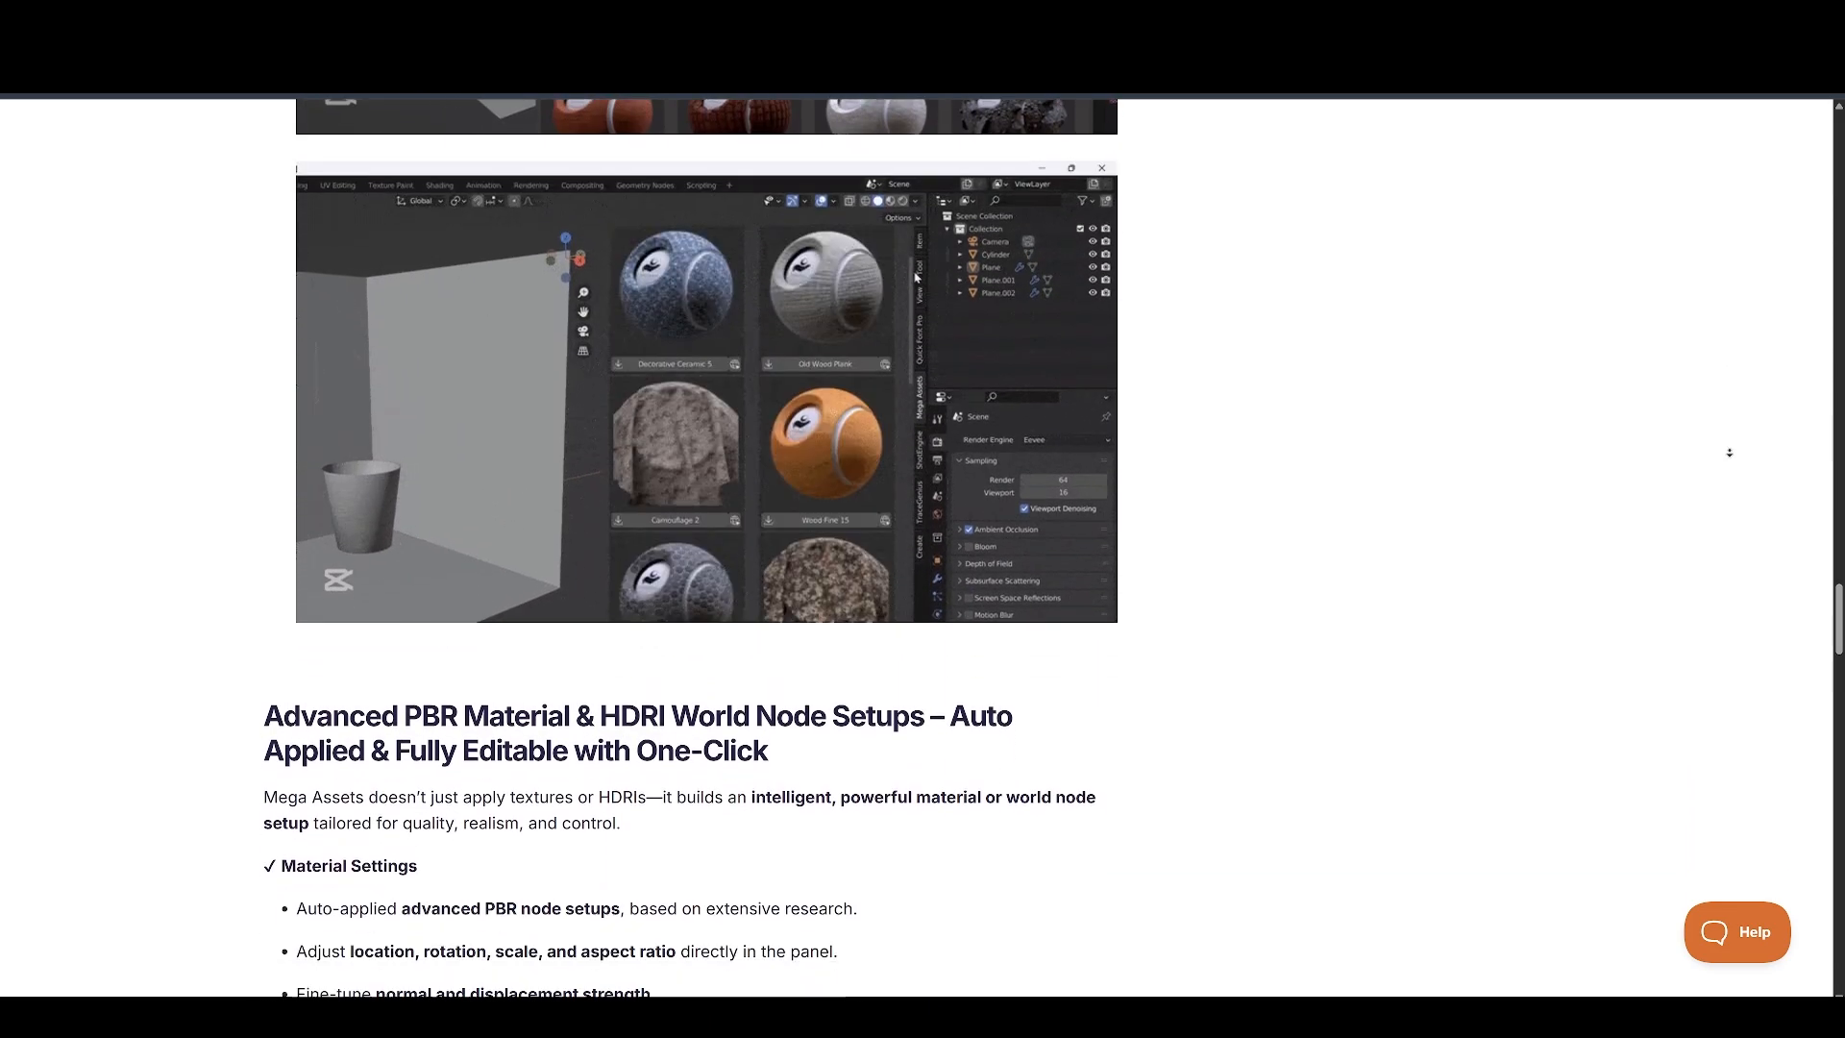
pyautogui.scroll(-3)
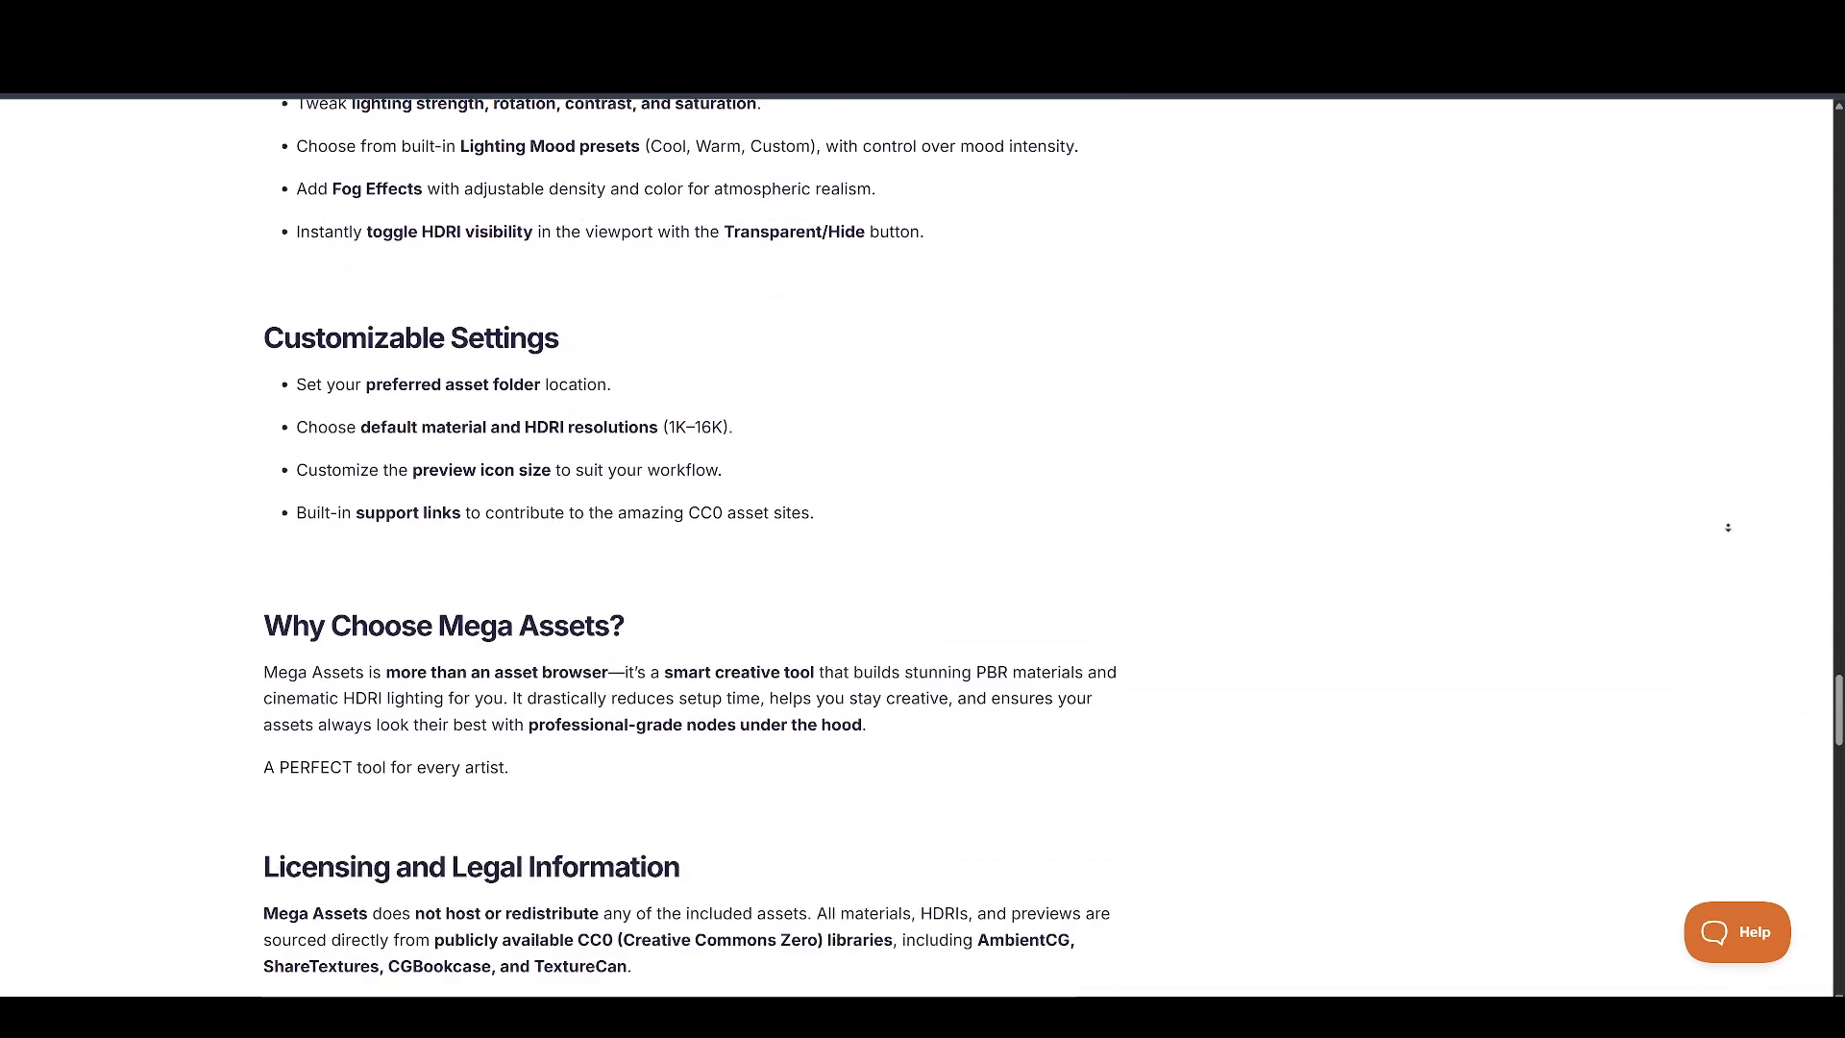
pyautogui.scroll(-3)
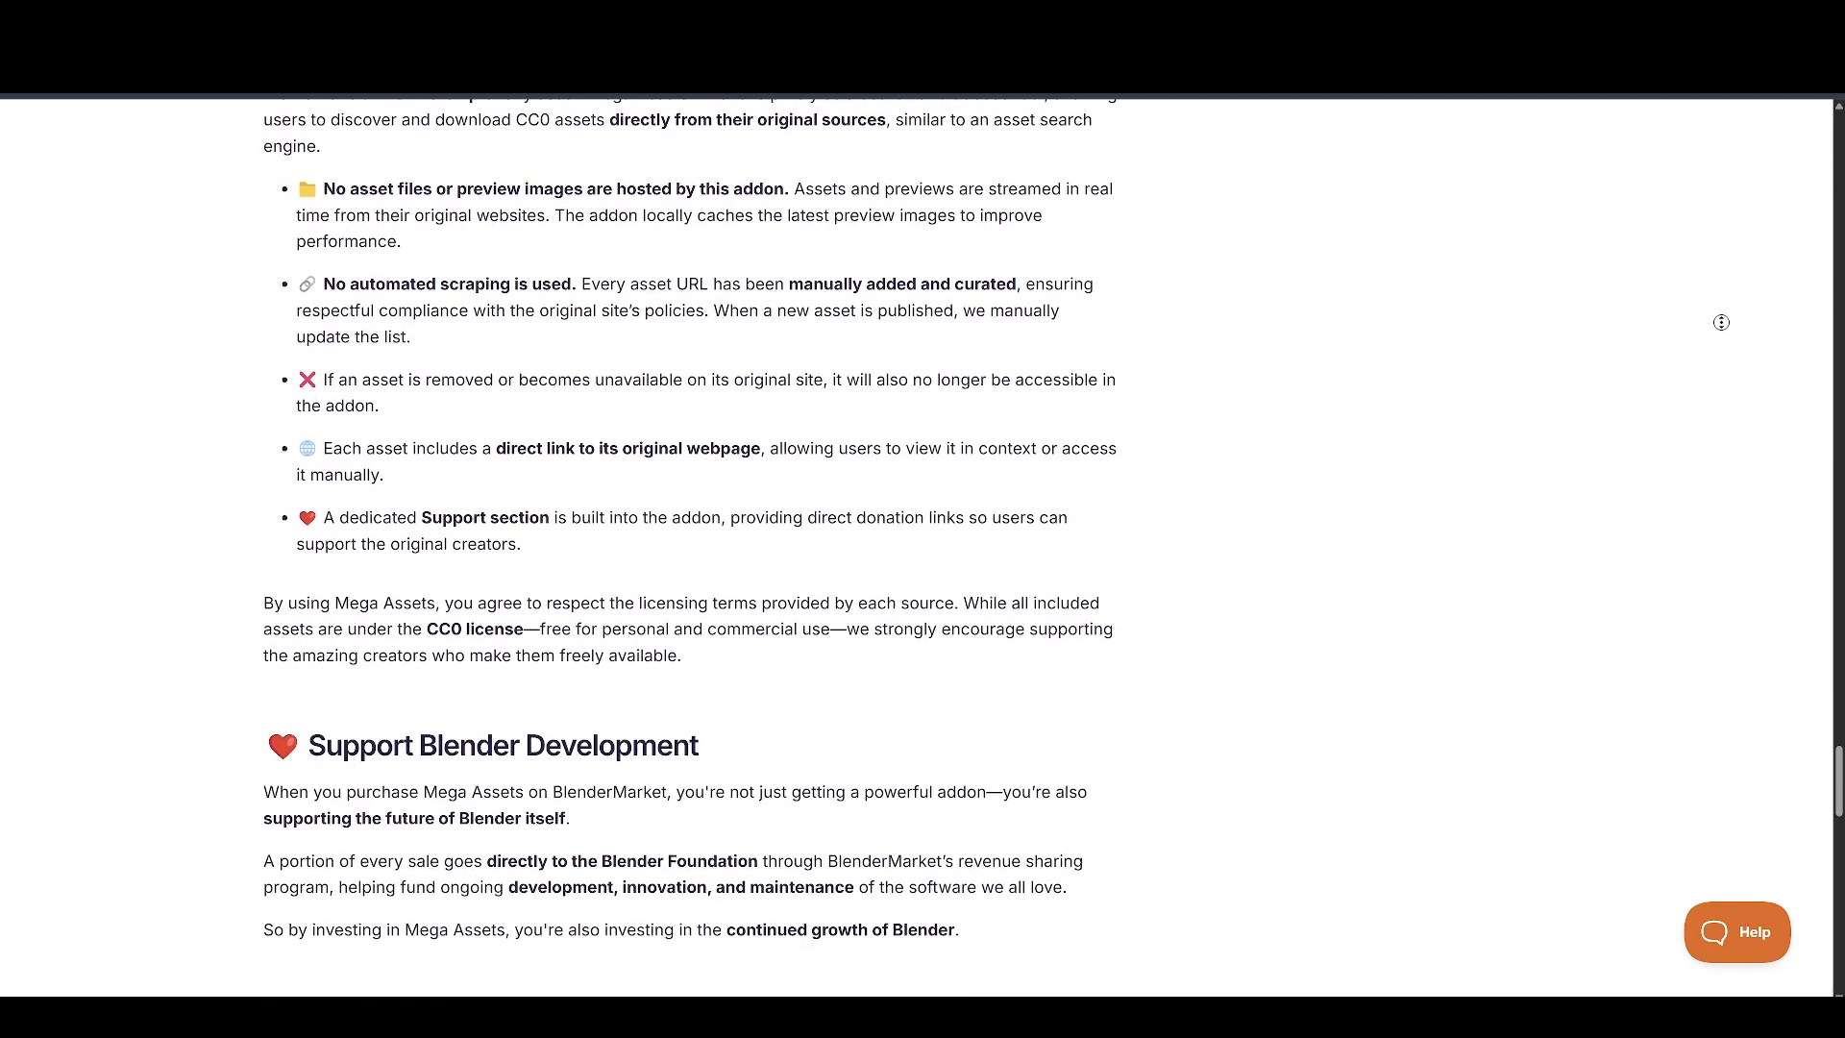
pyautogui.scroll(-3)
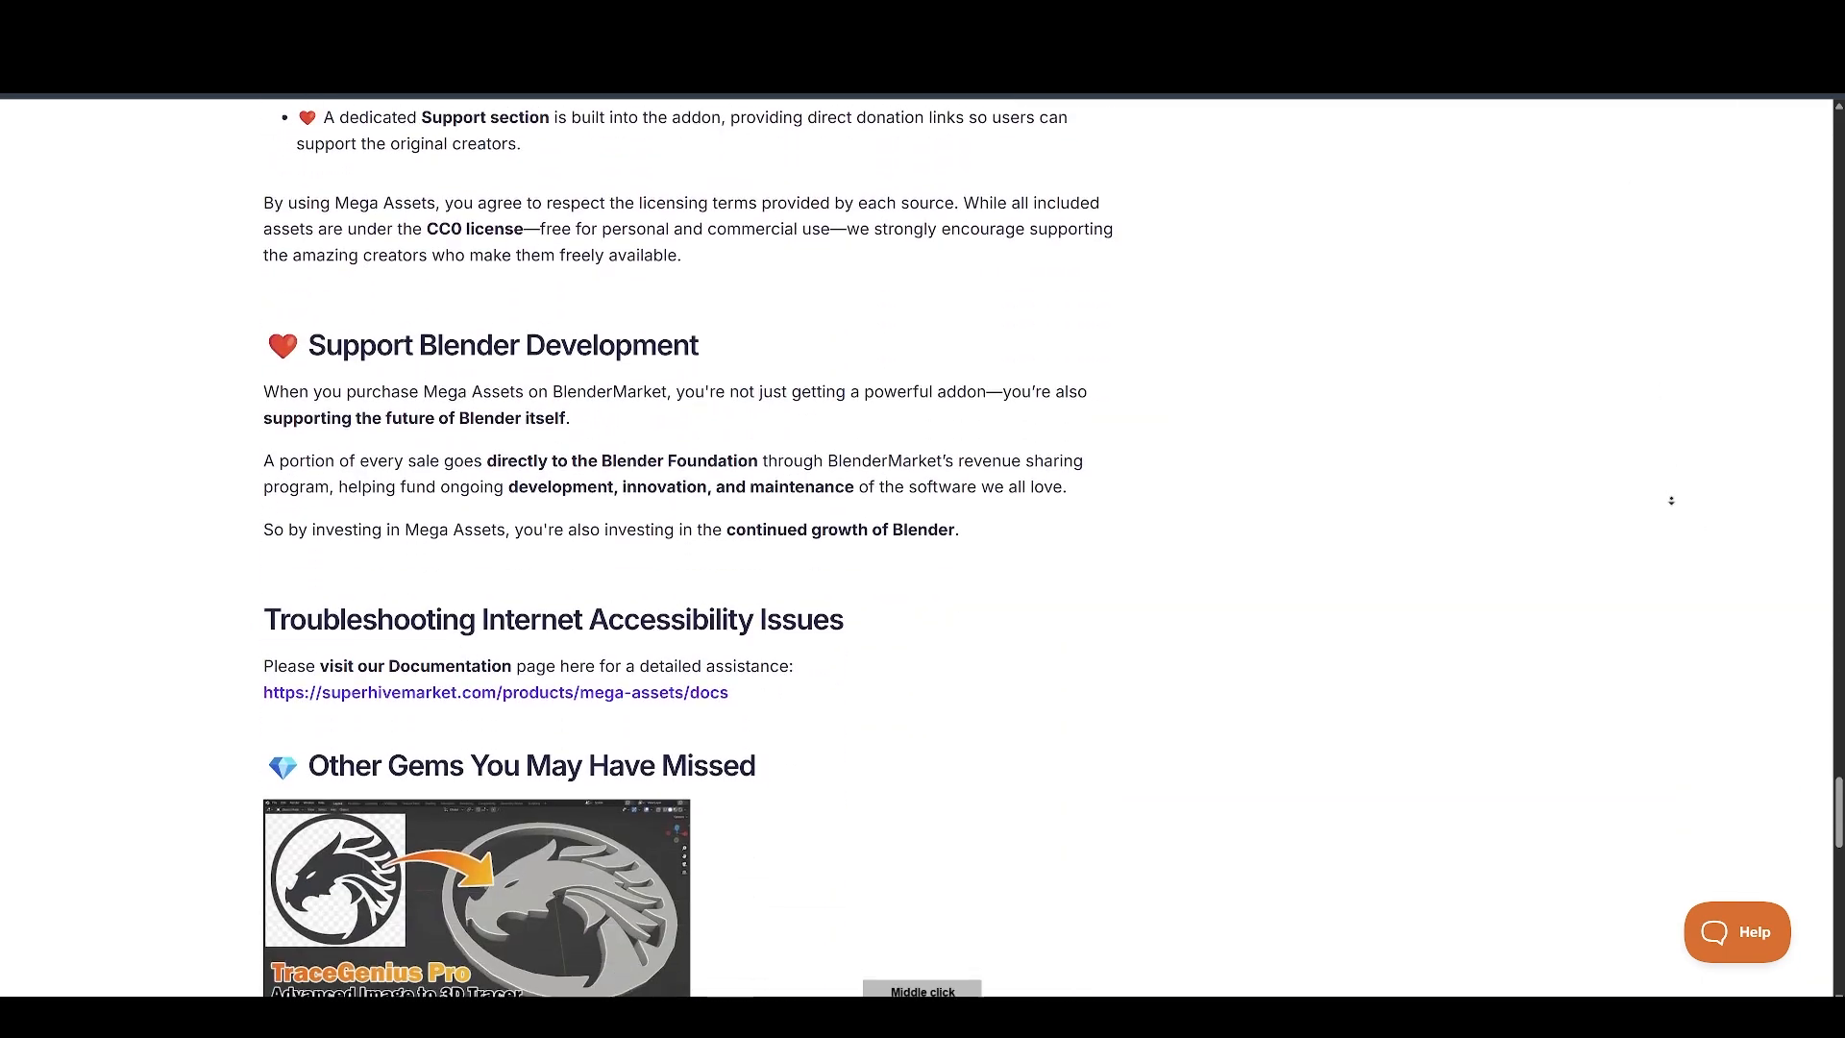
pyautogui.scroll(-3)
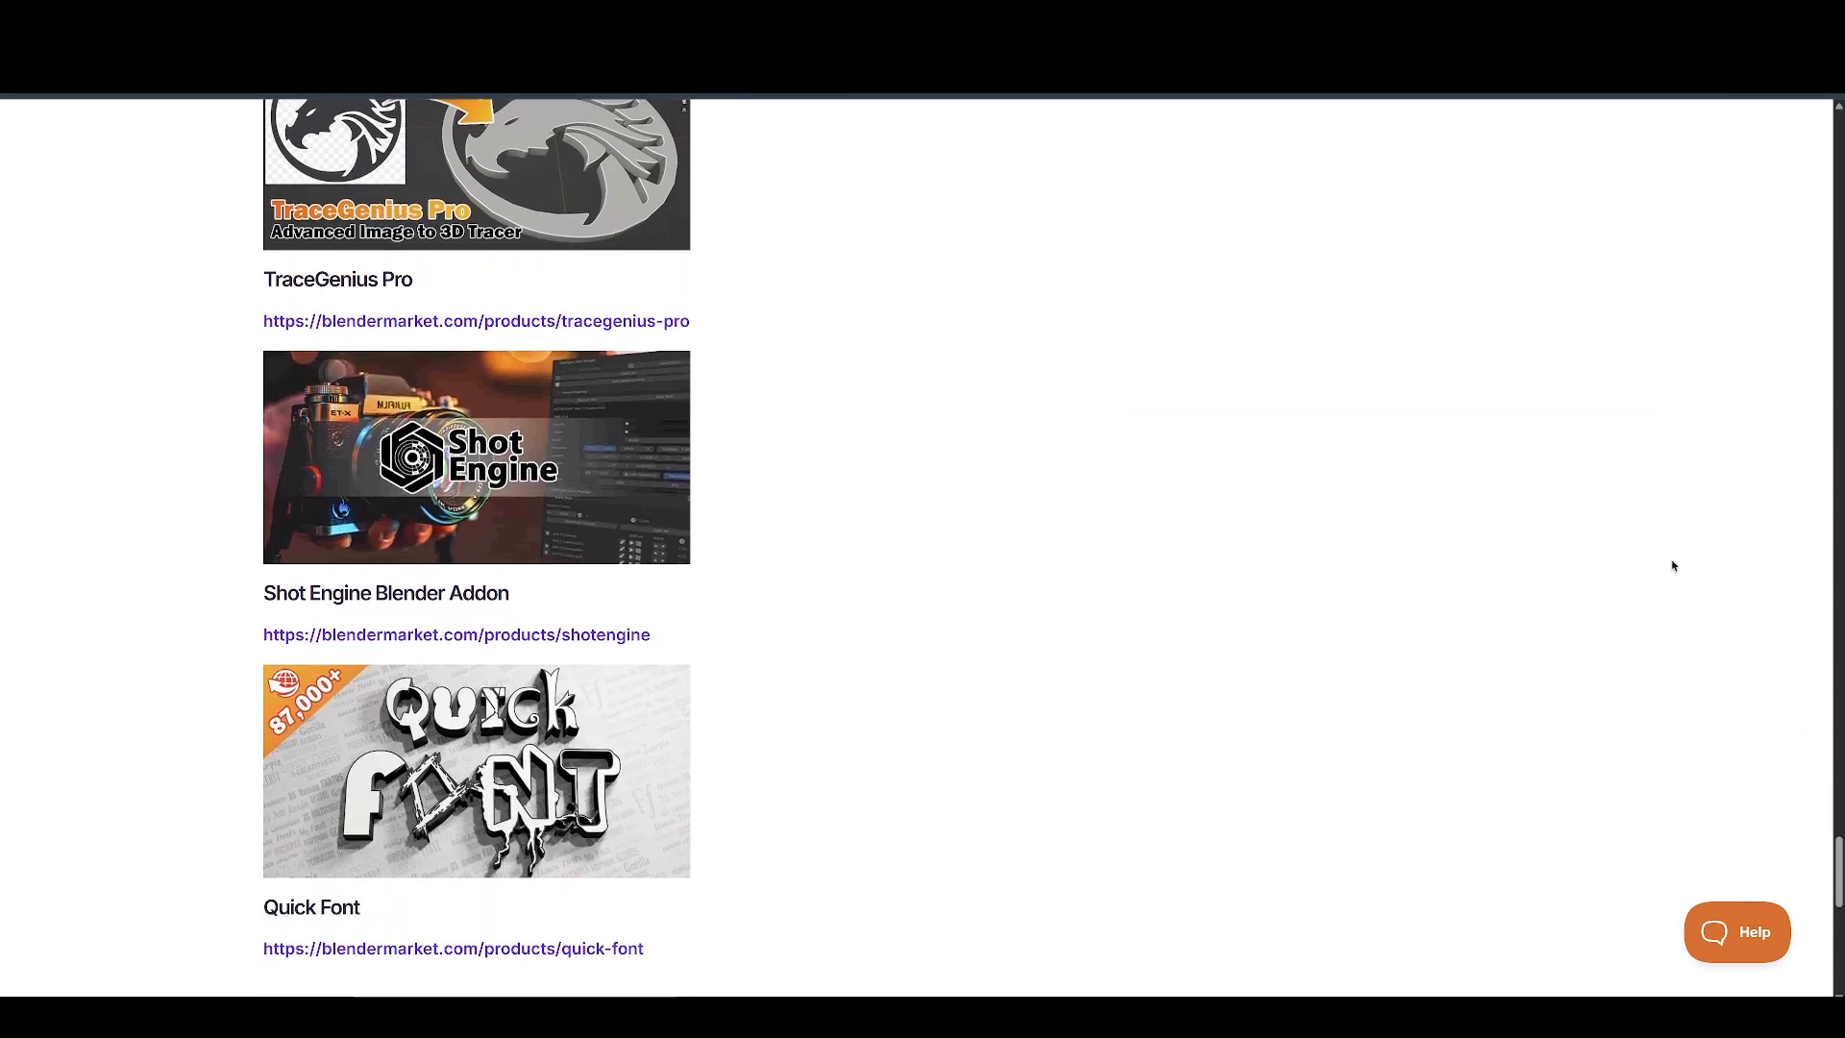